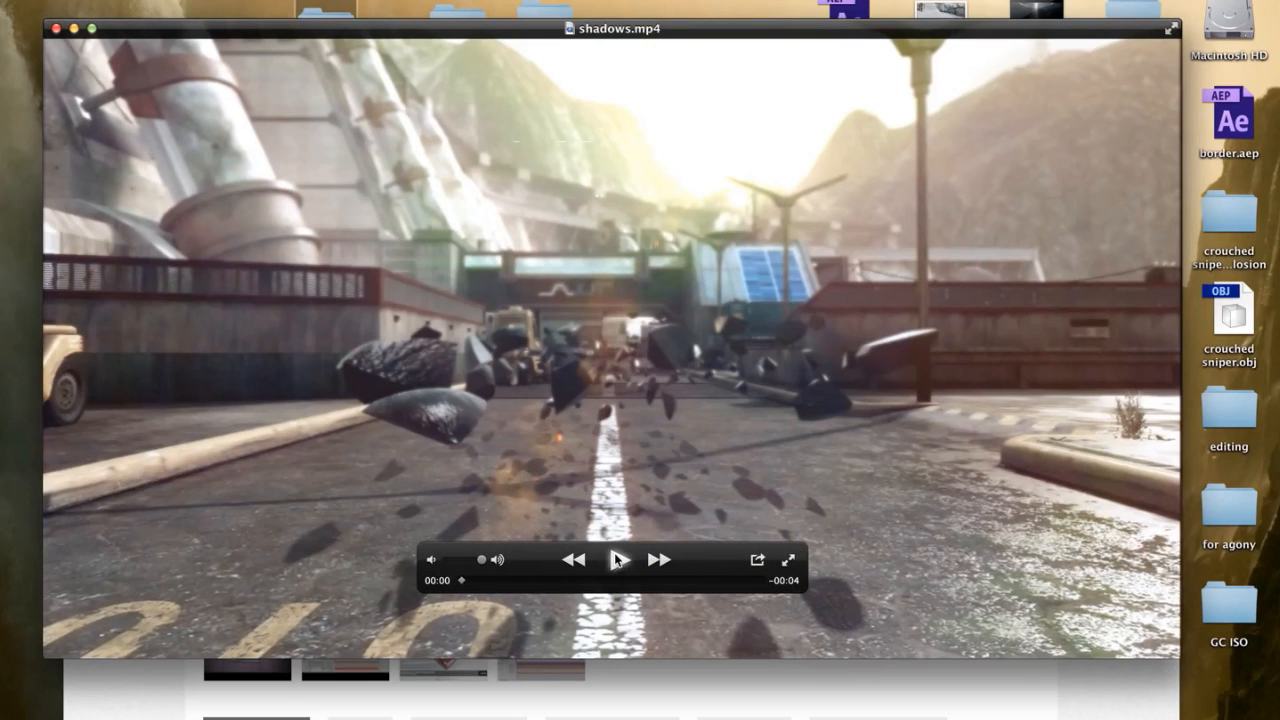
Play the finished shadows.mp4 clip in QuickTime Player to preview the result
{"action": "left_click", "coordinate": [617, 560]}
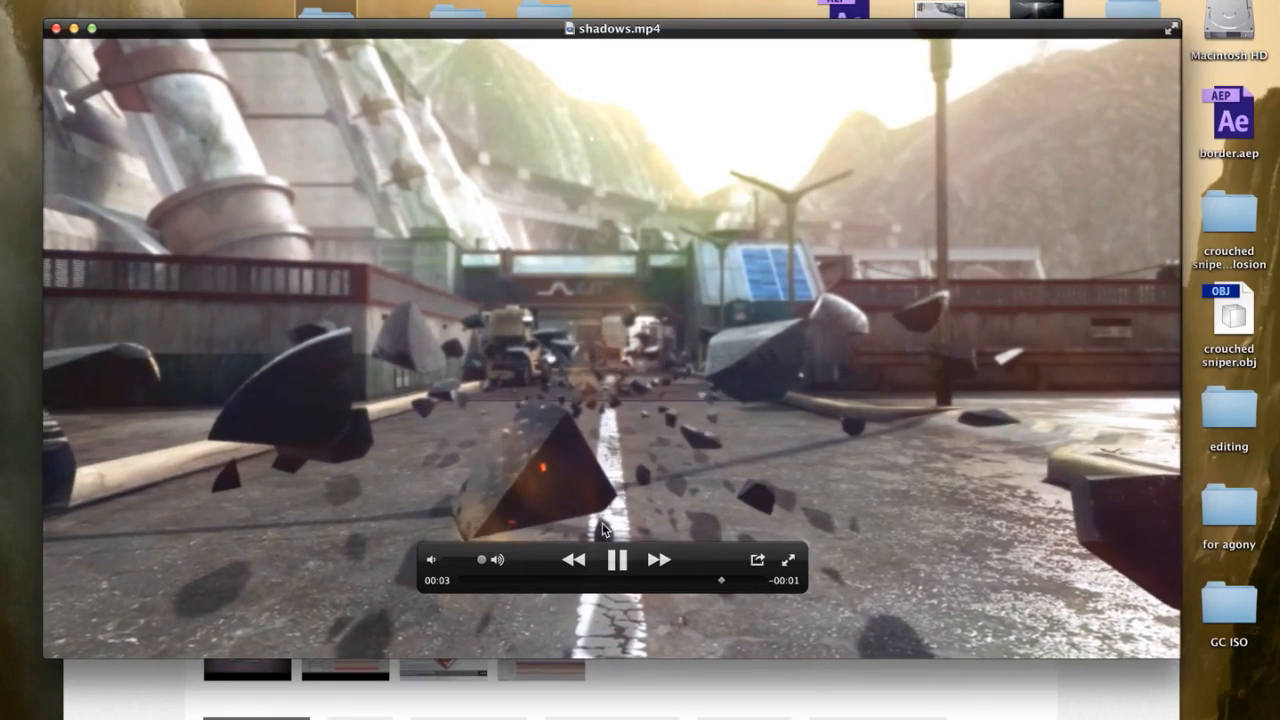
{"action": "left_click", "coordinate": [617, 559]}
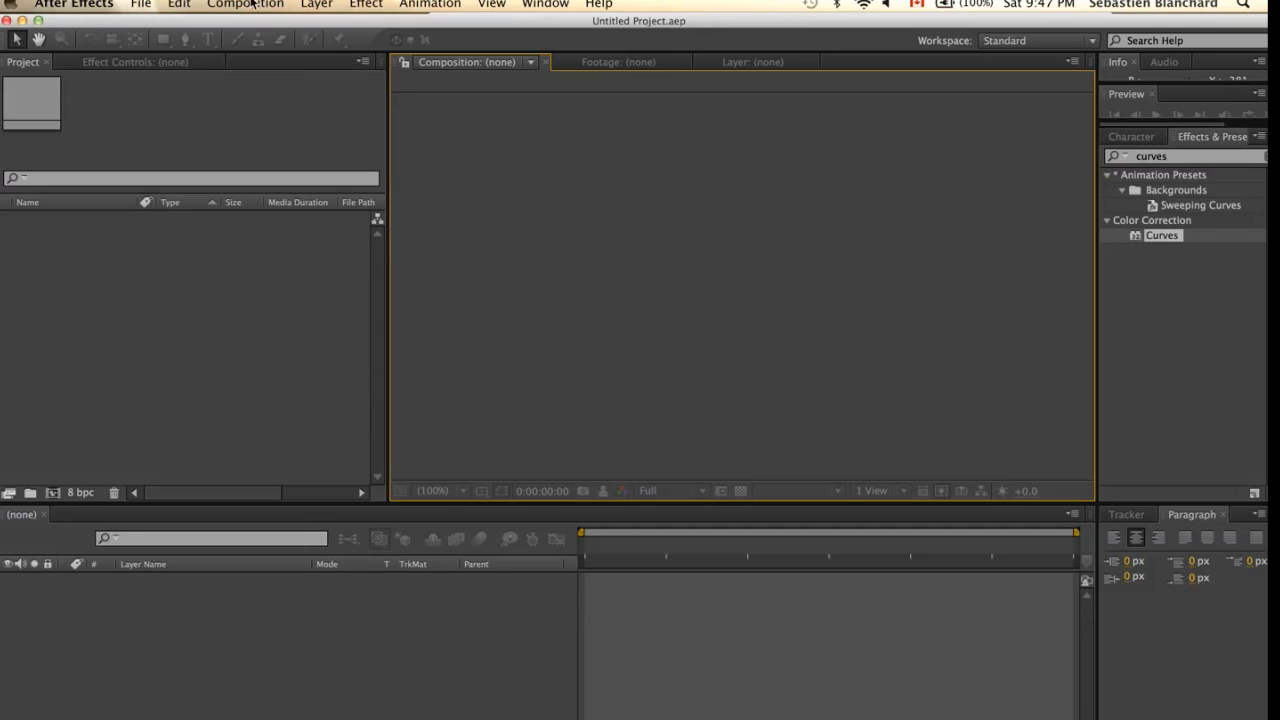
Add a new 1280×720, 59.94 fps composition and name it 'main comp'
{"action": "left_click", "coordinate": [245, 5]}
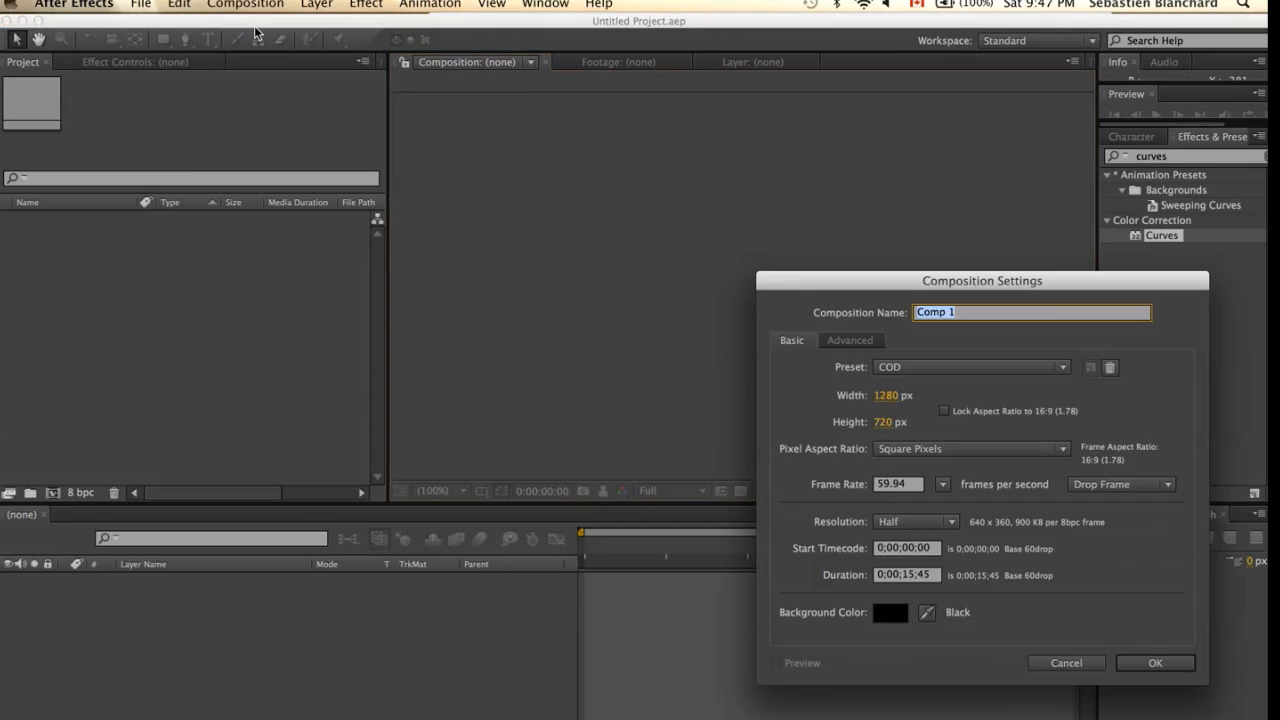
{"action": "mouse_move", "coordinate": [682, 308]}
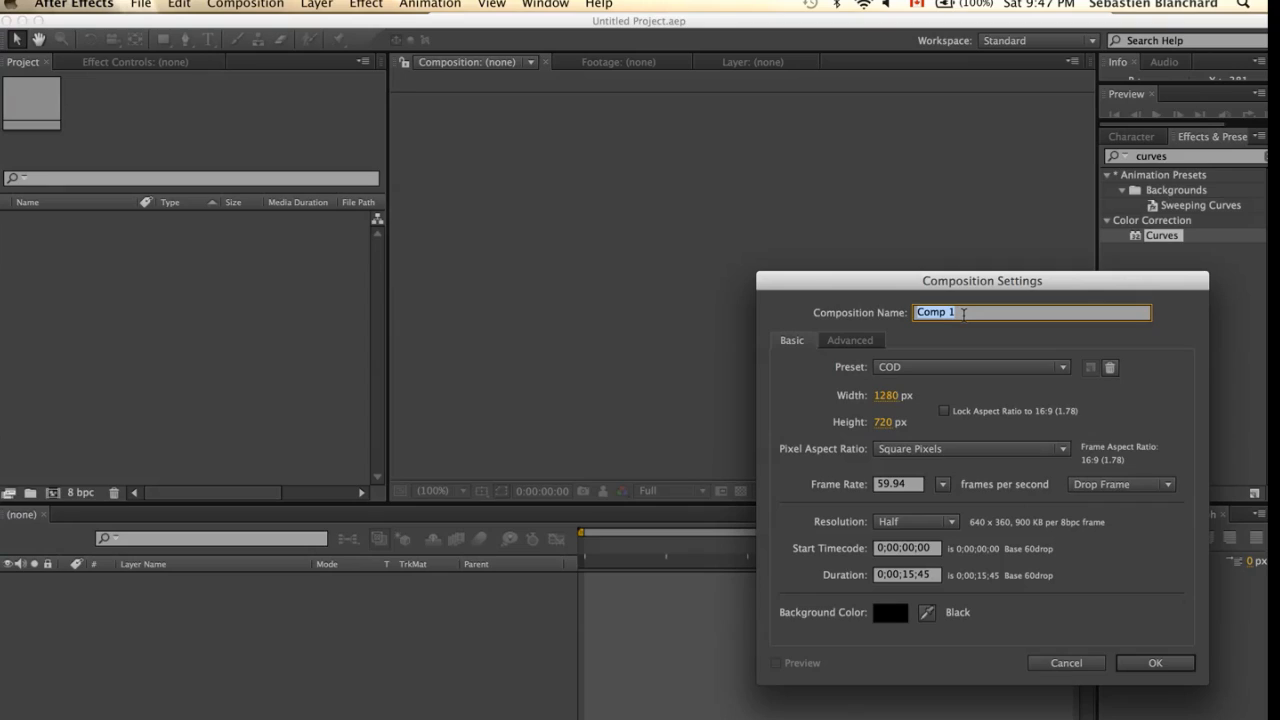
{"action": "type", "text": "main c"}
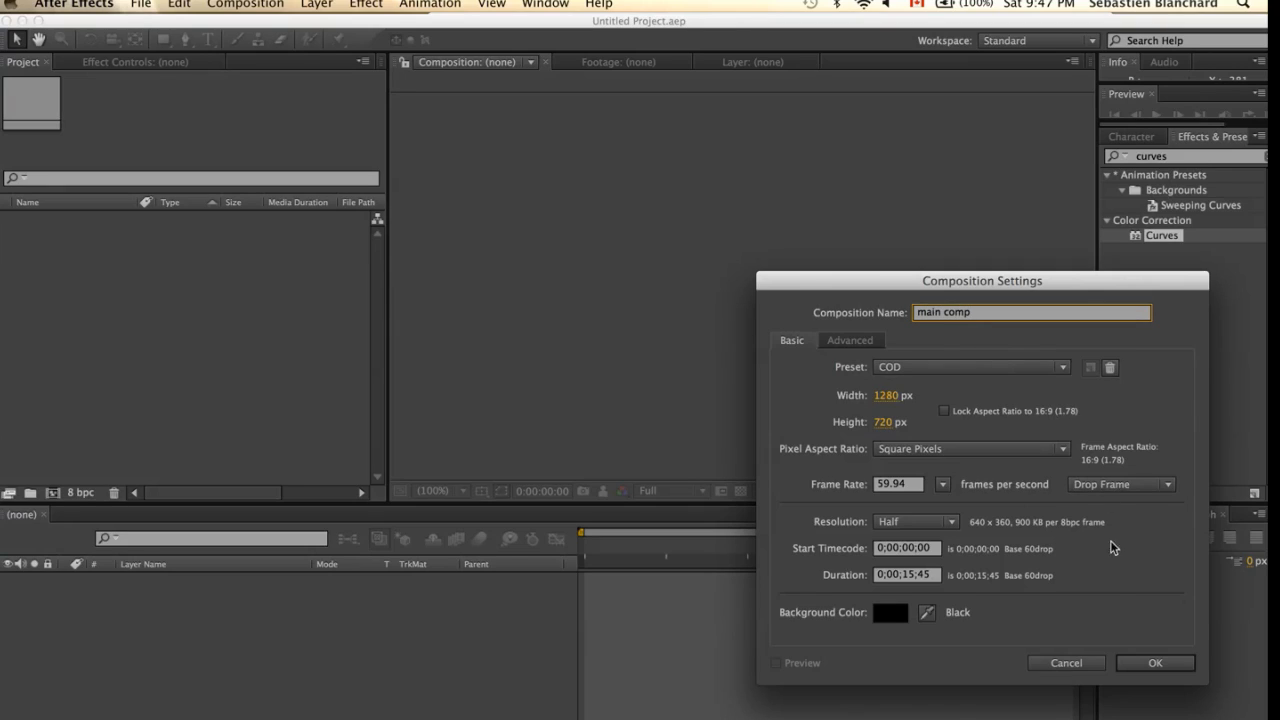
{"action": "left_click", "coordinate": [1155, 663]}
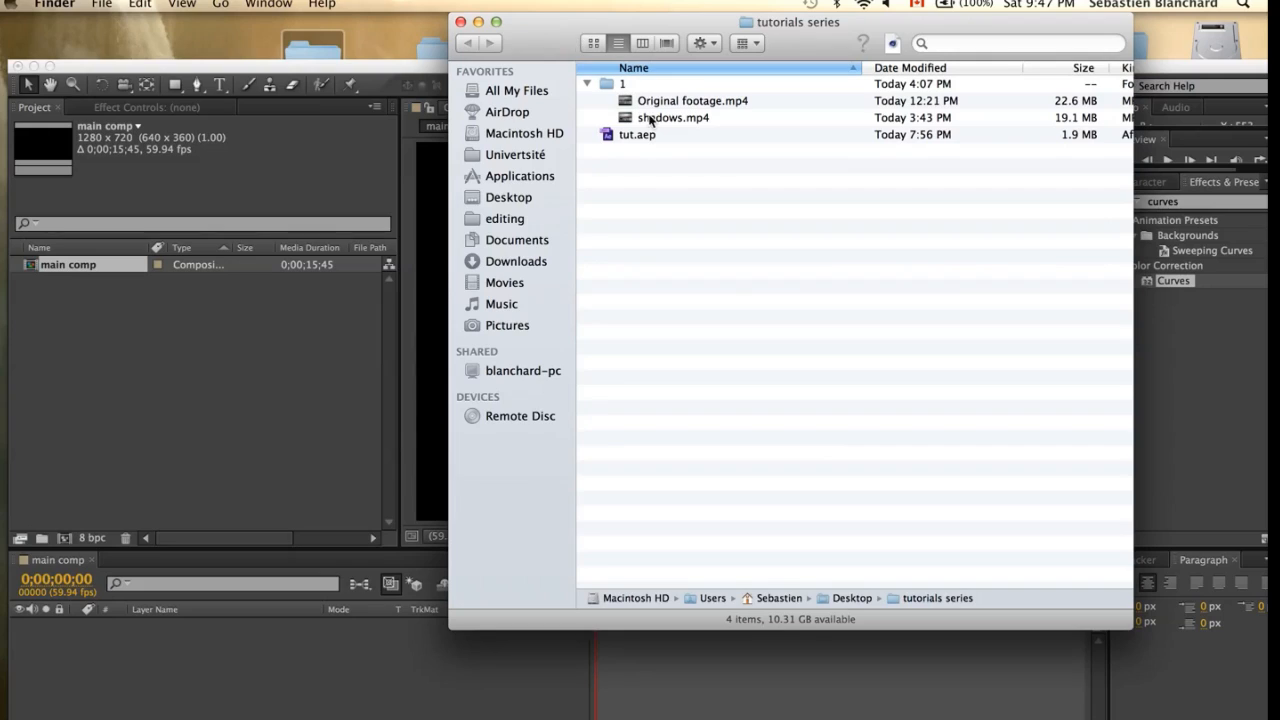
Bring Original footage.mp4 into the main comp timeline and scrub to about two seconds
{"action": "left_click", "coordinate": [692, 100]}
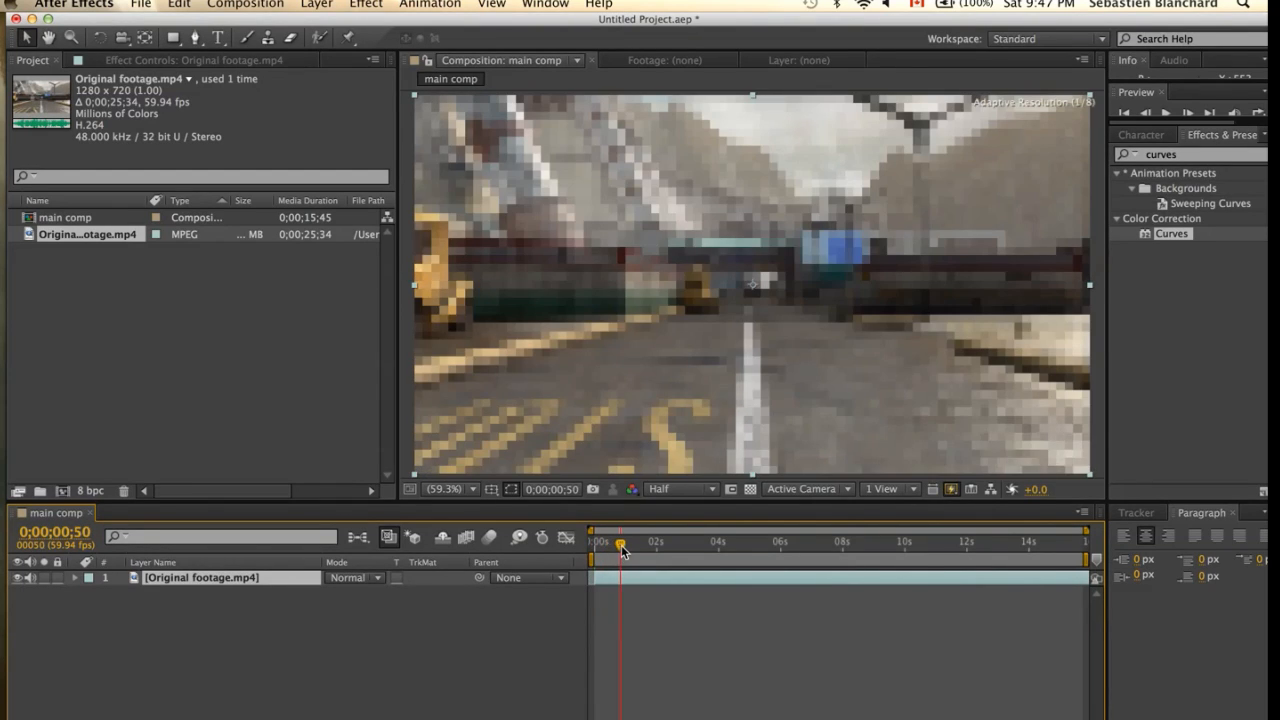
{"action": "left_click_drag", "start_coordinate": [619, 541], "coordinate": [659, 541]}
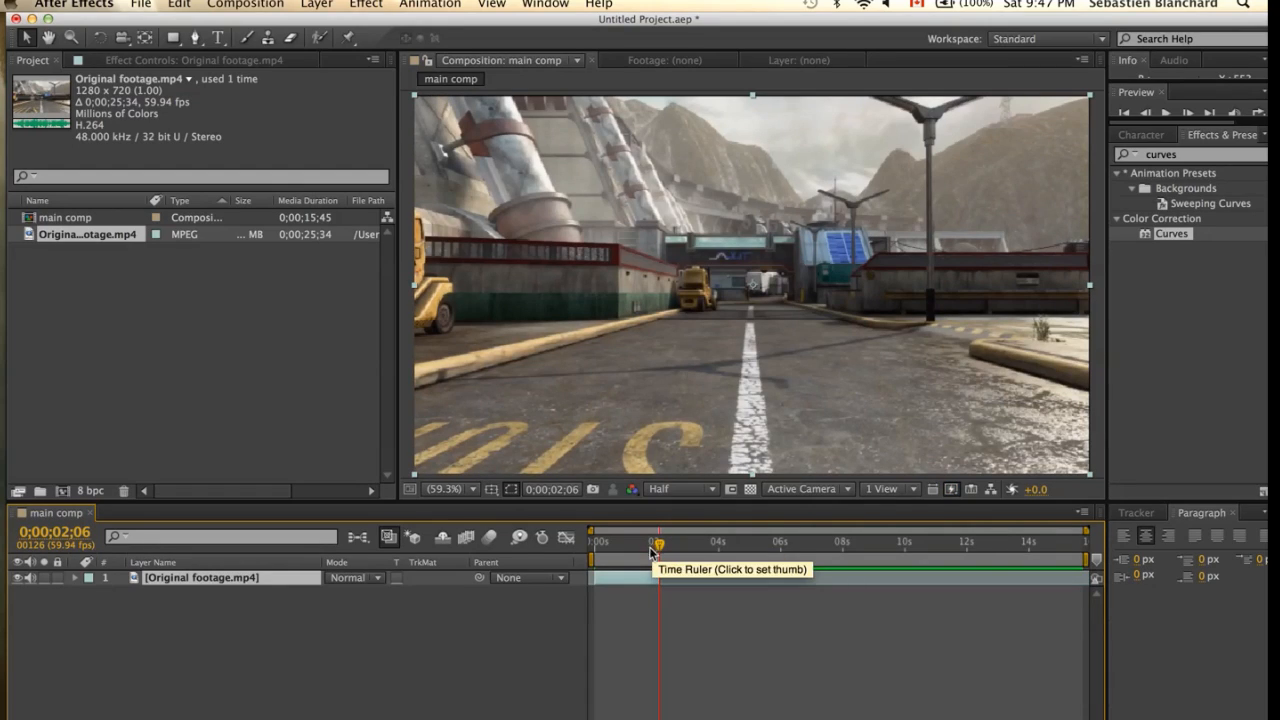
{"action": "mouse_move", "coordinate": [634, 554]}
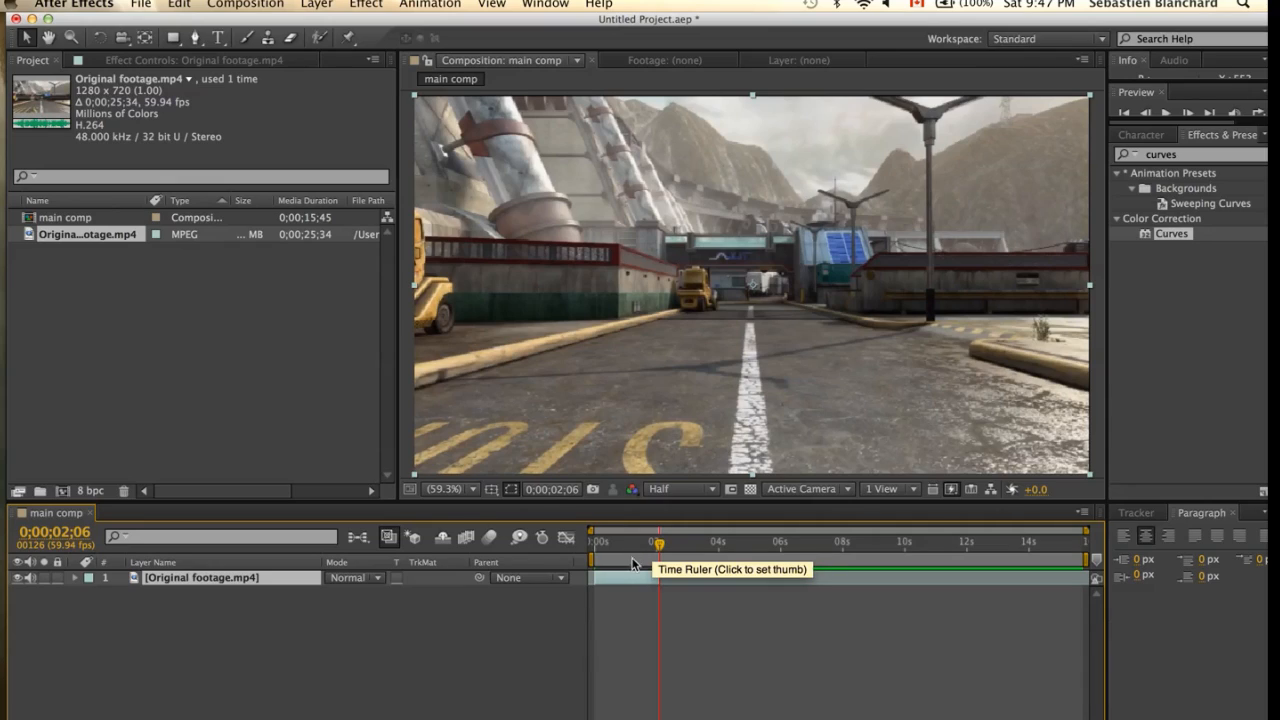
Track the footage layer's camera with Detailed Analysis and the Mostly Flat Scene solve method
{"action": "right_click", "coordinate": [625, 580]}
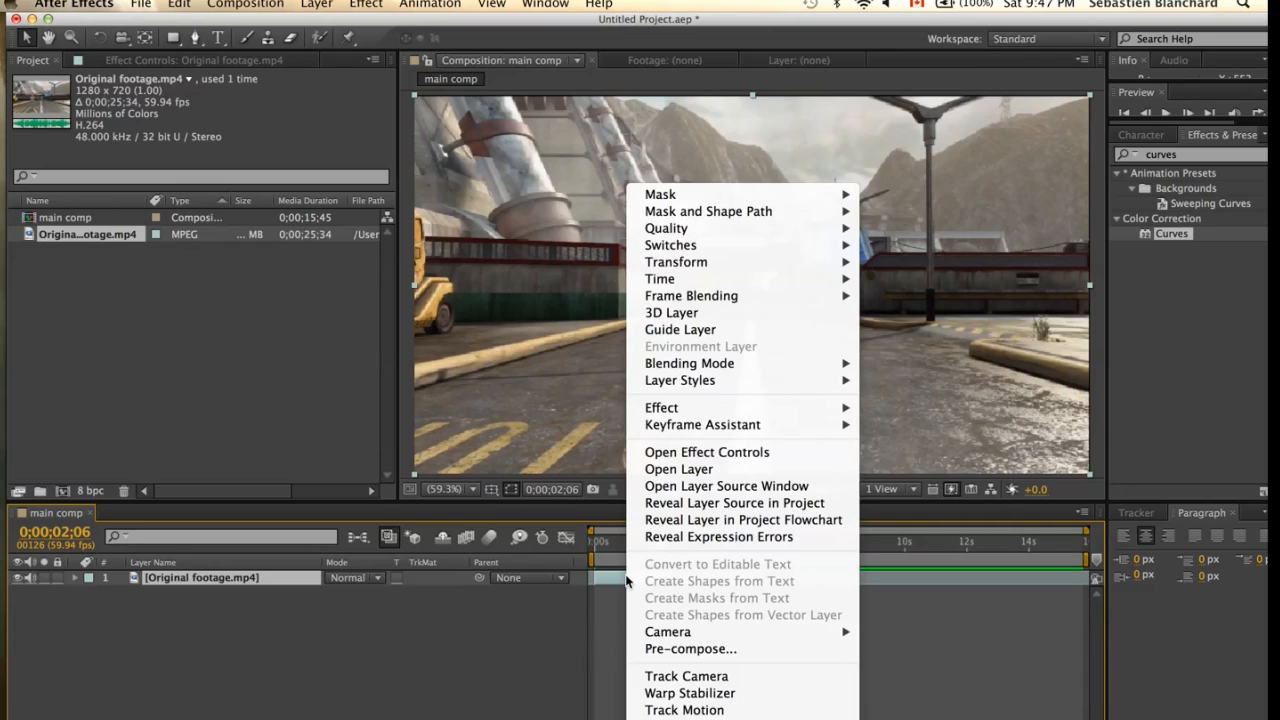
{"action": "mouse_move", "coordinate": [686, 676]}
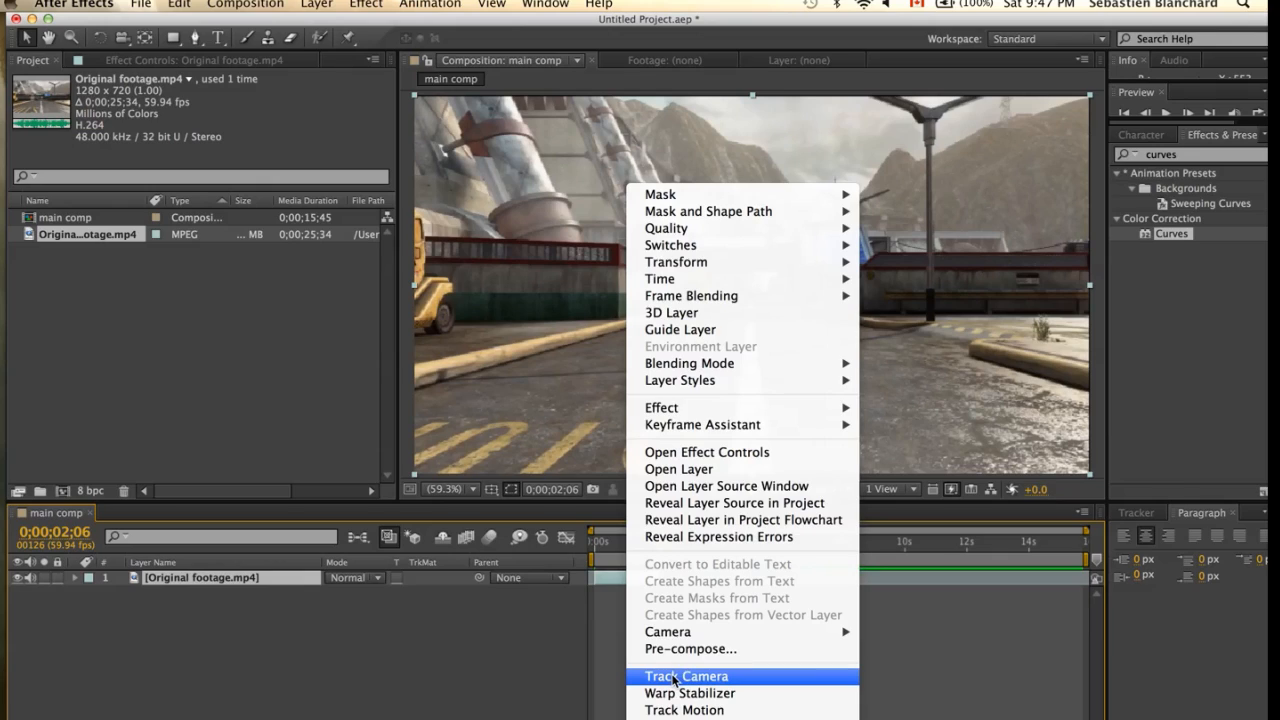
{"action": "left_click", "coordinate": [686, 676]}
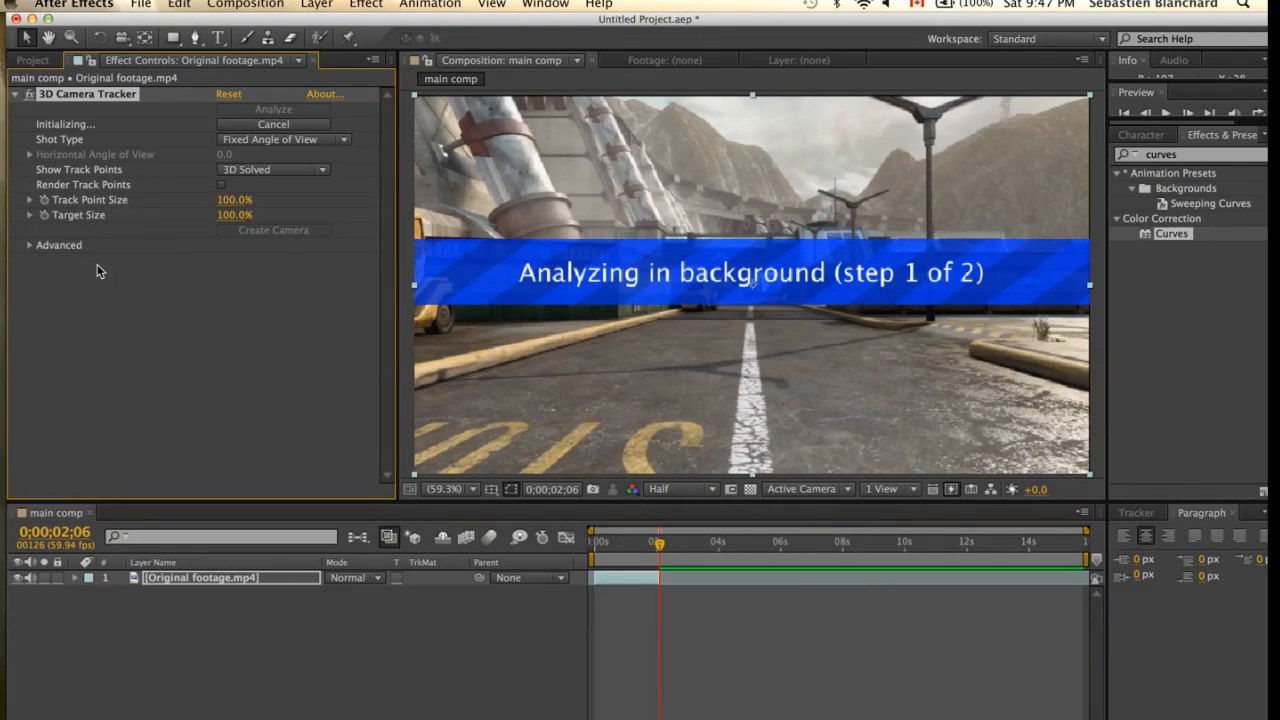
{"action": "mouse_move", "coordinate": [30, 250]}
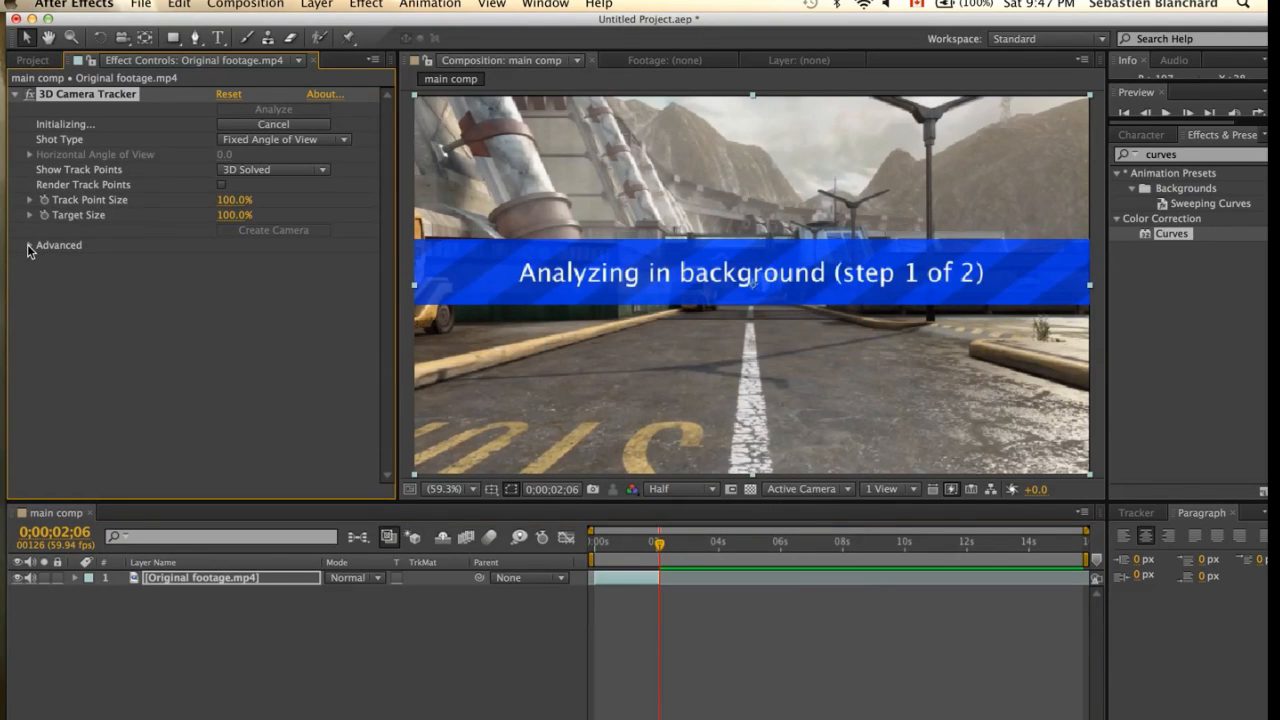
{"action": "left_click", "coordinate": [58, 245]}
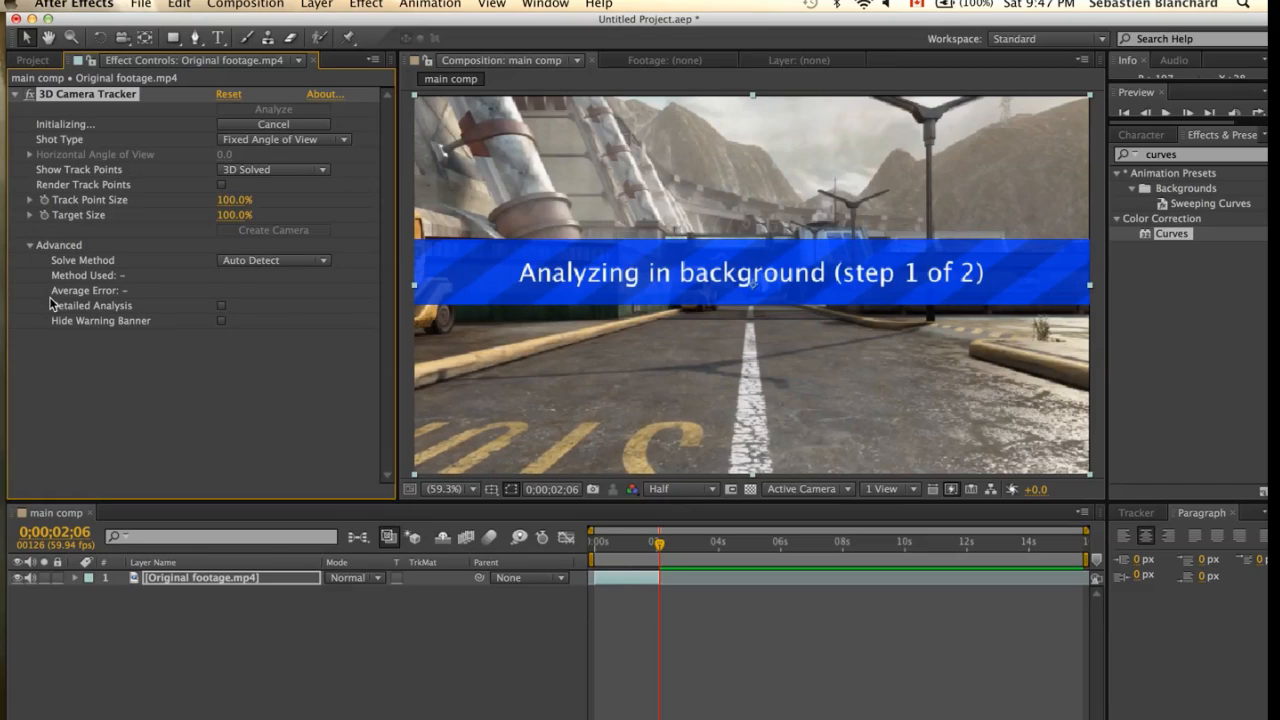
{"action": "mouse_move", "coordinate": [218, 310]}
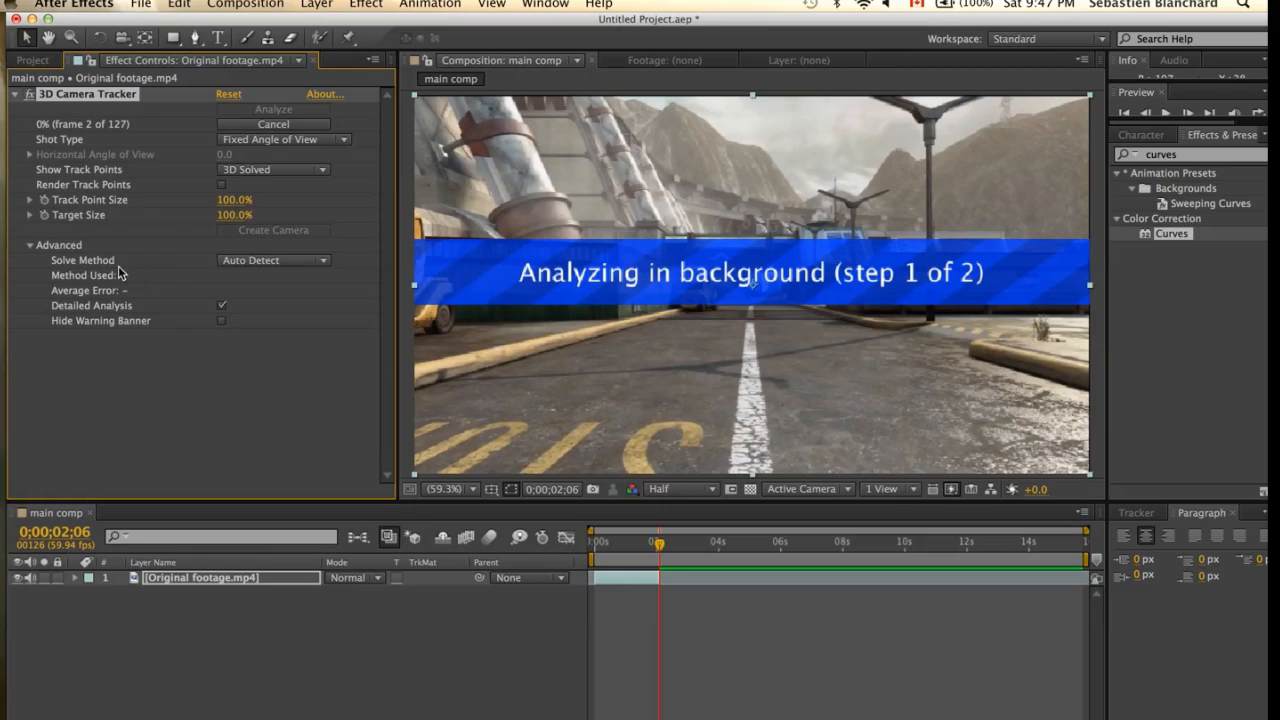
{"action": "left_click", "coordinate": [273, 260]}
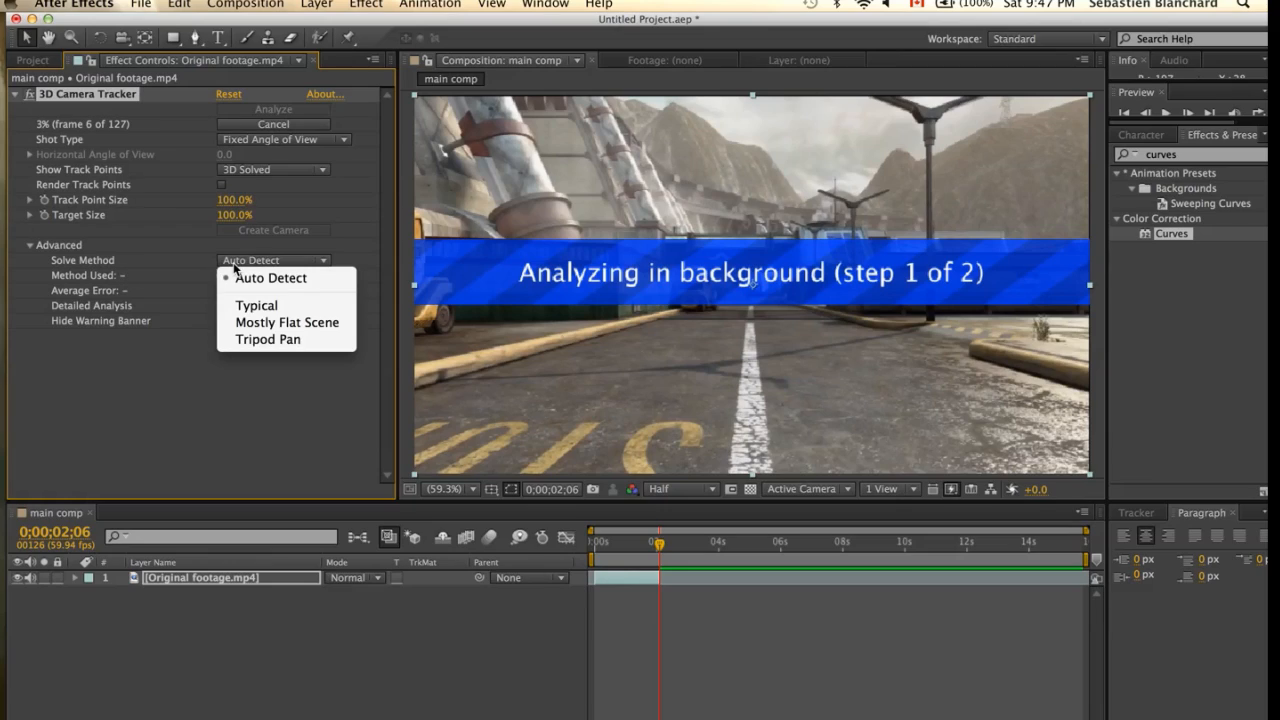
{"action": "mouse_move", "coordinate": [287, 322]}
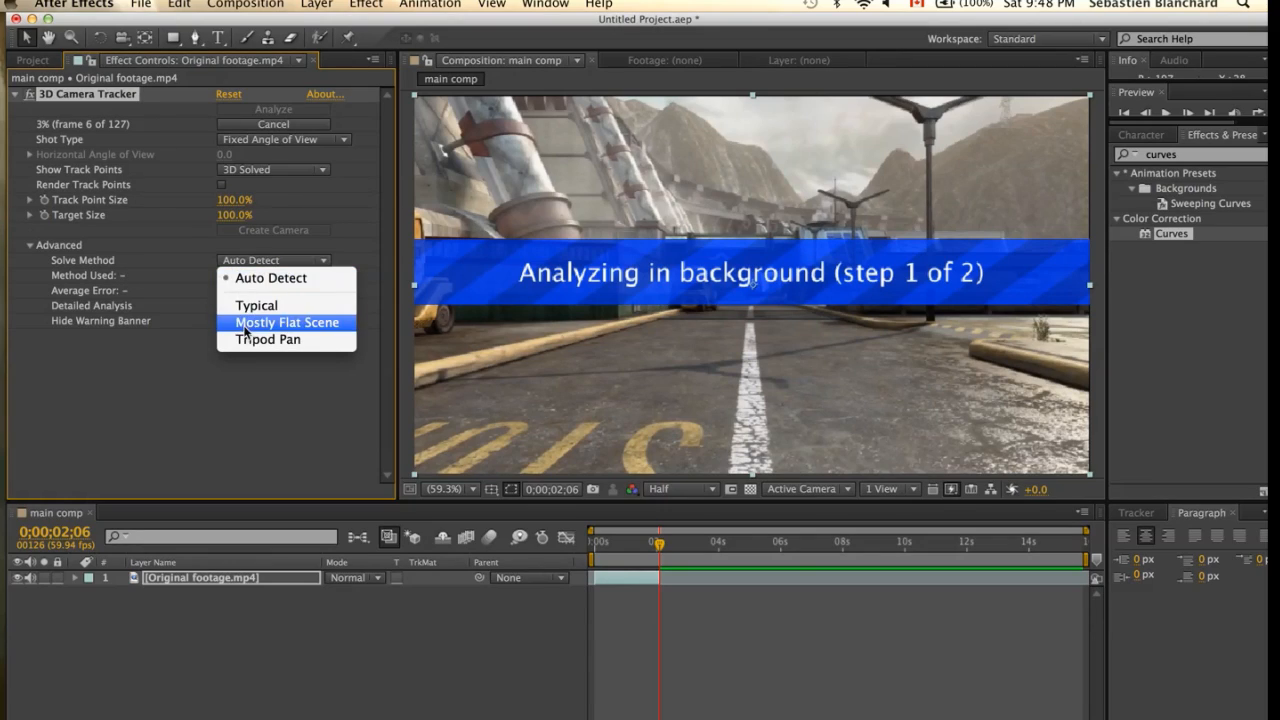
{"action": "left_click", "coordinate": [287, 322]}
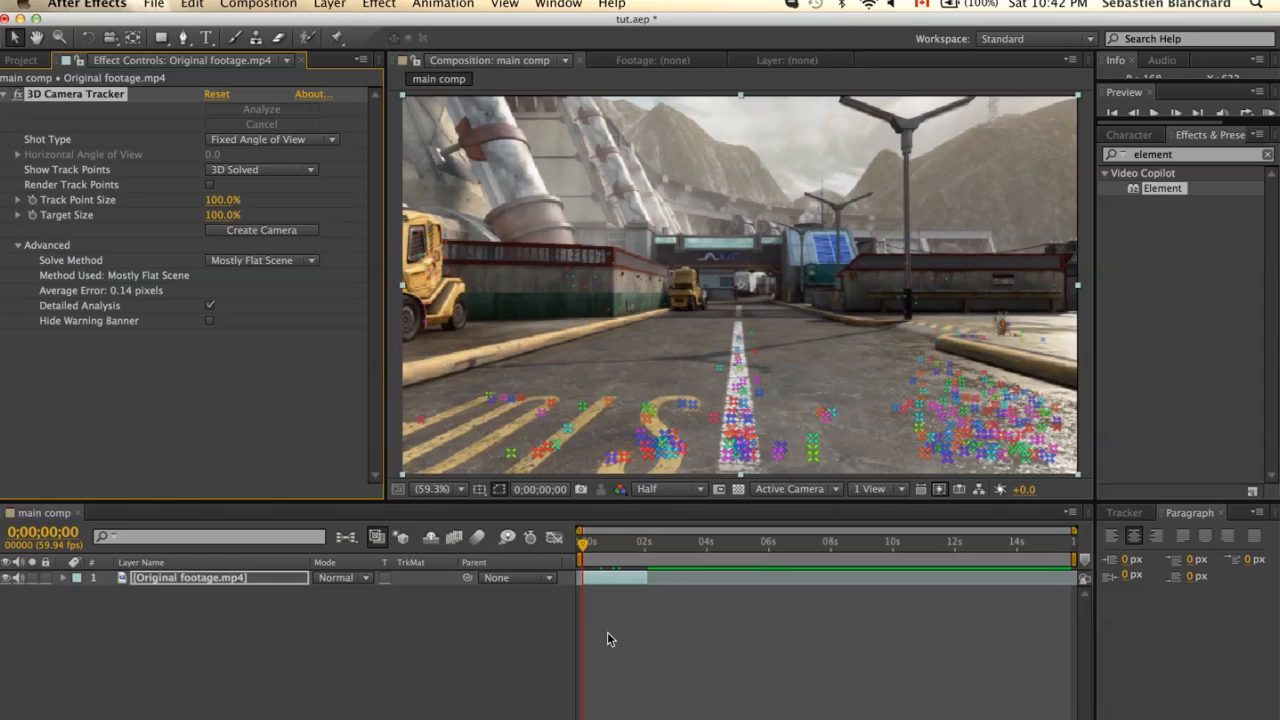
{"action": "mouse_move", "coordinate": [594, 597]}
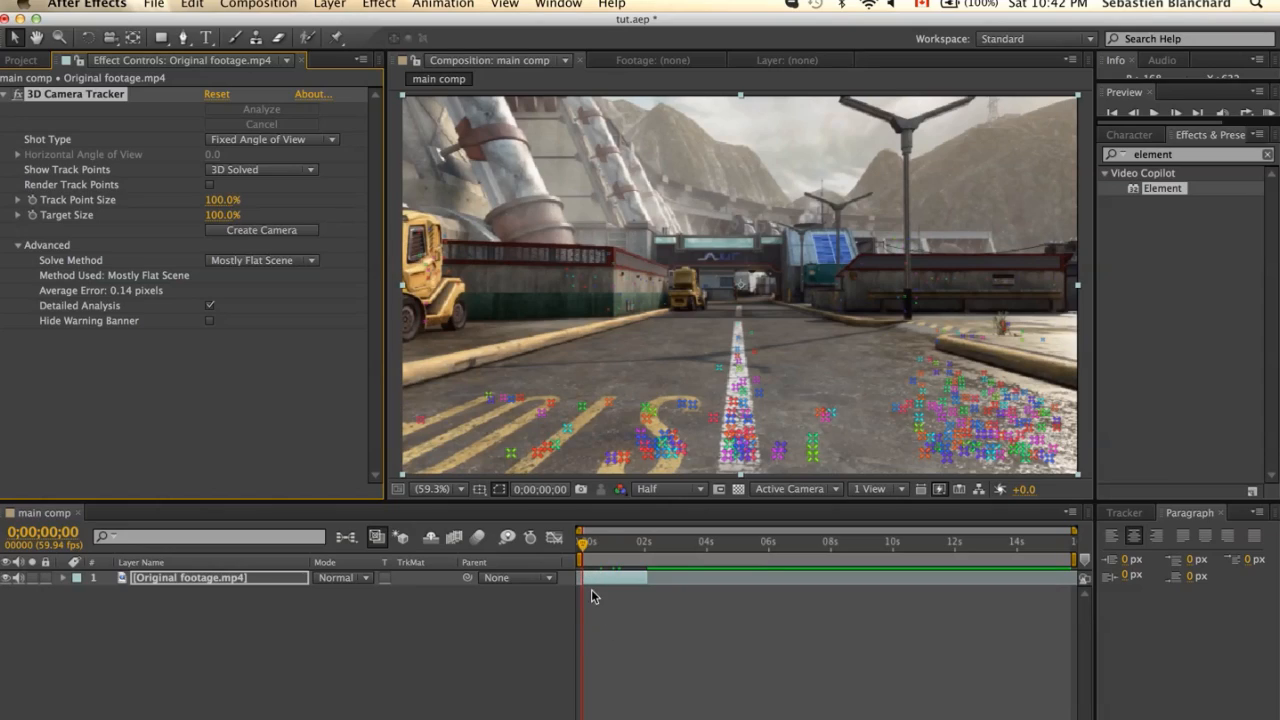
{"action": "mouse_move", "coordinate": [603, 622]}
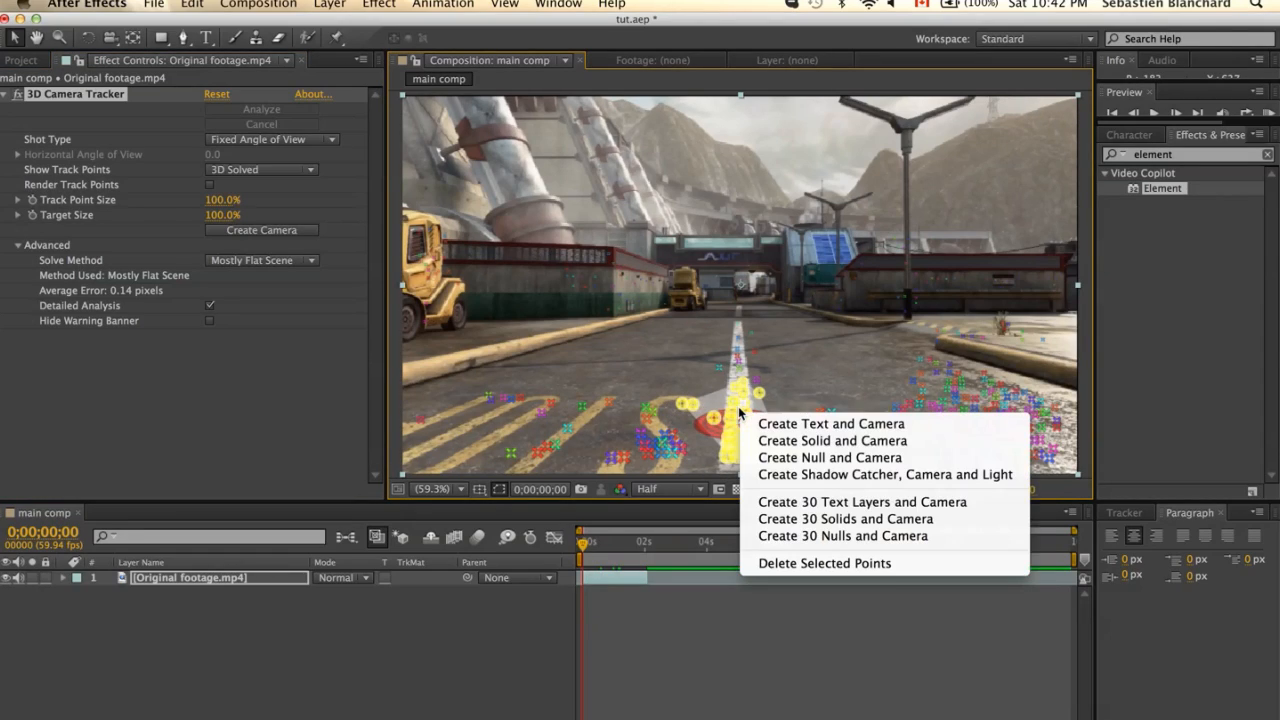
{"action": "mouse_move", "coordinate": [832, 440]}
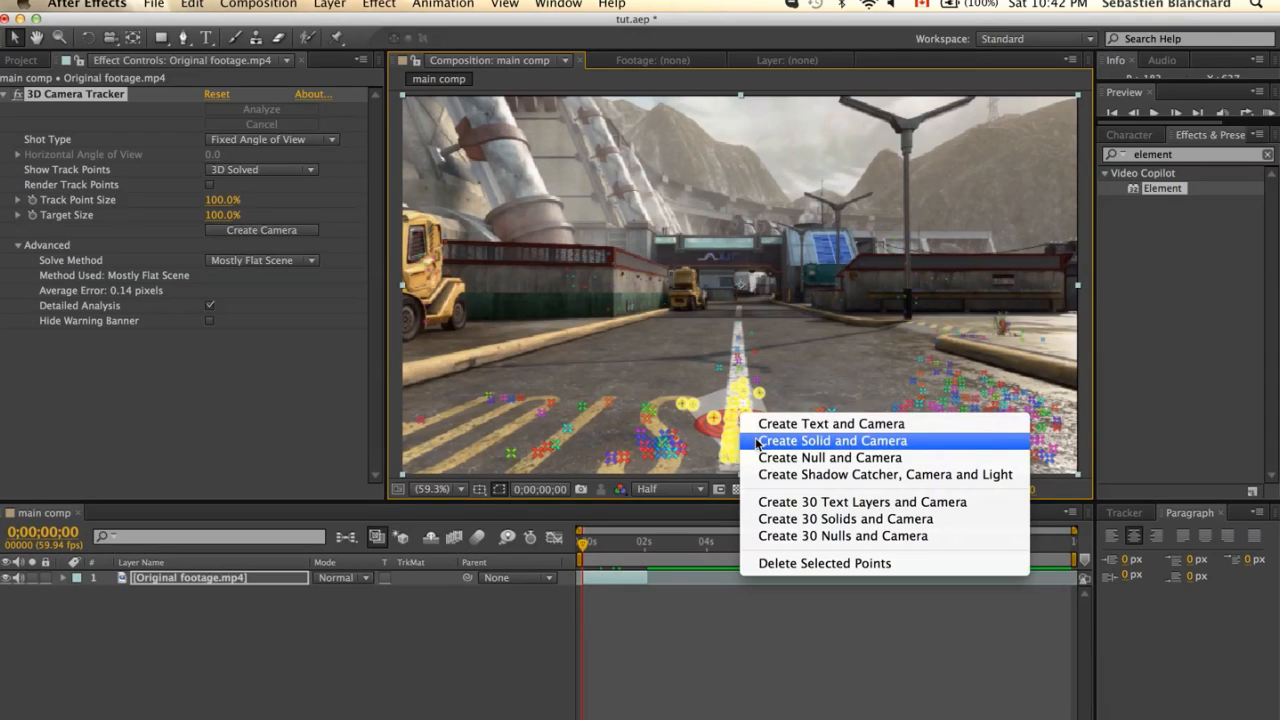
Create a solid and camera at the road track points, rename the solid Floor, and scale it up
{"action": "left_click", "coordinate": [831, 440]}
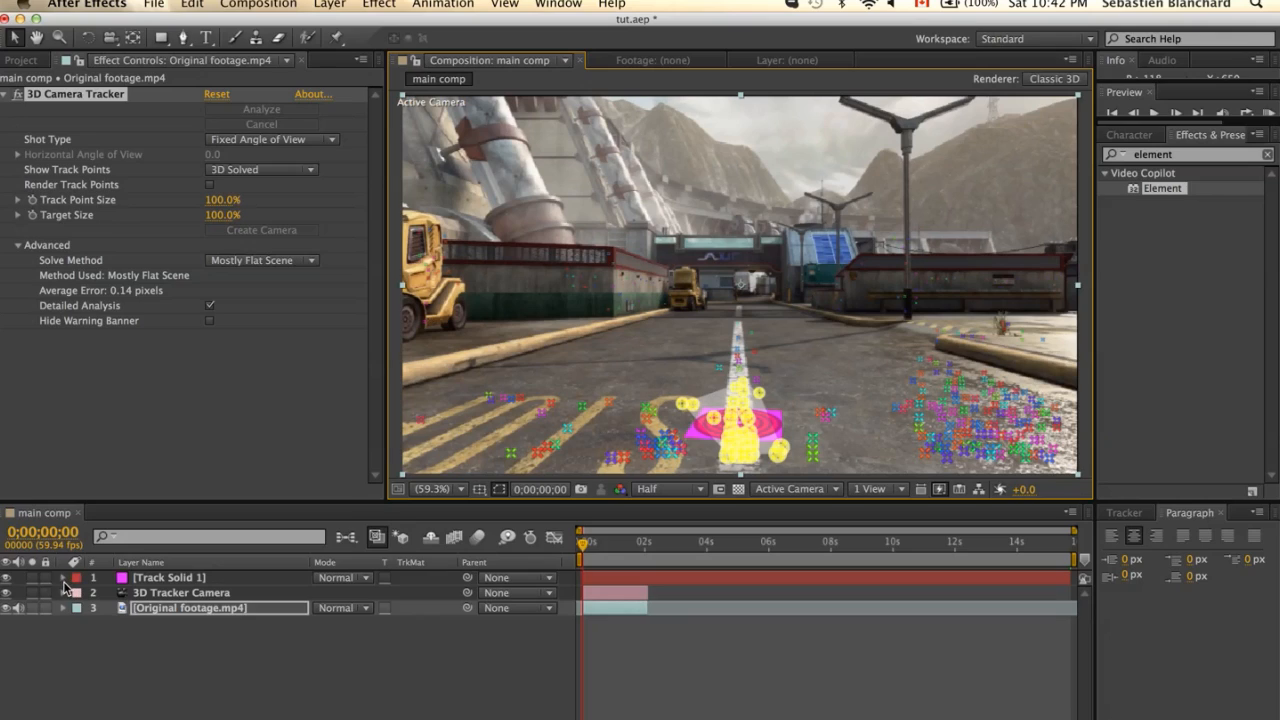
{"action": "left_click", "coordinate": [168, 577]}
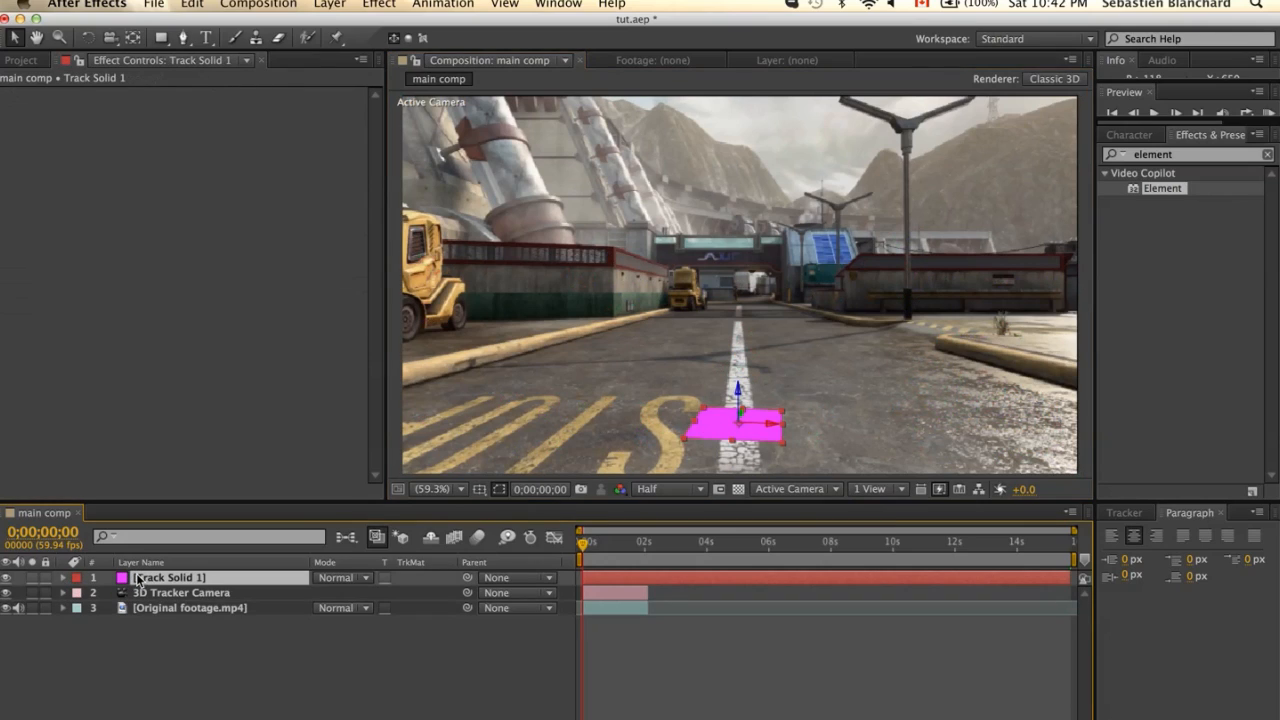
{"action": "double_click", "coordinate": [167, 577]}
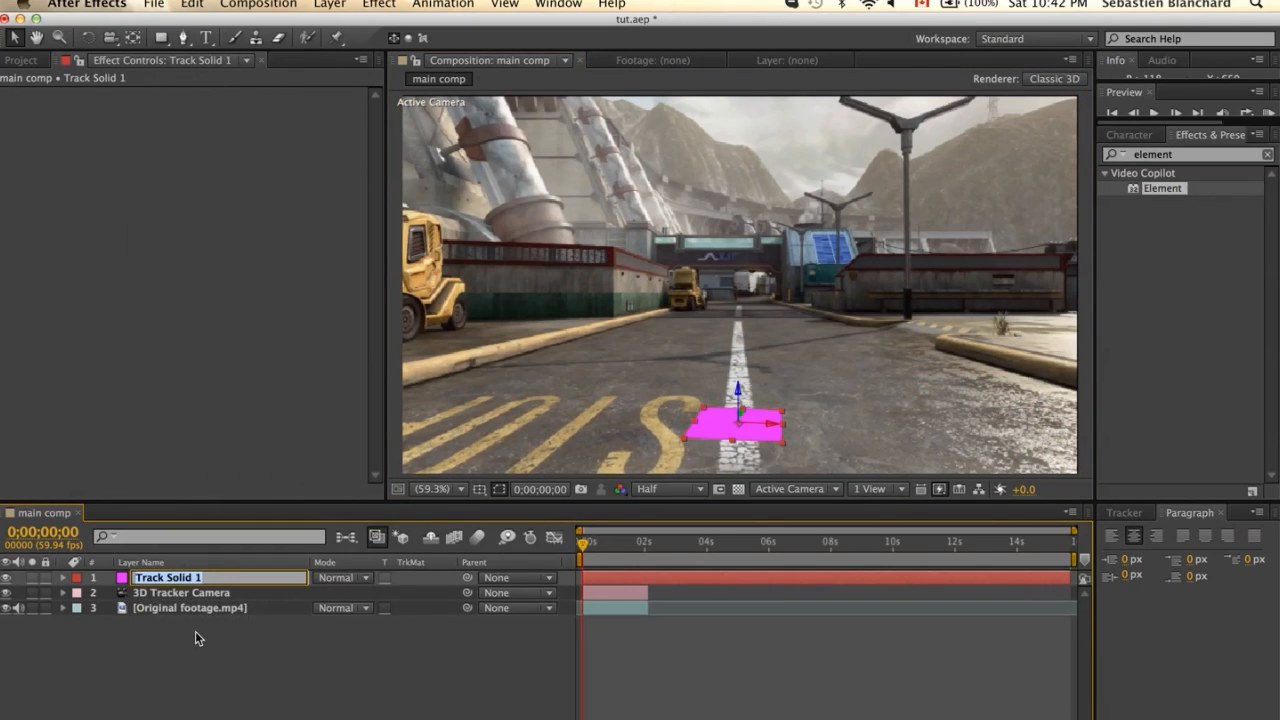
{"action": "type", "text": "Floor"}
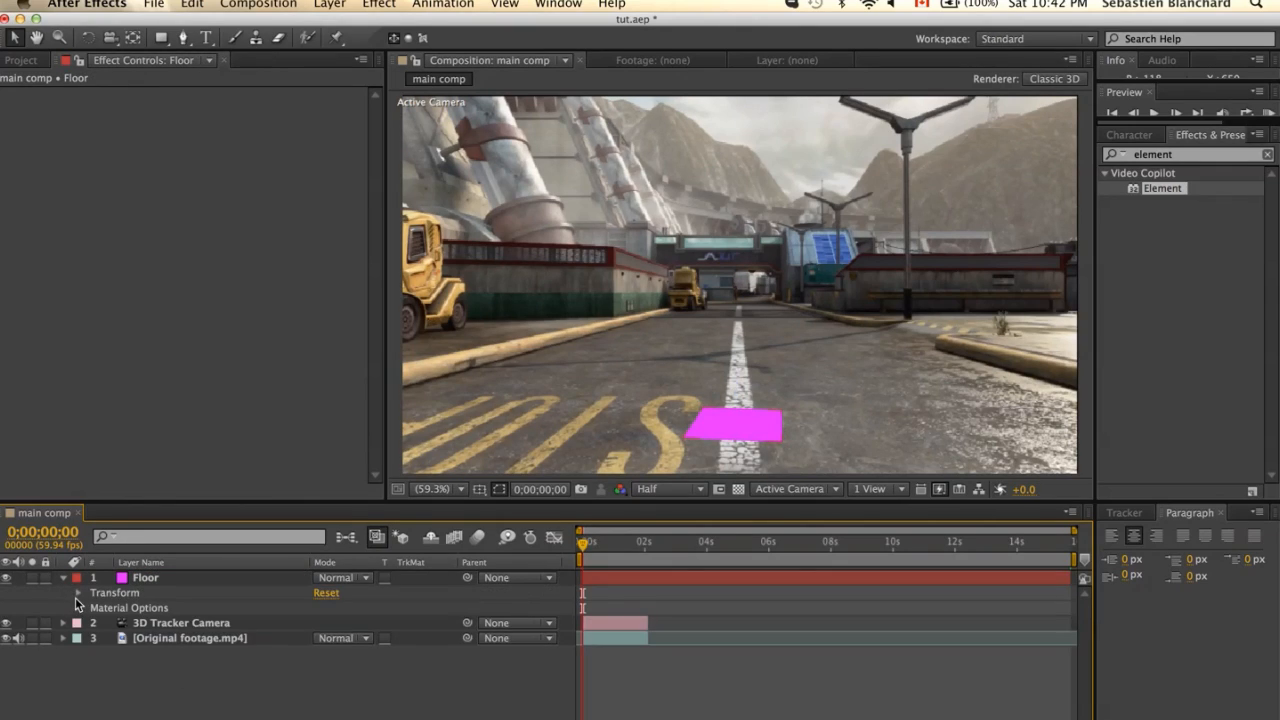
{"action": "left_click", "coordinate": [78, 592]}
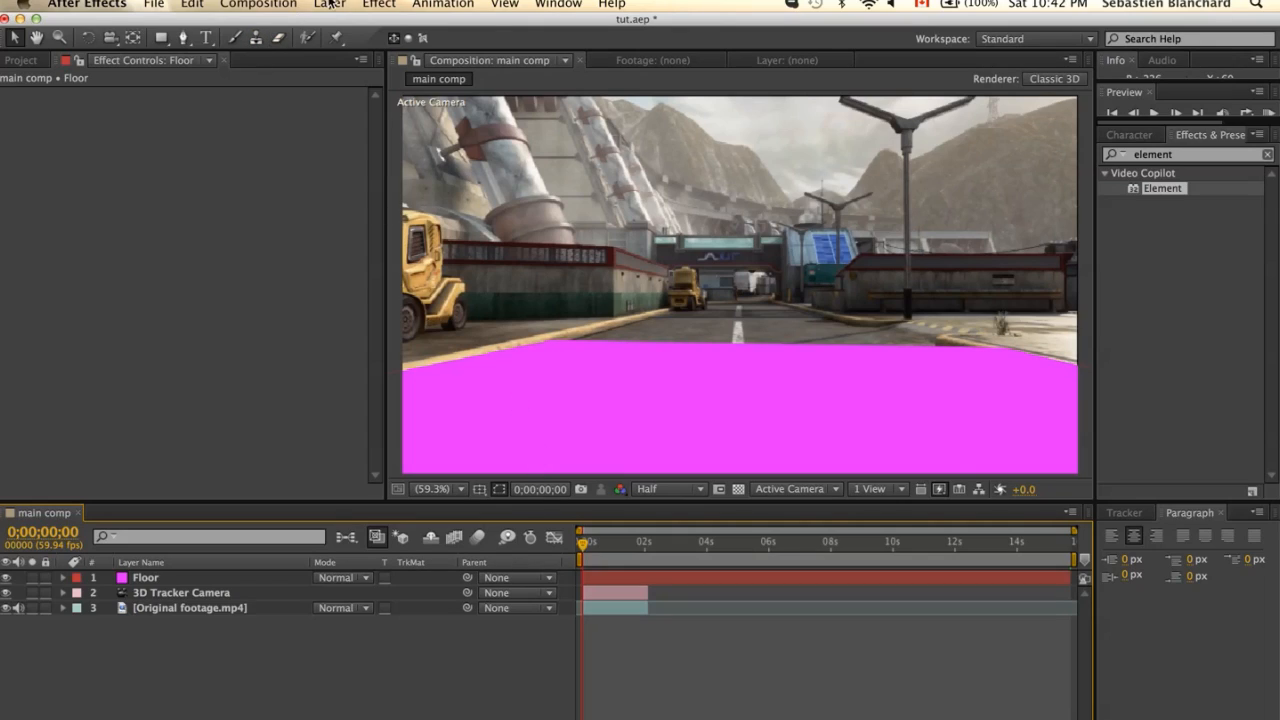
Create a new solid layer named '3d object'
{"action": "left_click", "coordinate": [329, 5]}
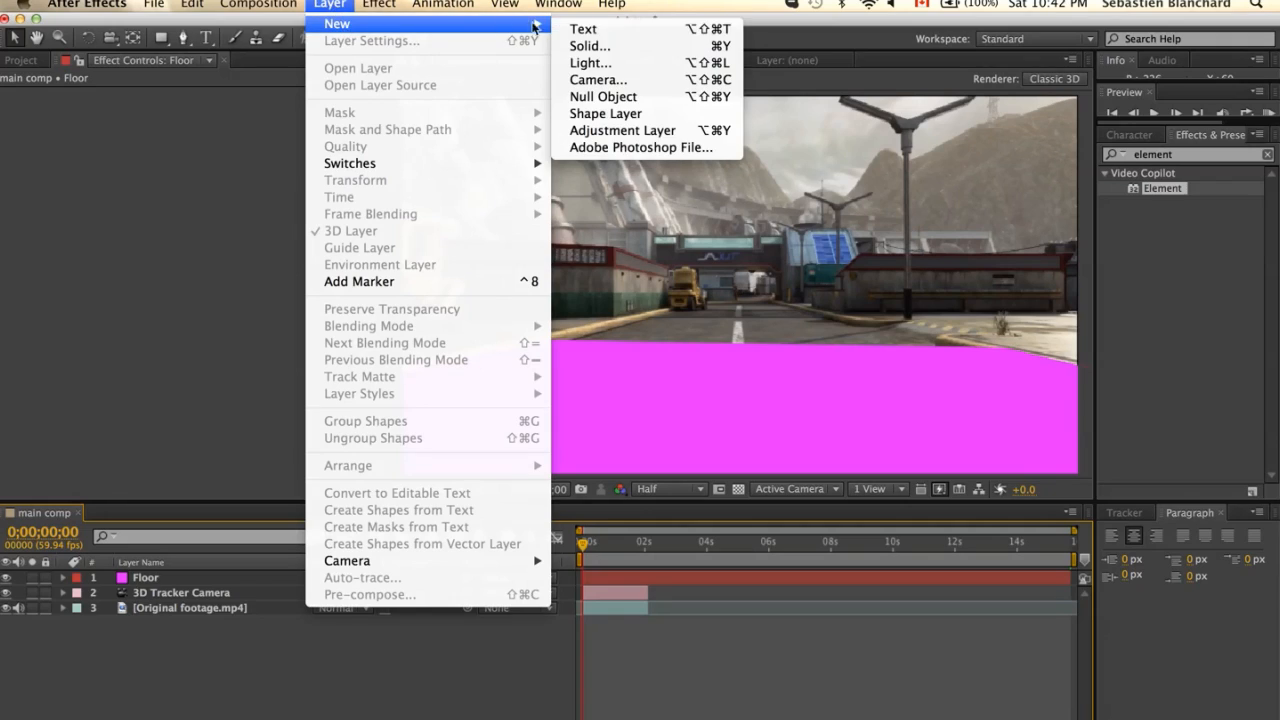
{"action": "left_click", "coordinate": [589, 46]}
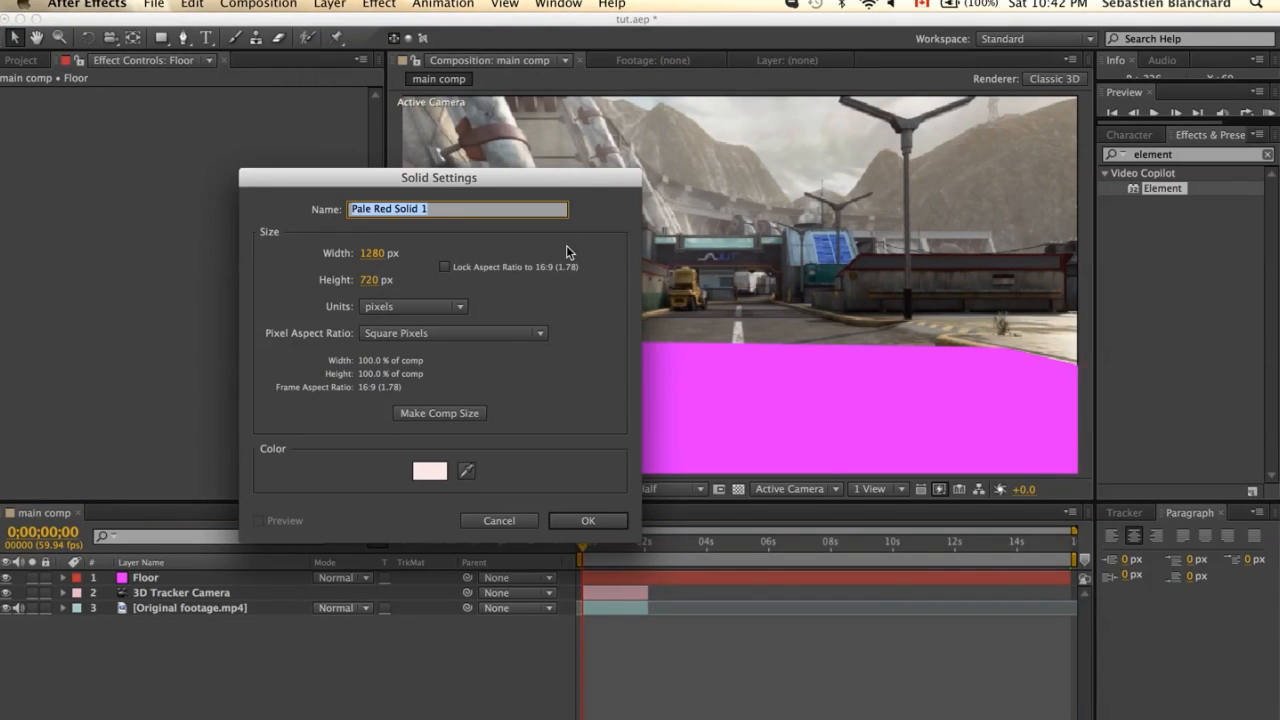
{"action": "type", "text": "3d obje"}
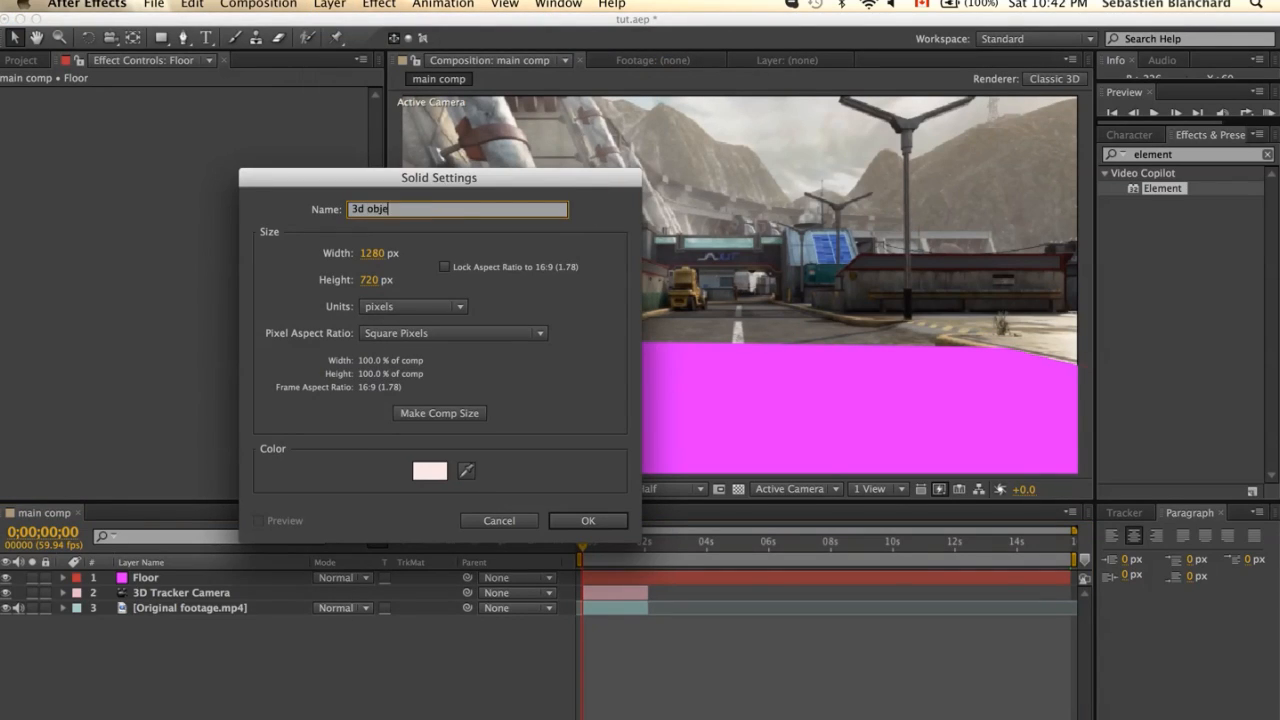
{"action": "left_click", "coordinate": [588, 520]}
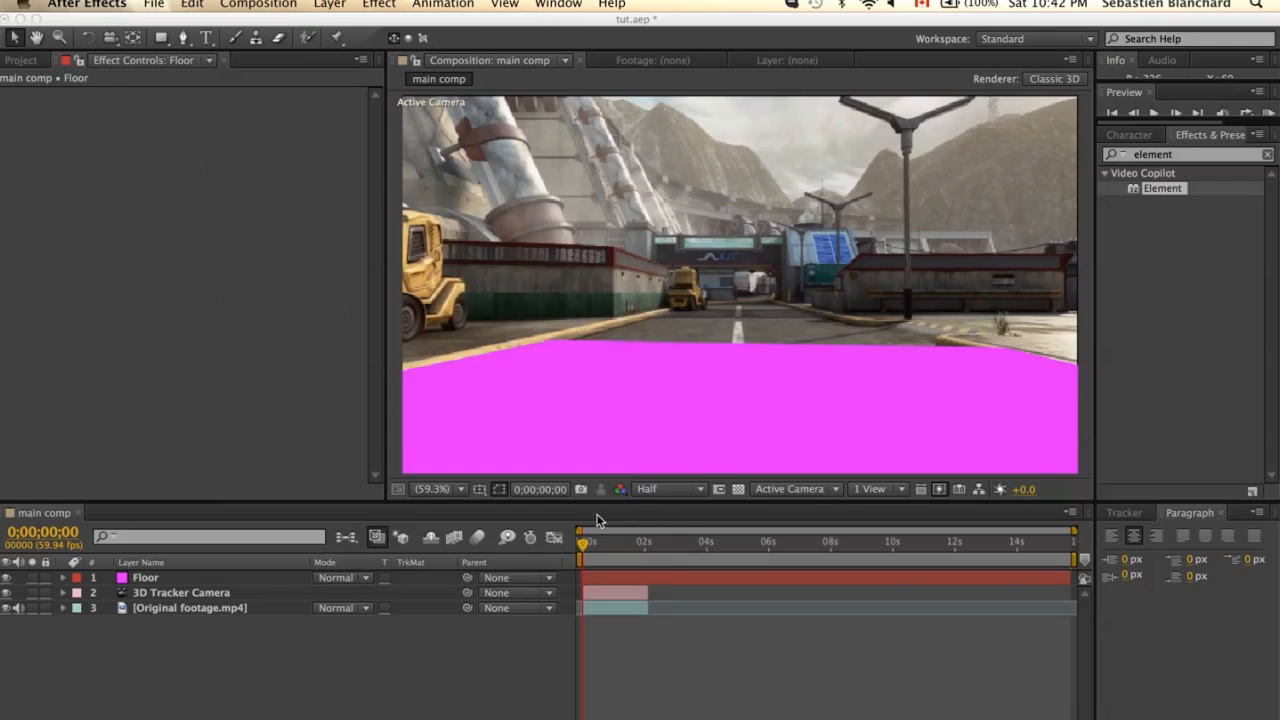
Apply the Video Copilot Element effect to the solid and enter its Scene Setup
{"action": "left_click", "coordinate": [378, 5]}
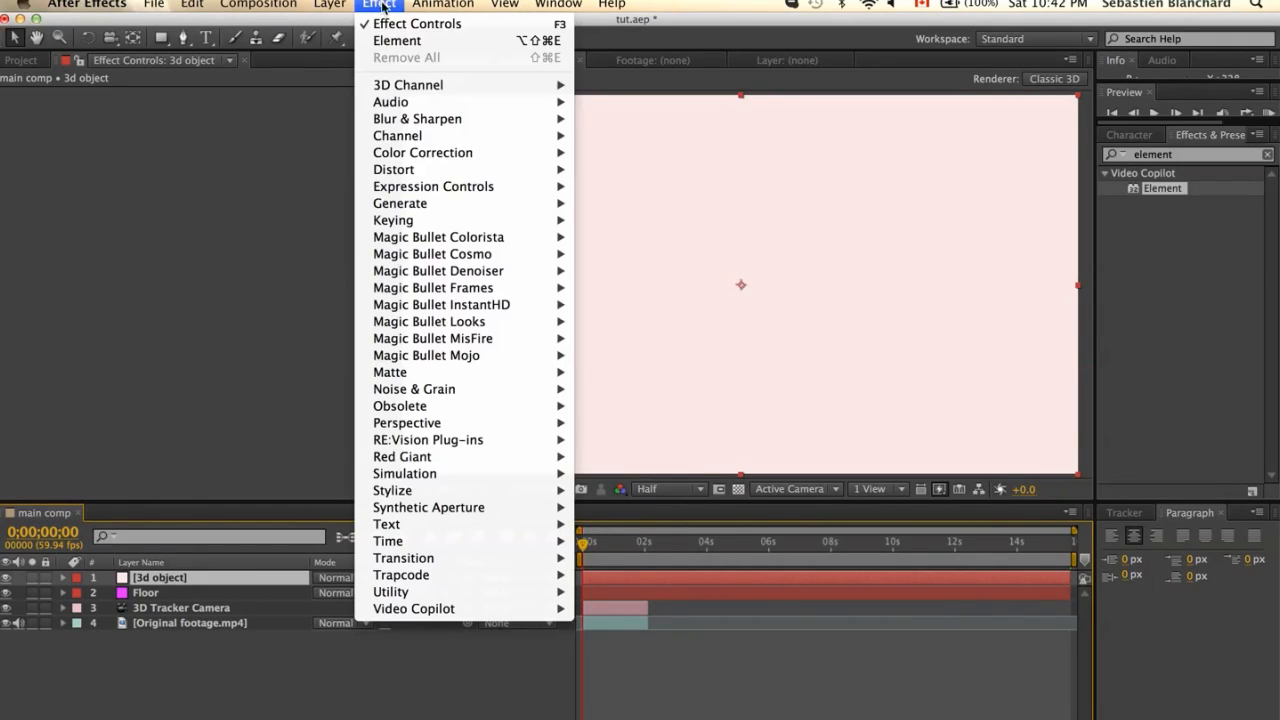
{"action": "mouse_move", "coordinate": [413, 608]}
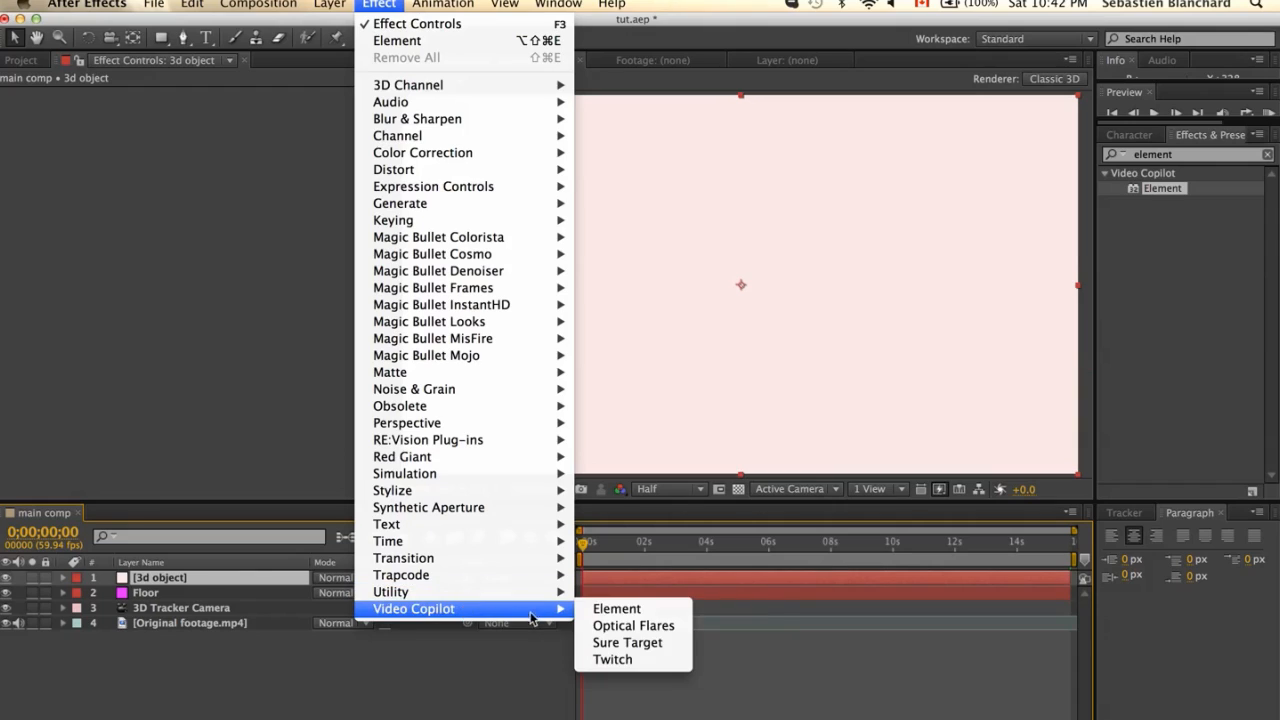
{"action": "left_click", "coordinate": [616, 608]}
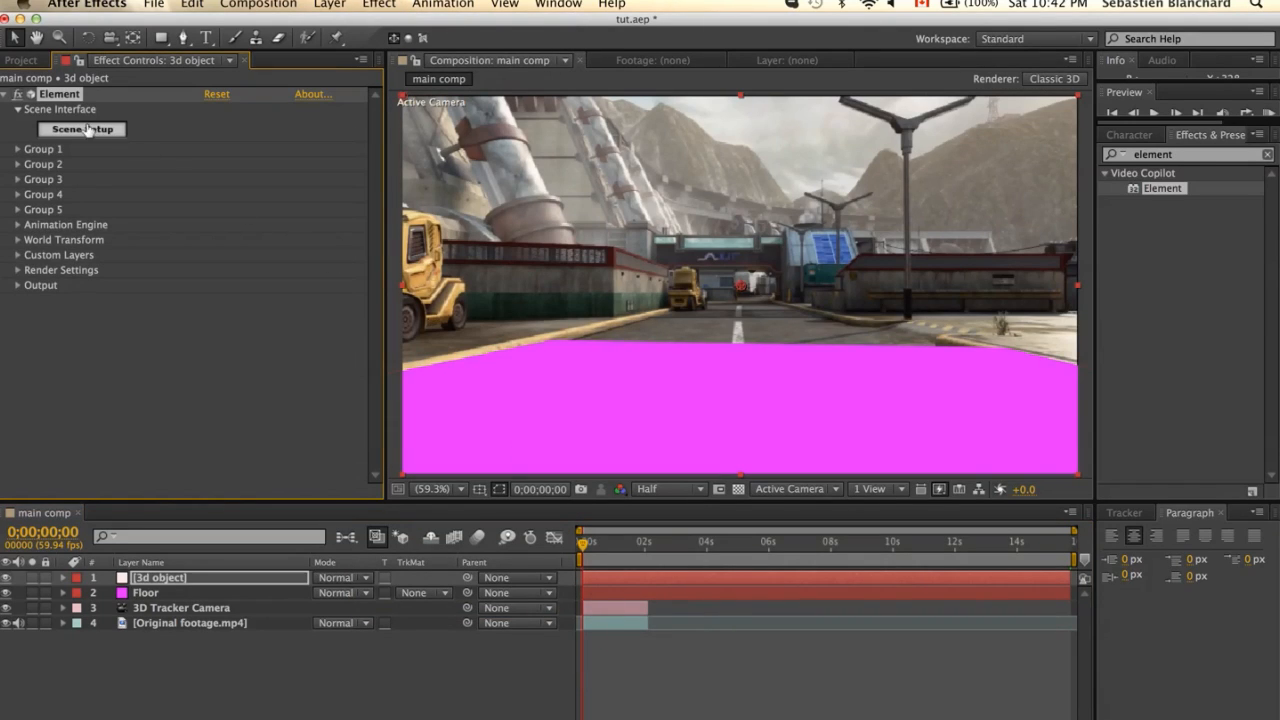
{"action": "left_click", "coordinate": [81, 129]}
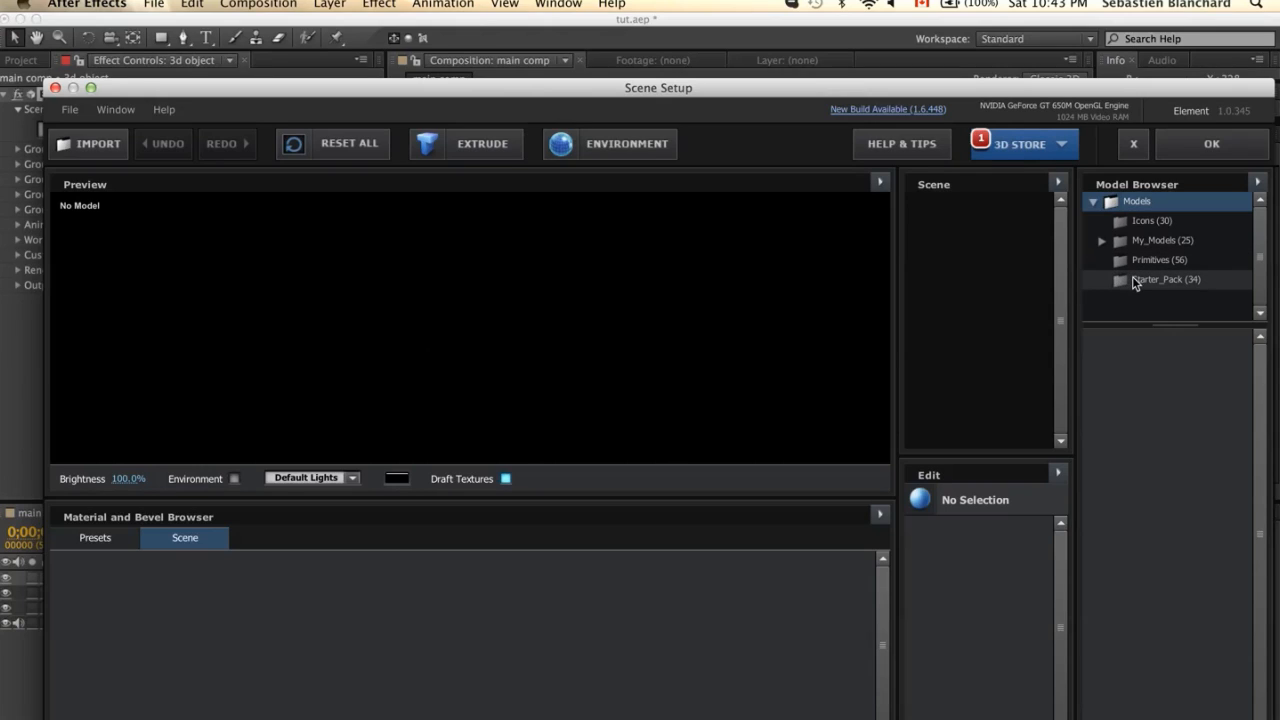
Load the Starter_Pack ball_fracture model with the Pro_Shaders black_metal material
{"action": "left_click", "coordinate": [1165, 279]}
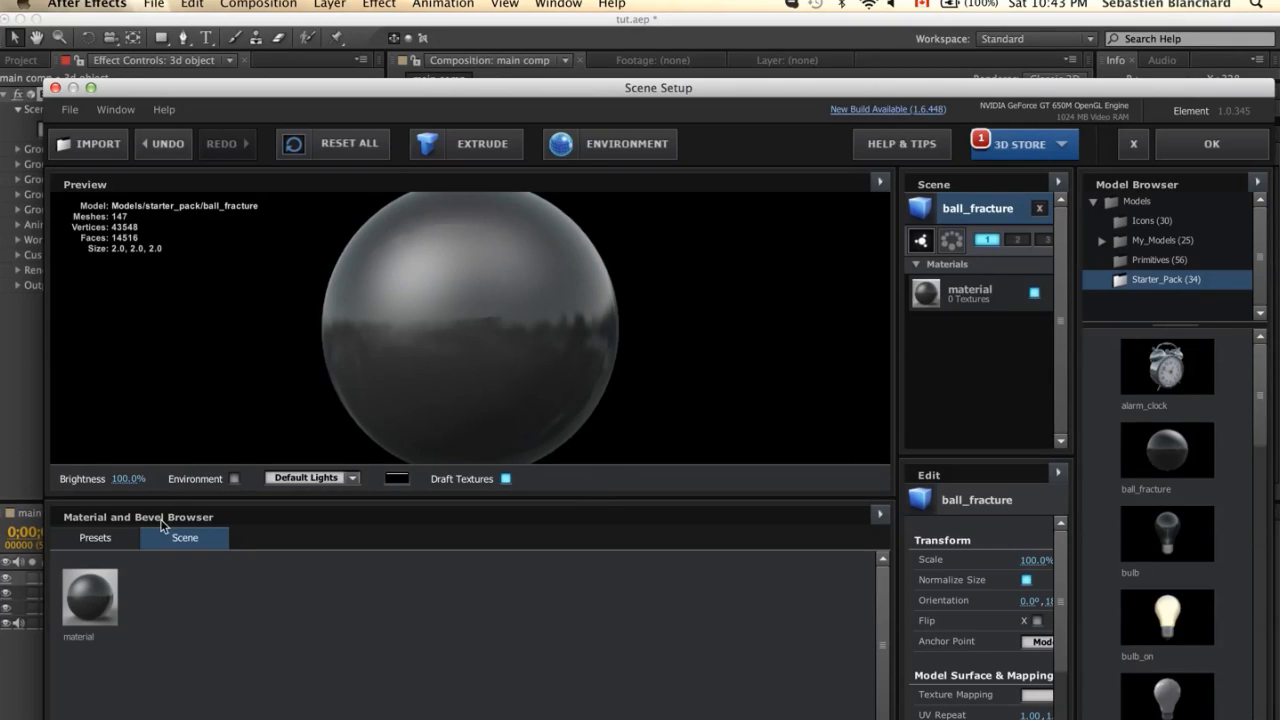
{"action": "left_click", "coordinate": [94, 538]}
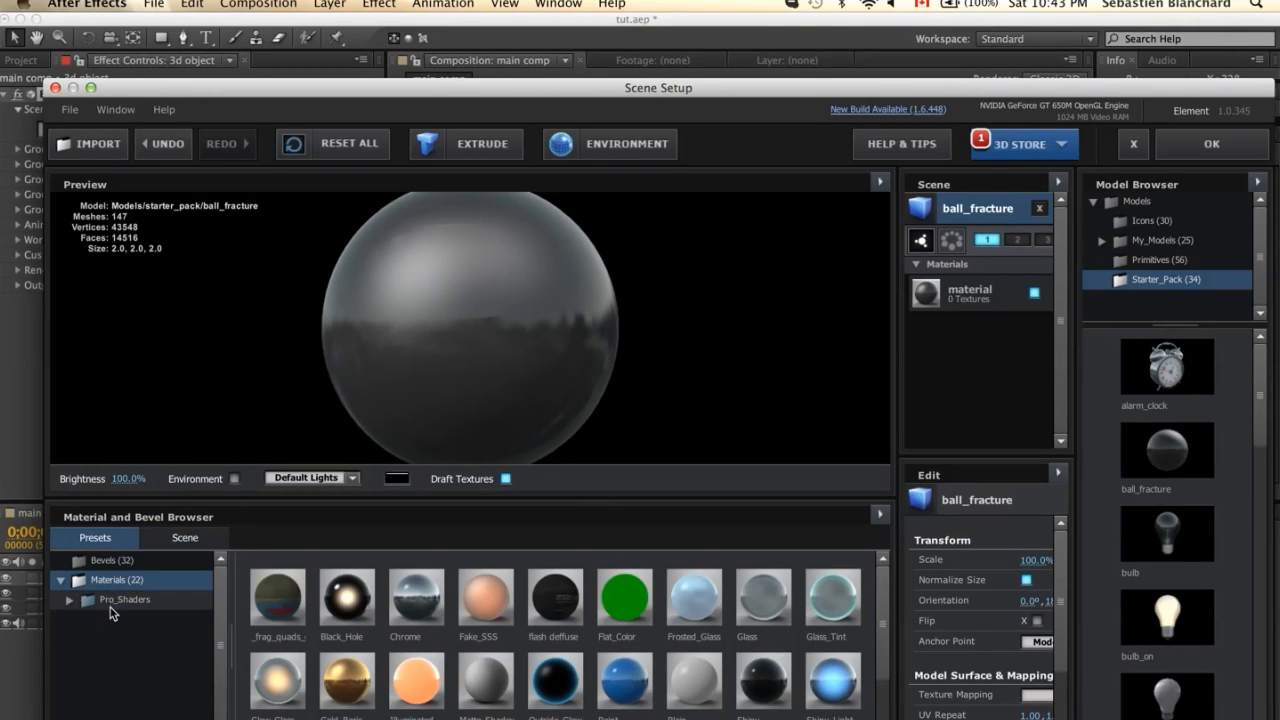
{"action": "left_click", "coordinate": [125, 599]}
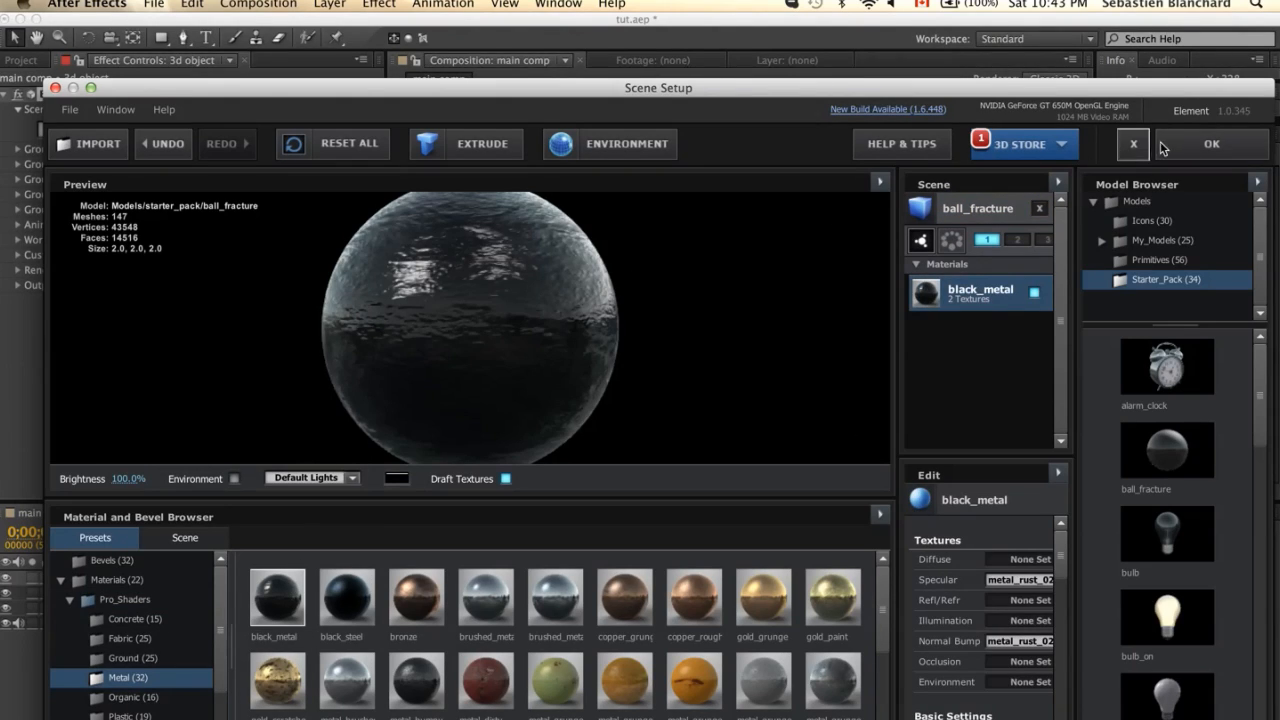
{"action": "left_click", "coordinate": [1211, 143]}
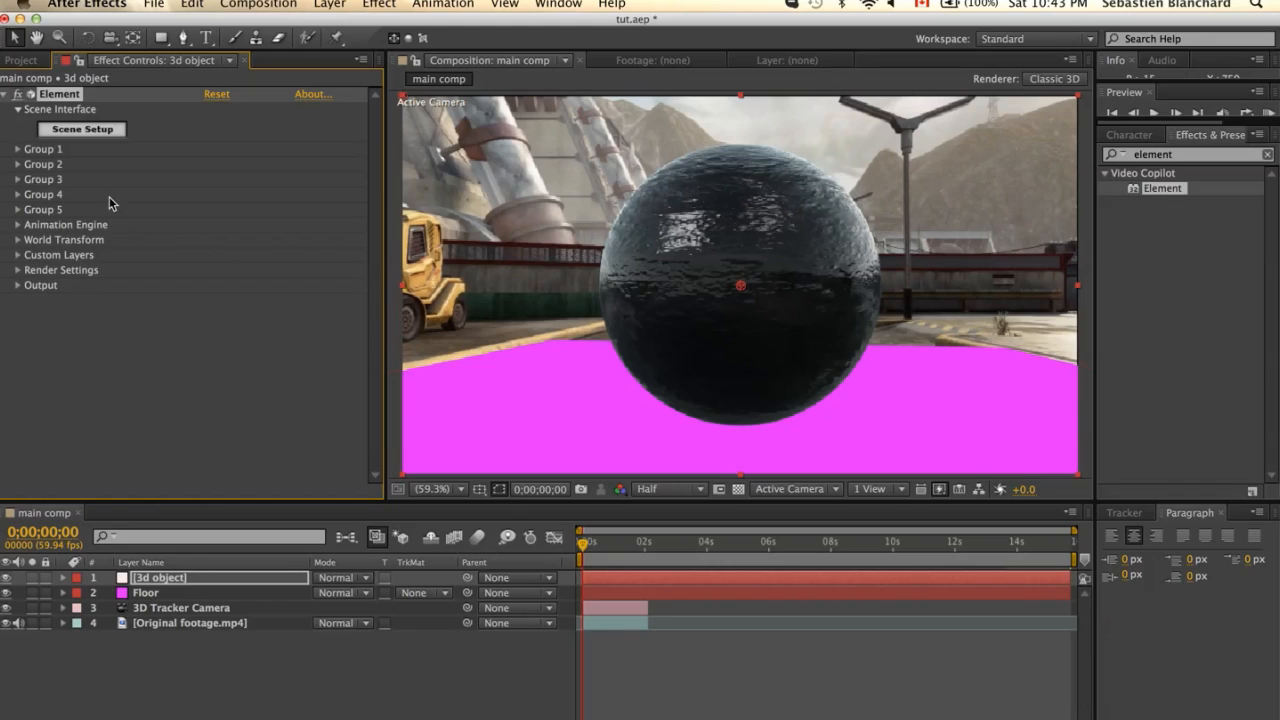
Set Group 1 Particle Replicator Position Z to 2930 and expand Particle Look's Multi-Object options
{"action": "left_click", "coordinate": [17, 149]}
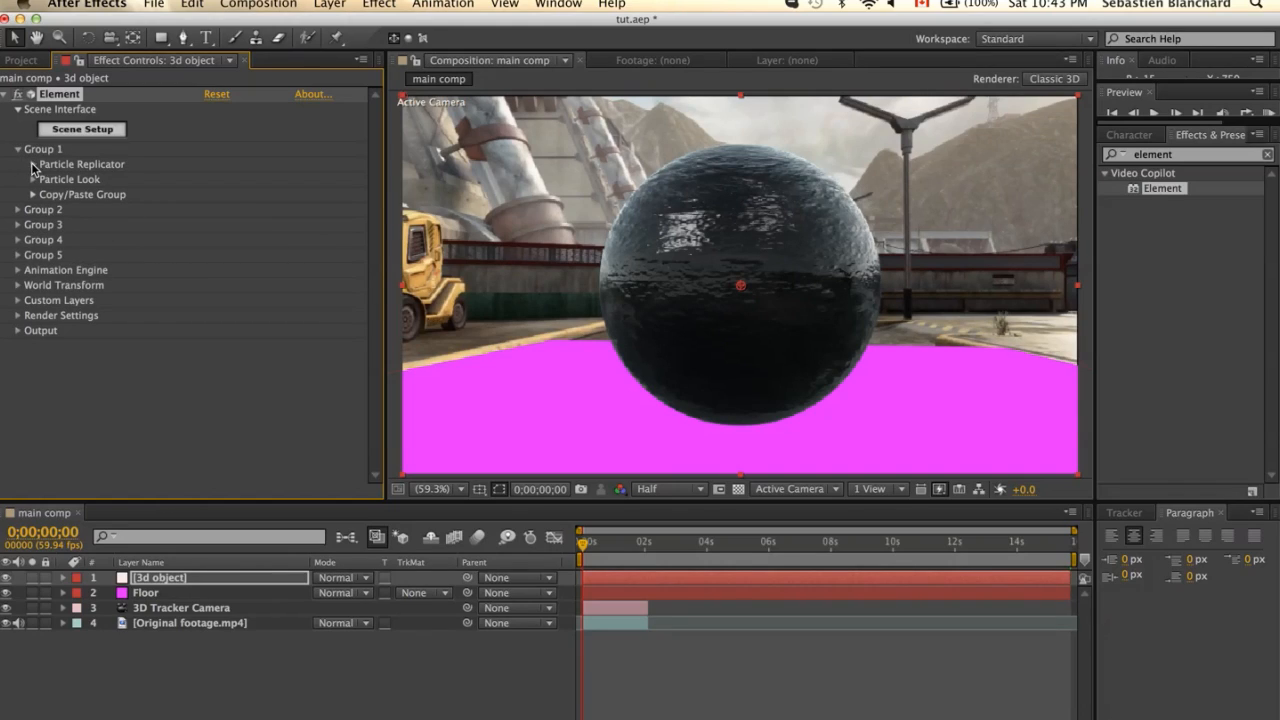
{"action": "left_click", "coordinate": [32, 164]}
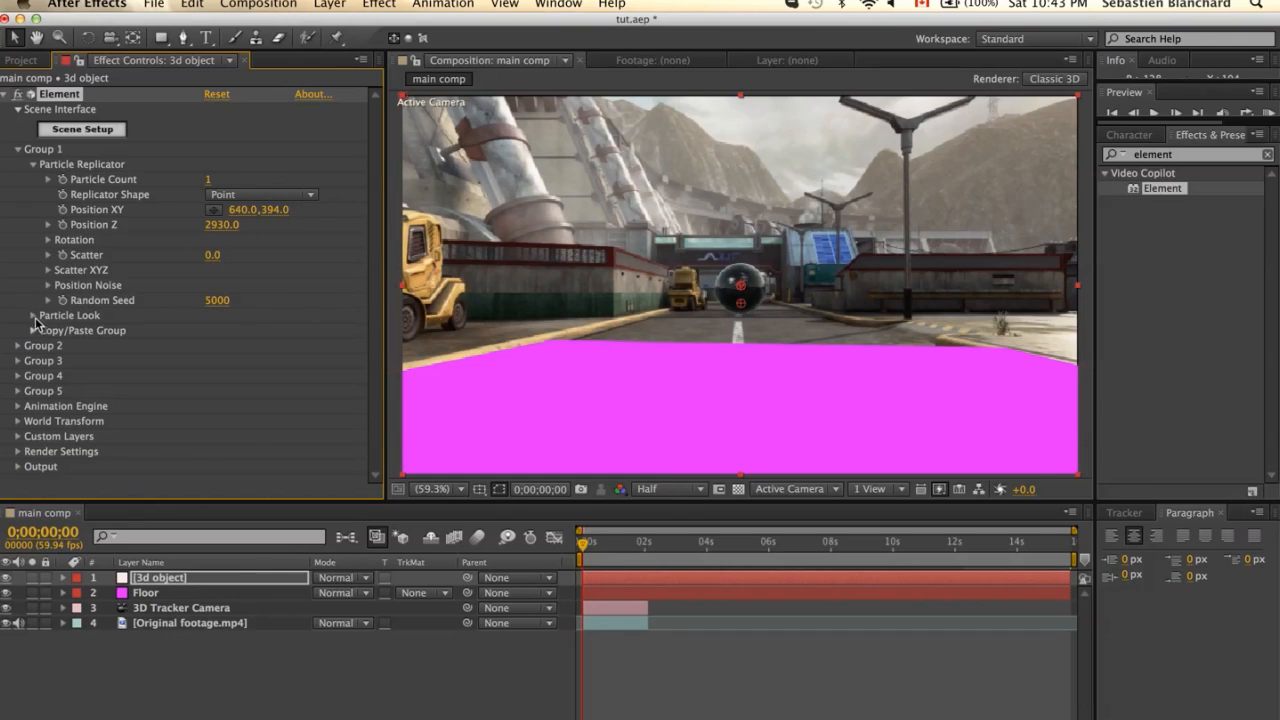
{"action": "left_click", "coordinate": [33, 315]}
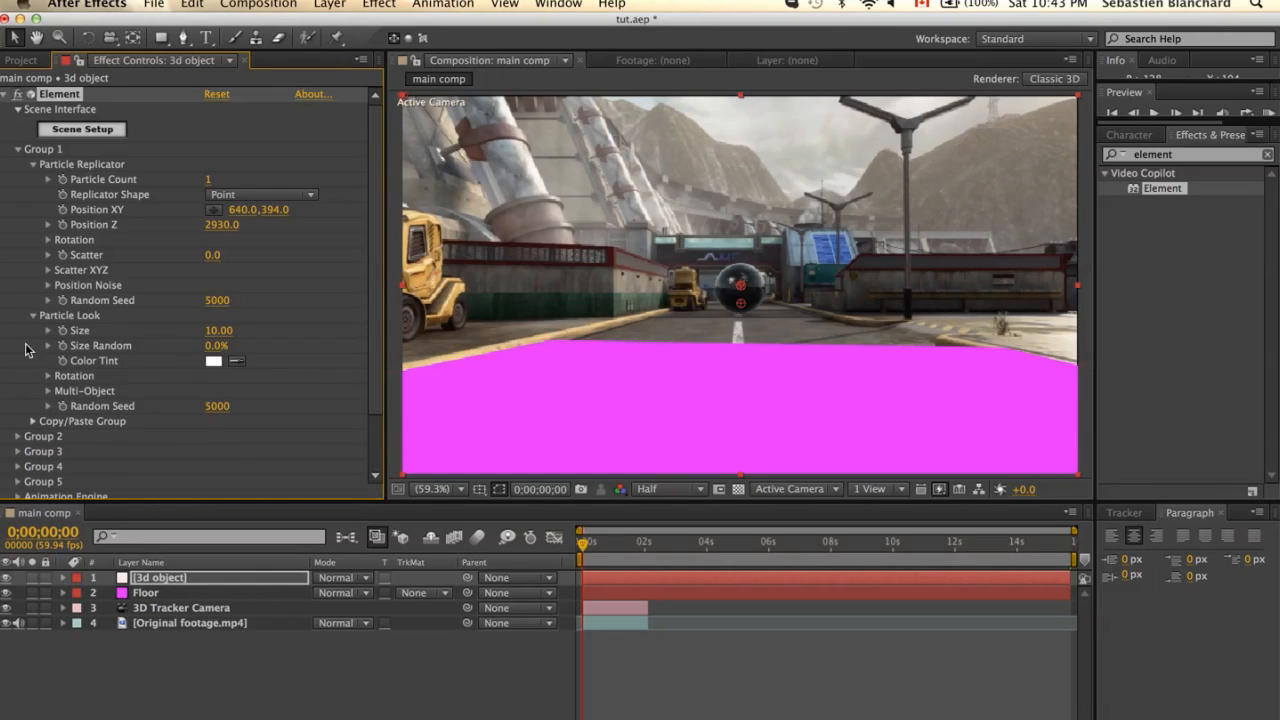
{"action": "left_click", "coordinate": [84, 390]}
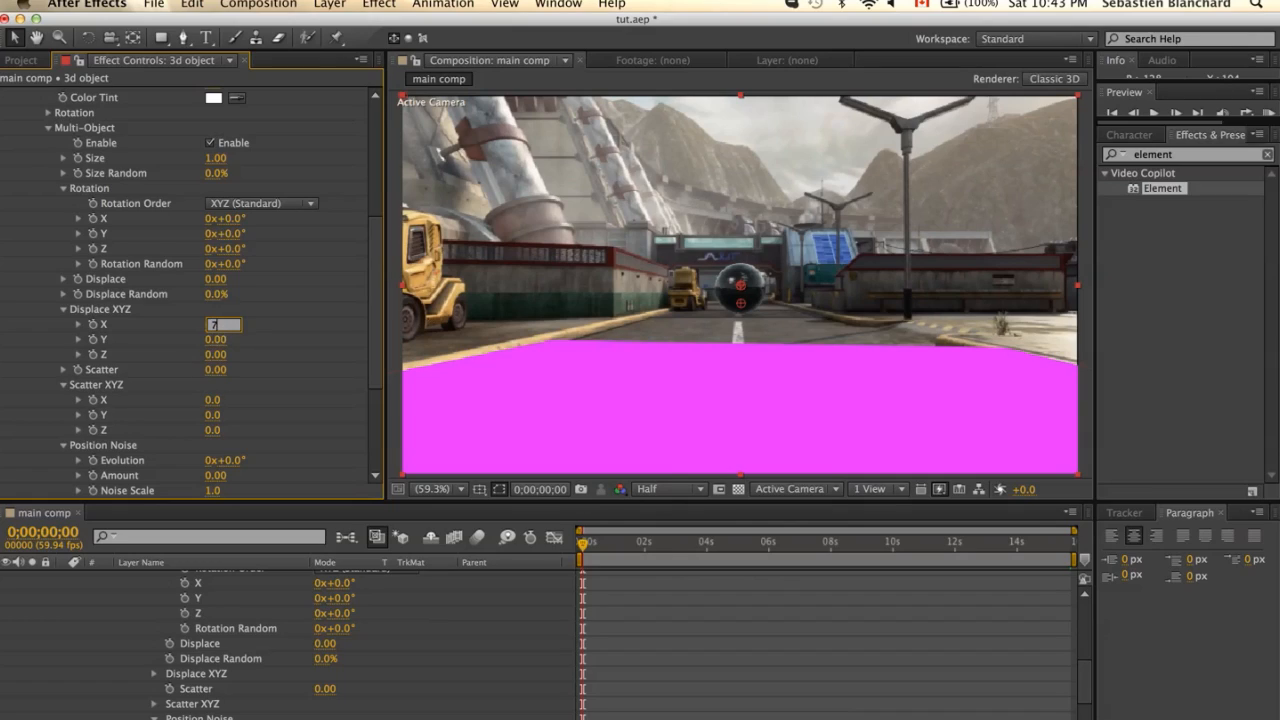
Set Displace X and Z to 7, keyframe Rotation Random from 0 to 2x+40°, and preview
{"action": "type", "text": "7.00"}
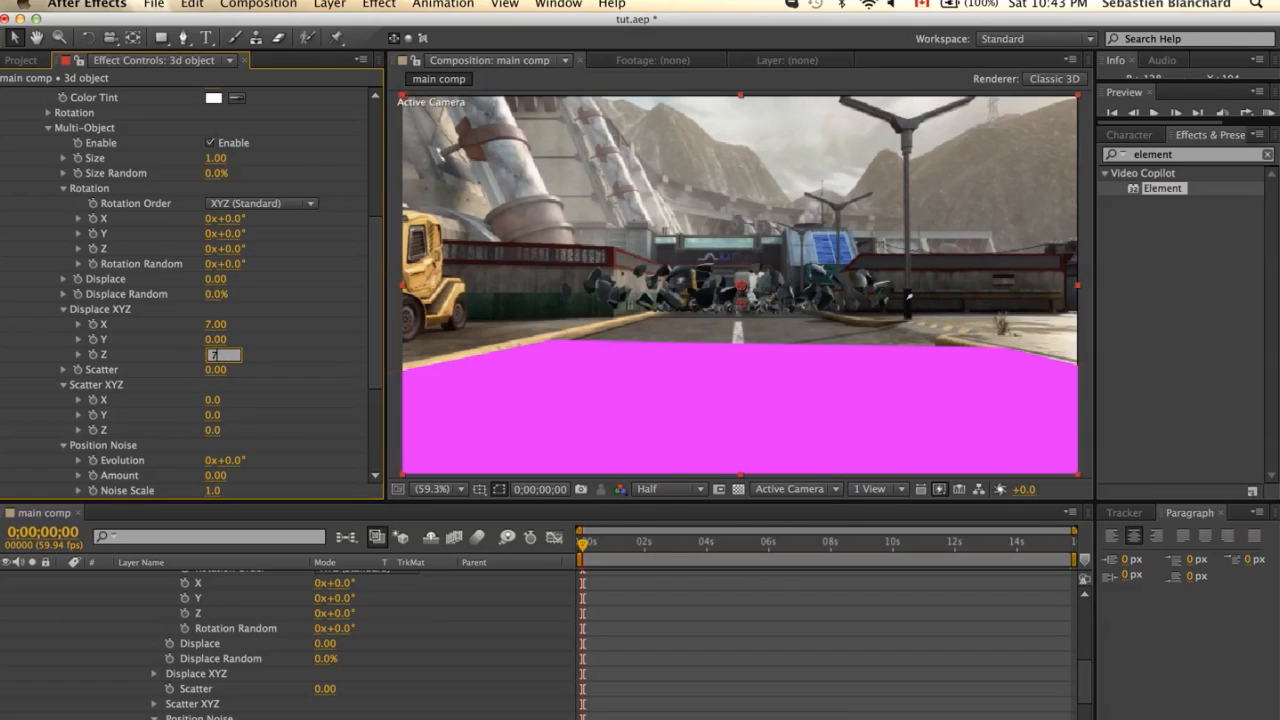
{"action": "type", "text": "7.00"}
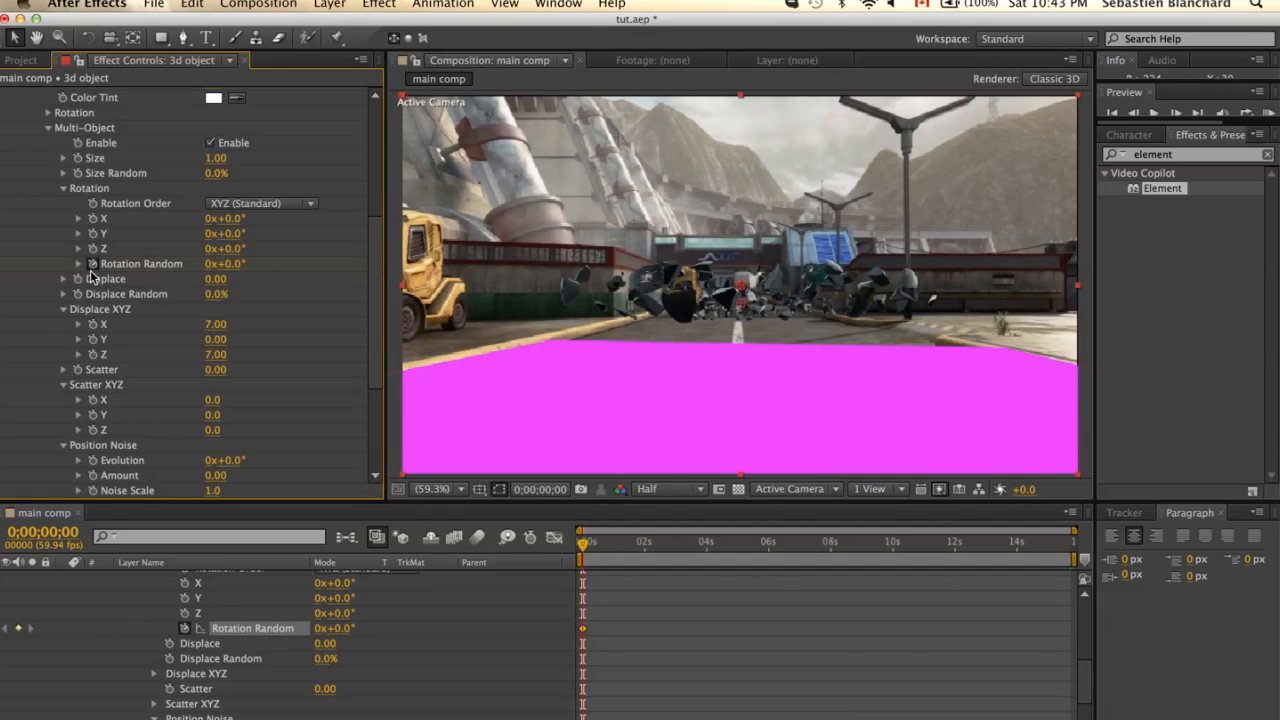
{"action": "mouse_move", "coordinate": [615, 551]}
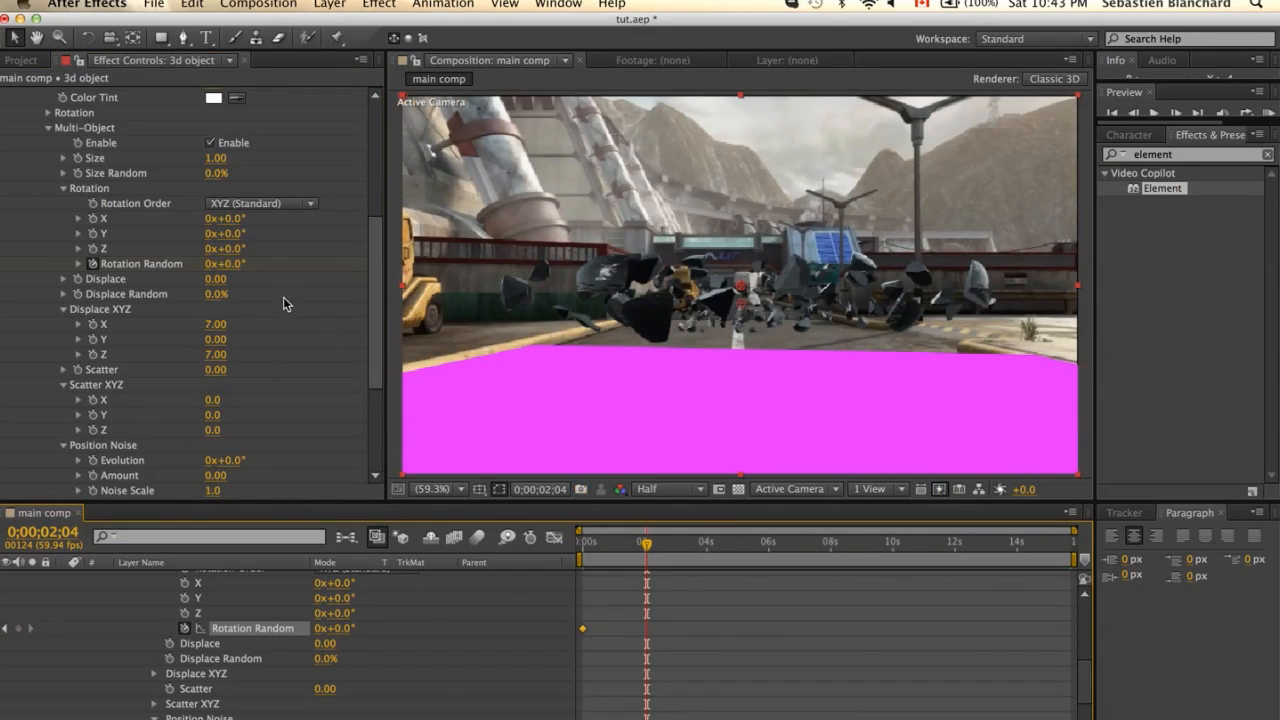
{"action": "left_click", "coordinate": [224, 263]}
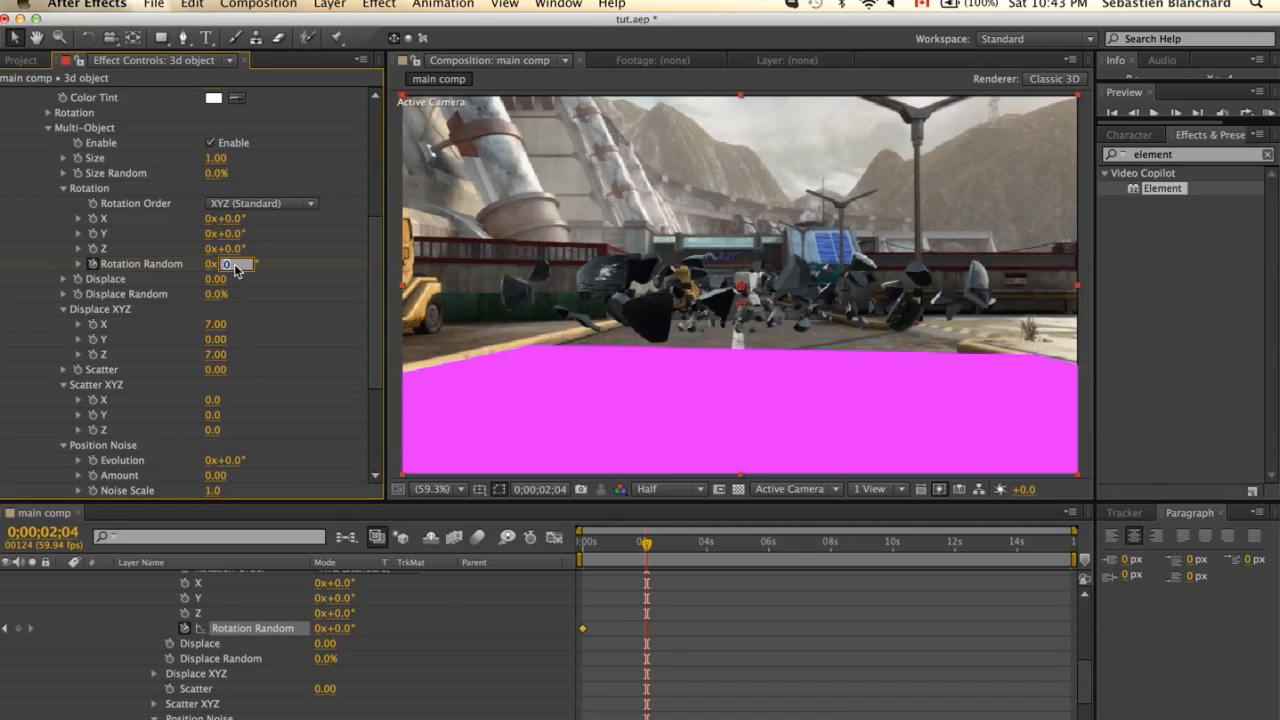
{"action": "type", "text": "400"}
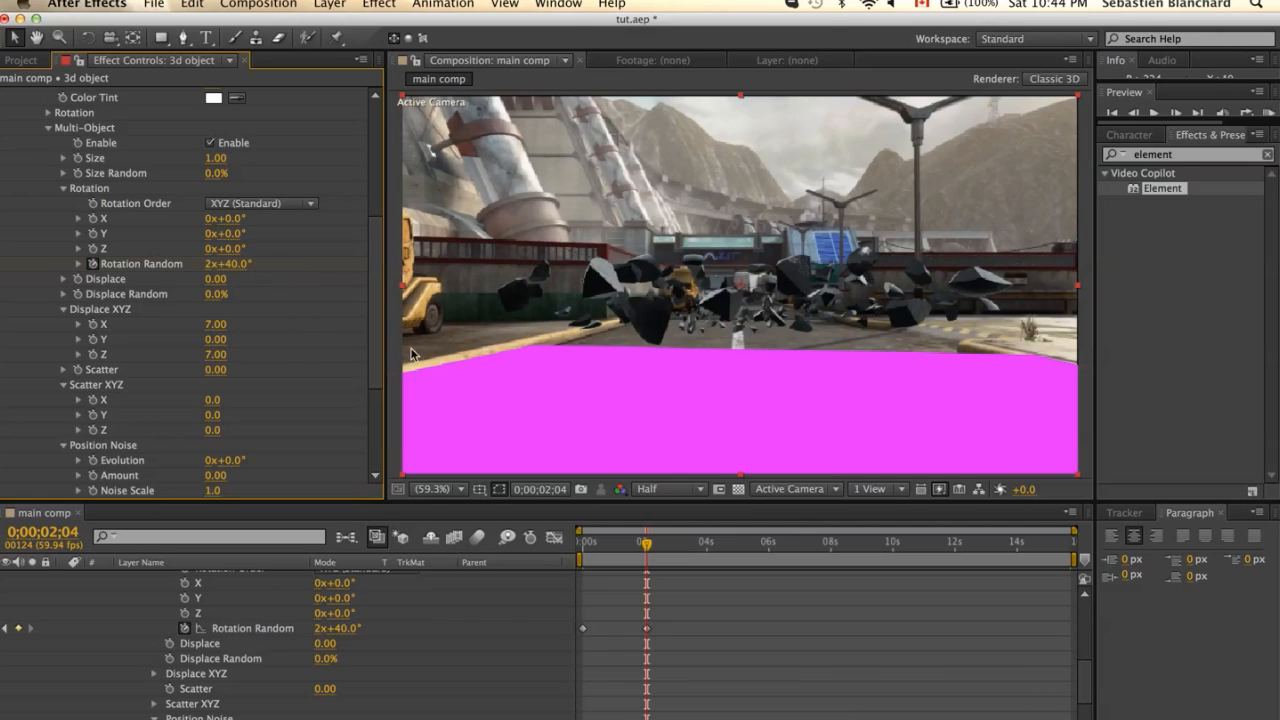
{"action": "left_click_drag", "start_coordinate": [645, 541], "coordinate": [620, 541]}
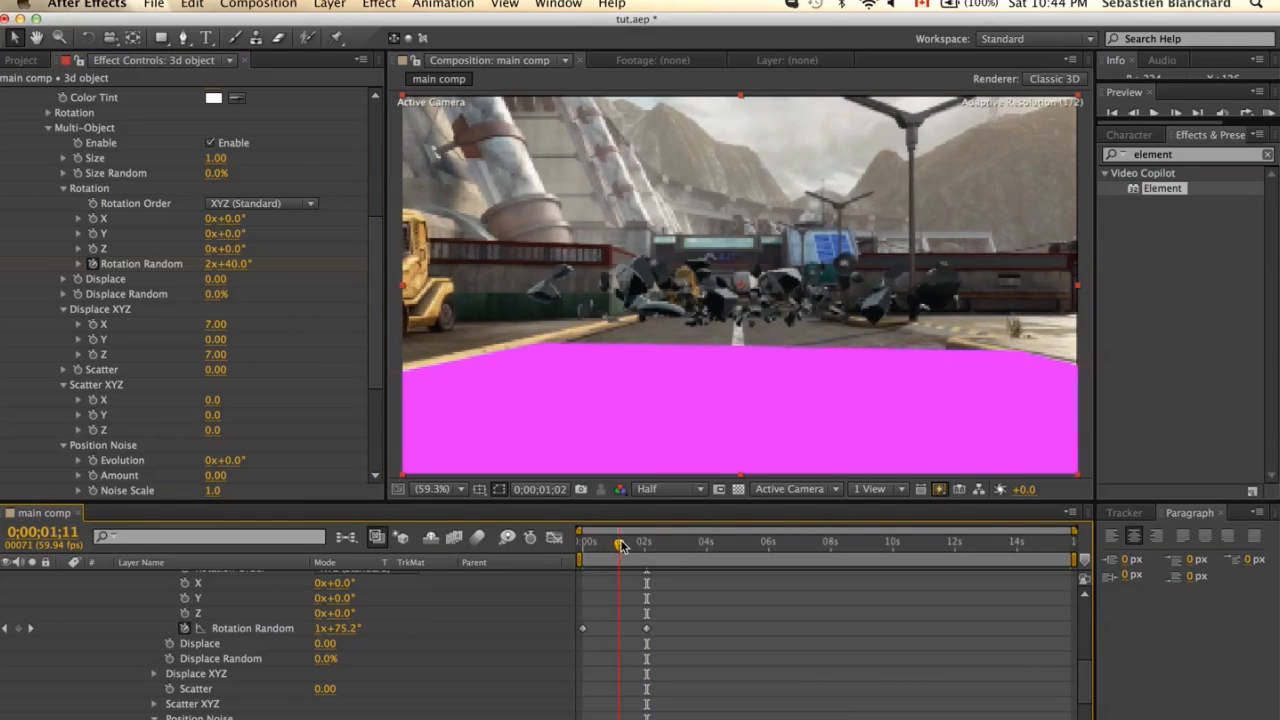
{"action": "left_click_drag", "start_coordinate": [620, 542], "coordinate": [640, 542]}
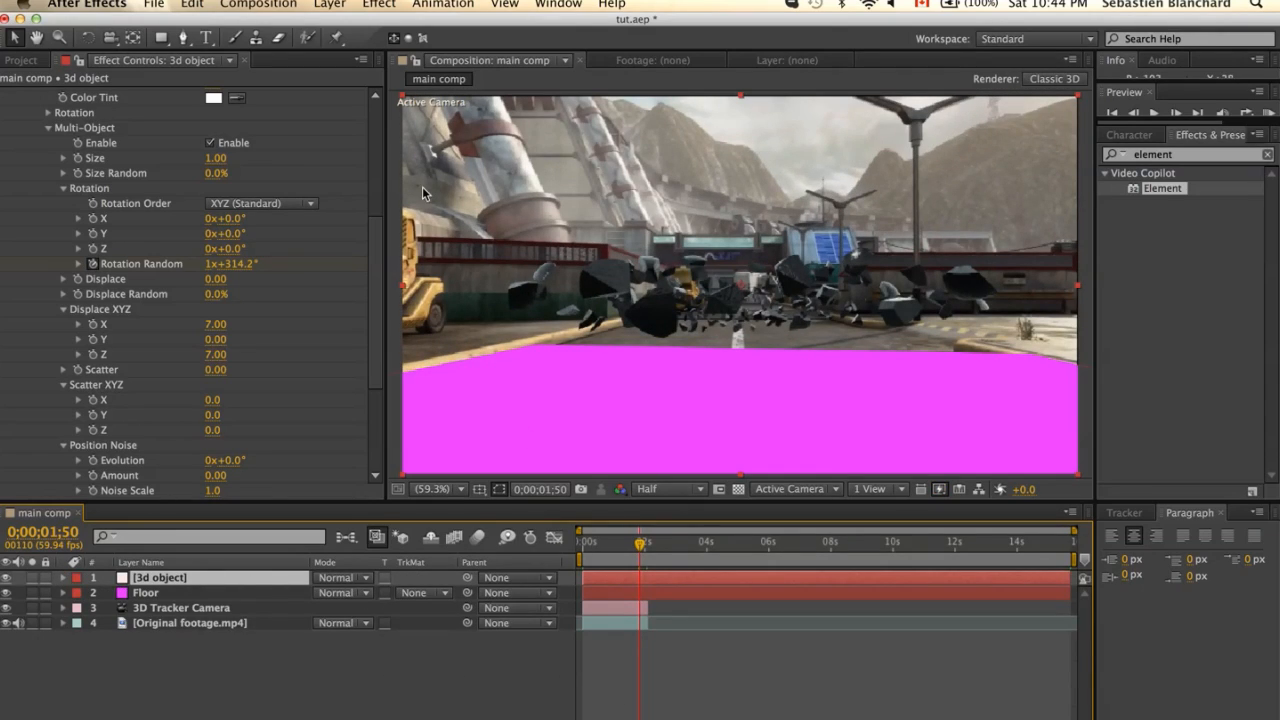
Add a Spot light named Light 1 with Casts Shadows enabled
{"action": "left_click", "coordinate": [330, 5]}
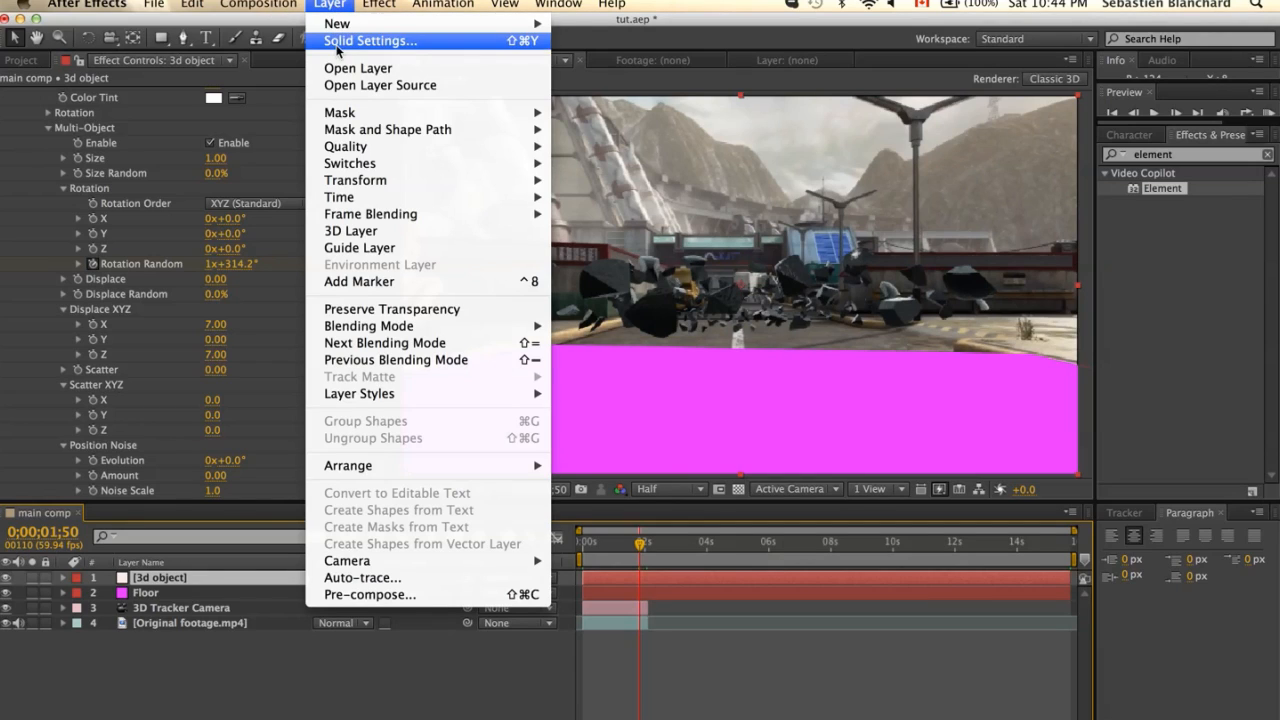
{"action": "mouse_move", "coordinate": [337, 23]}
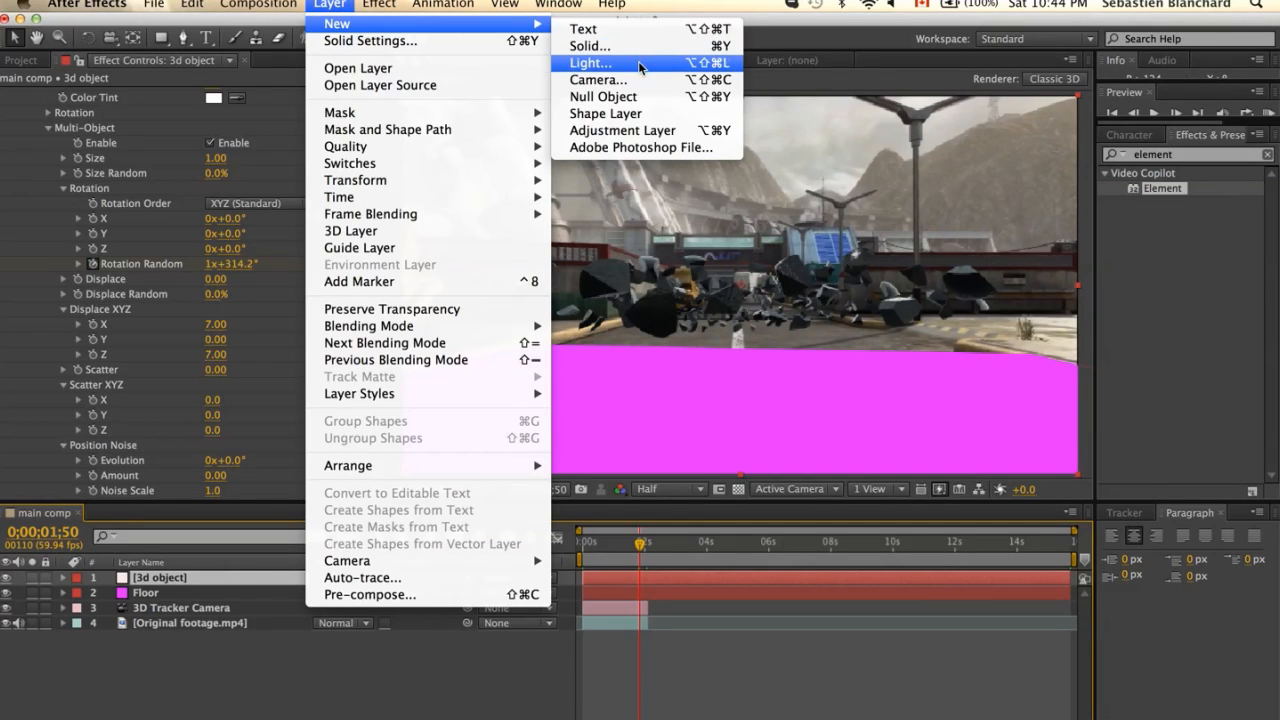
{"action": "left_click", "coordinate": [590, 63]}
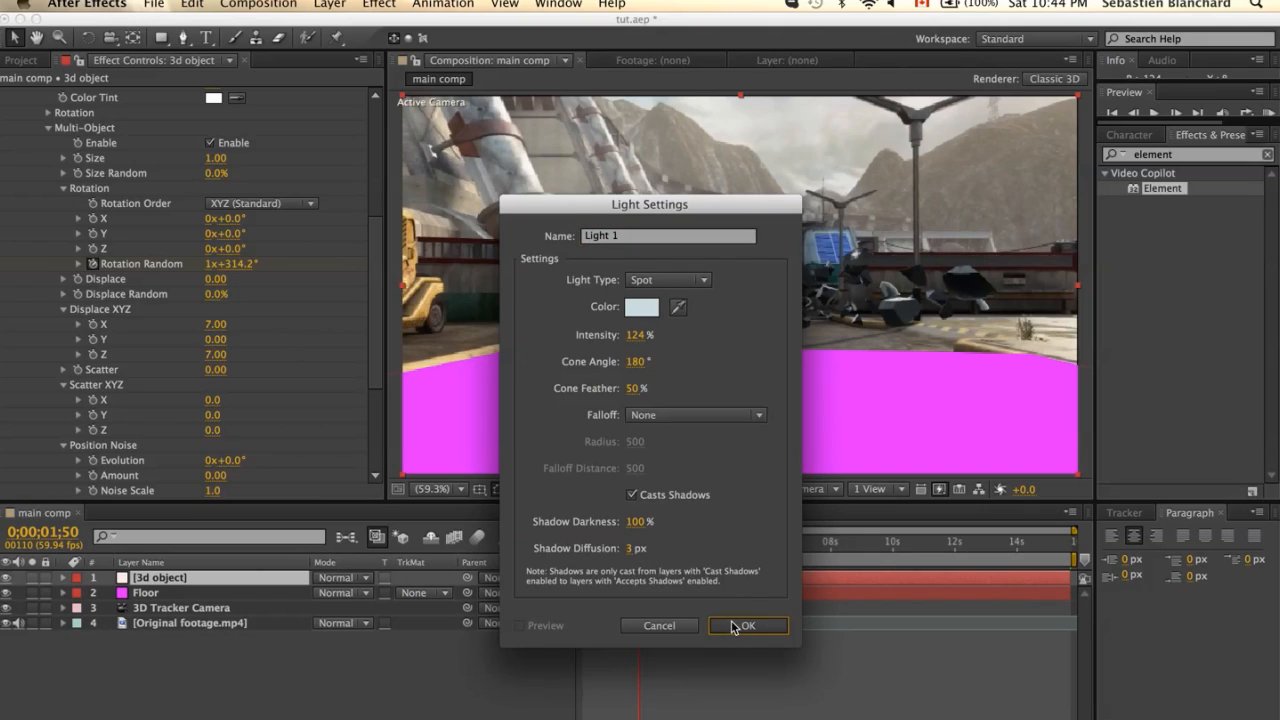
{"action": "left_click", "coordinate": [747, 625]}
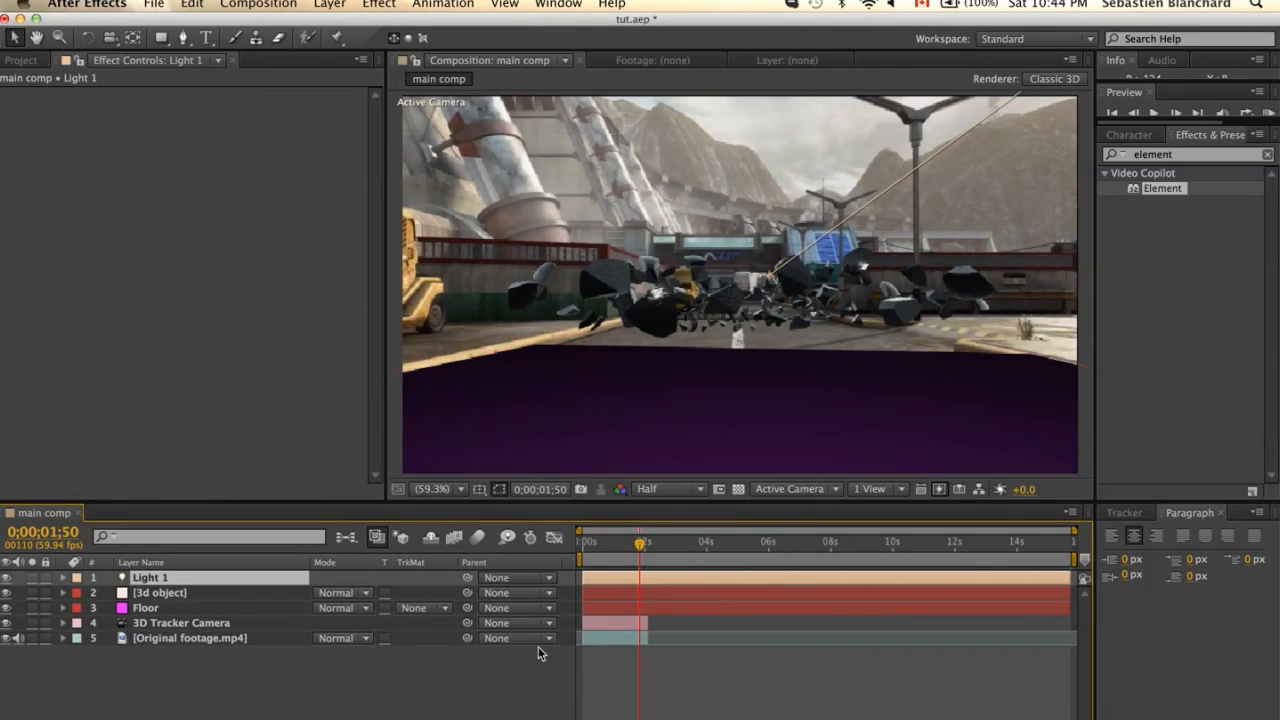
{"action": "mouse_move", "coordinate": [617, 588]}
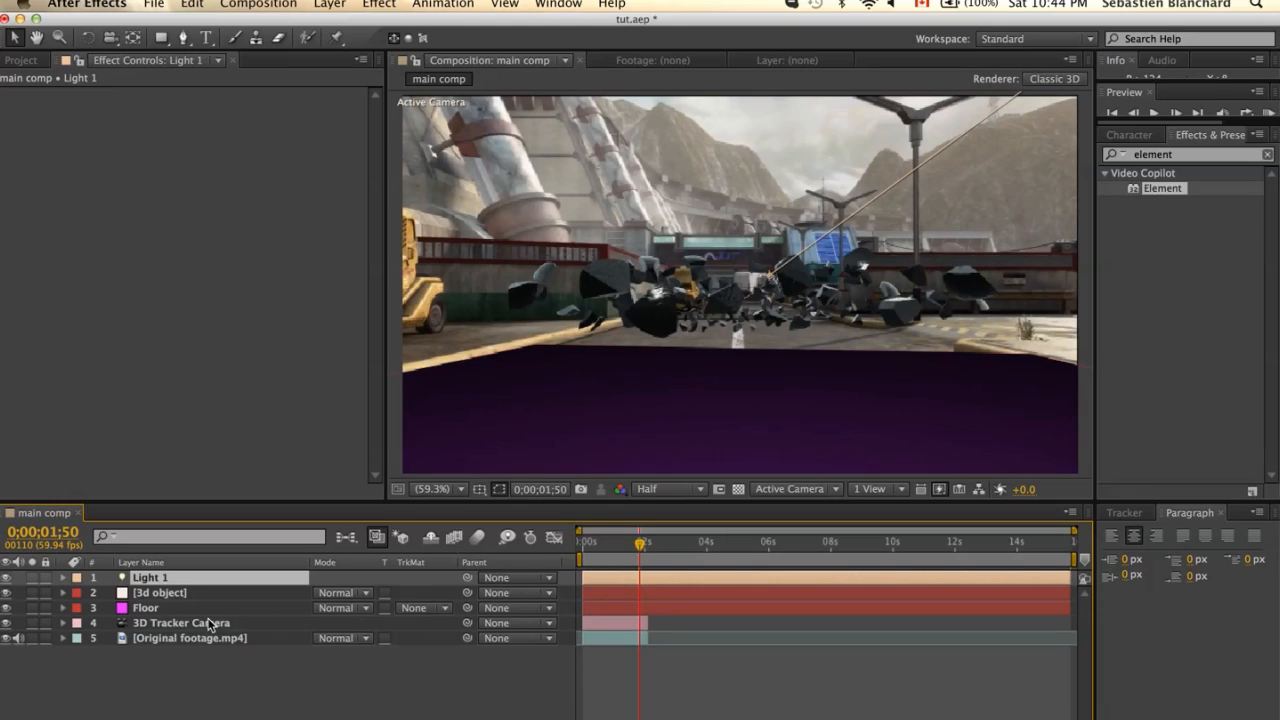
Set Light 1's Parent to None, leaving it at about 620, 1486, 2316
{"action": "left_click", "coordinate": [145, 608]}
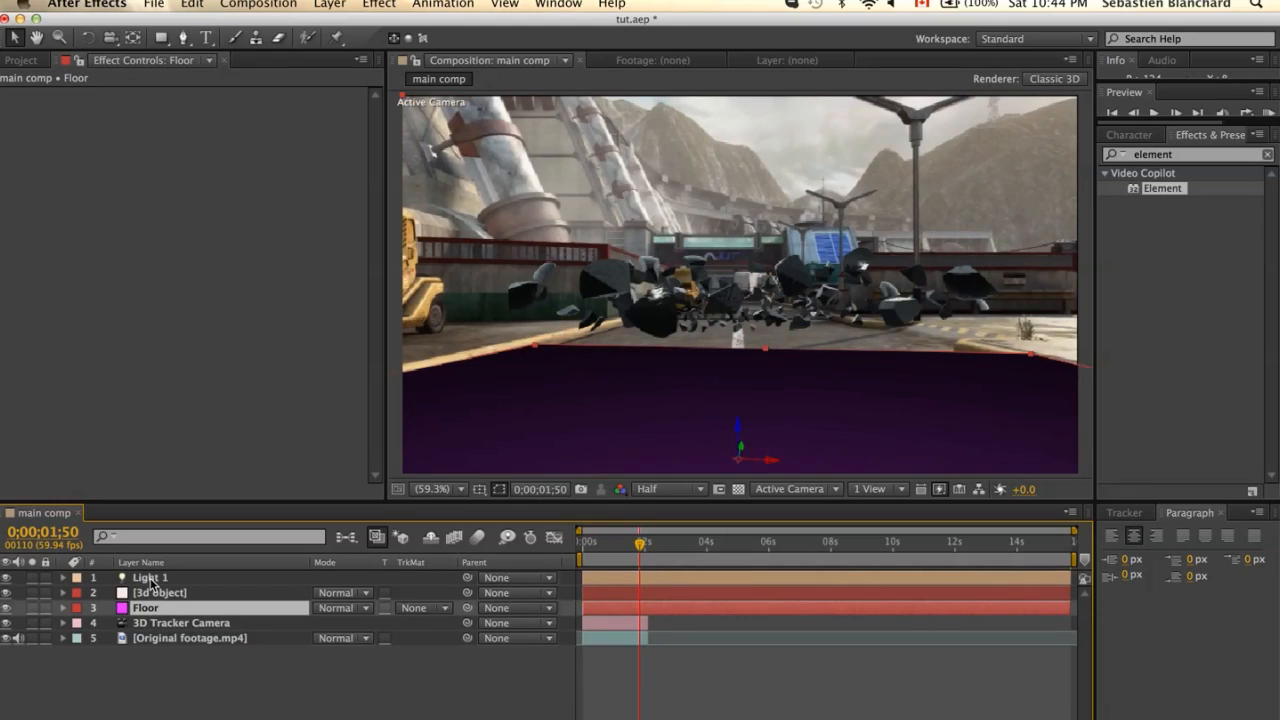
{"action": "left_click", "coordinate": [149, 577]}
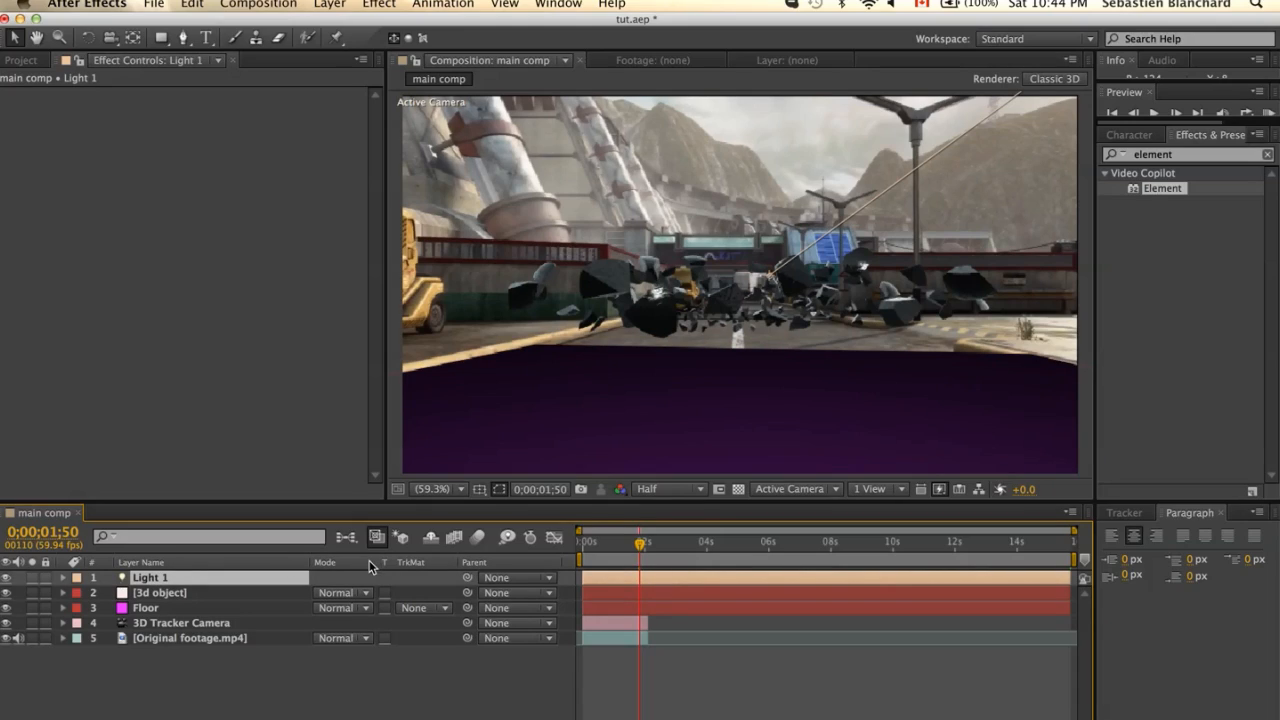
{"action": "mouse_move", "coordinate": [465, 580]}
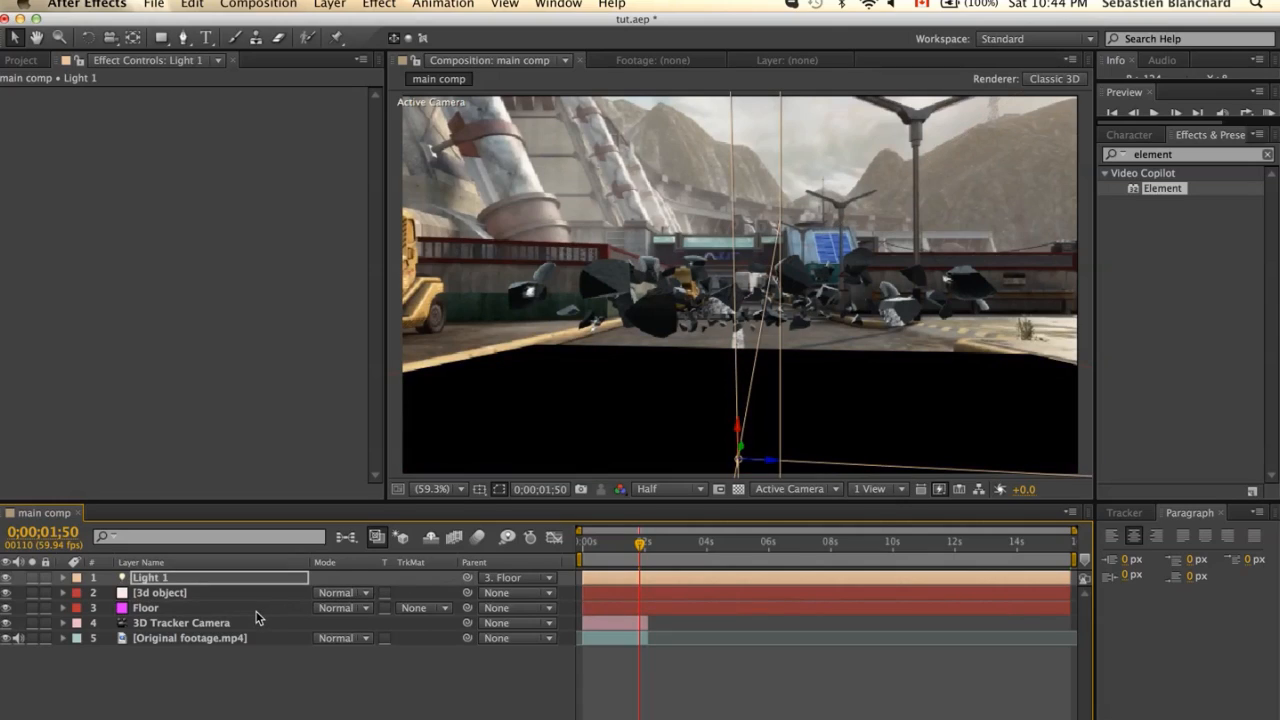
{"action": "left_click", "coordinate": [548, 577]}
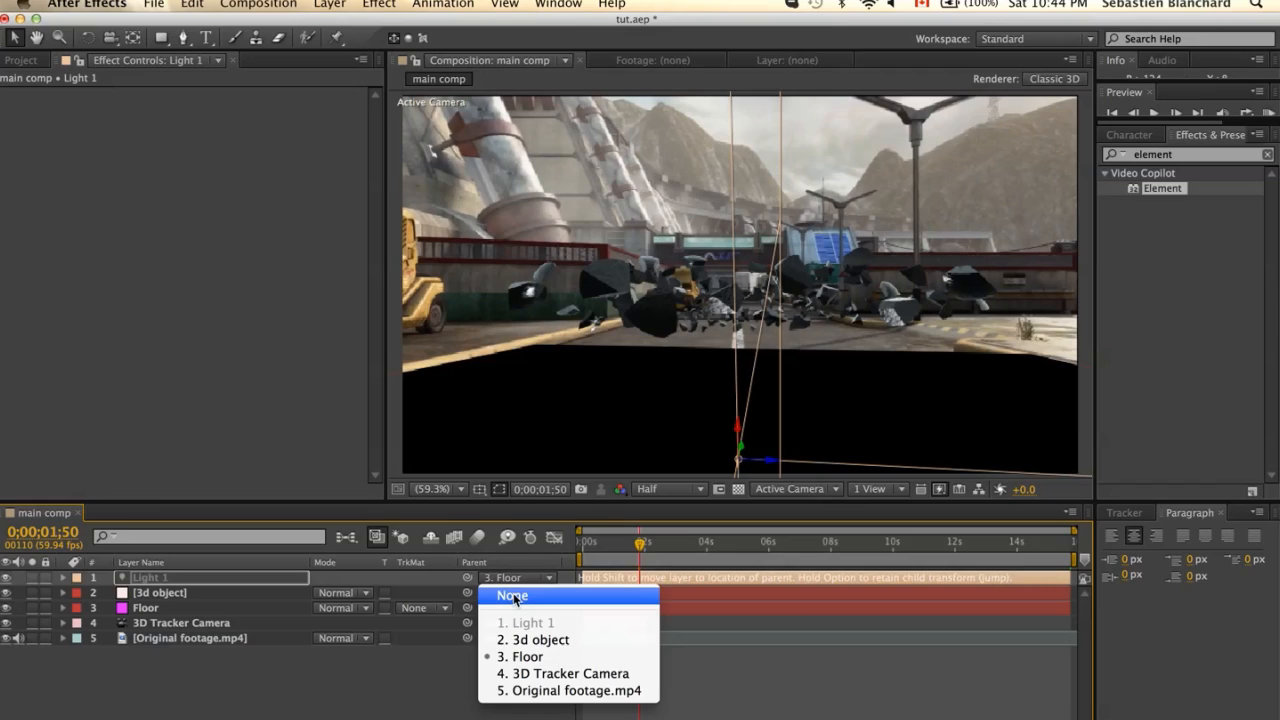
{"action": "left_click", "coordinate": [512, 596]}
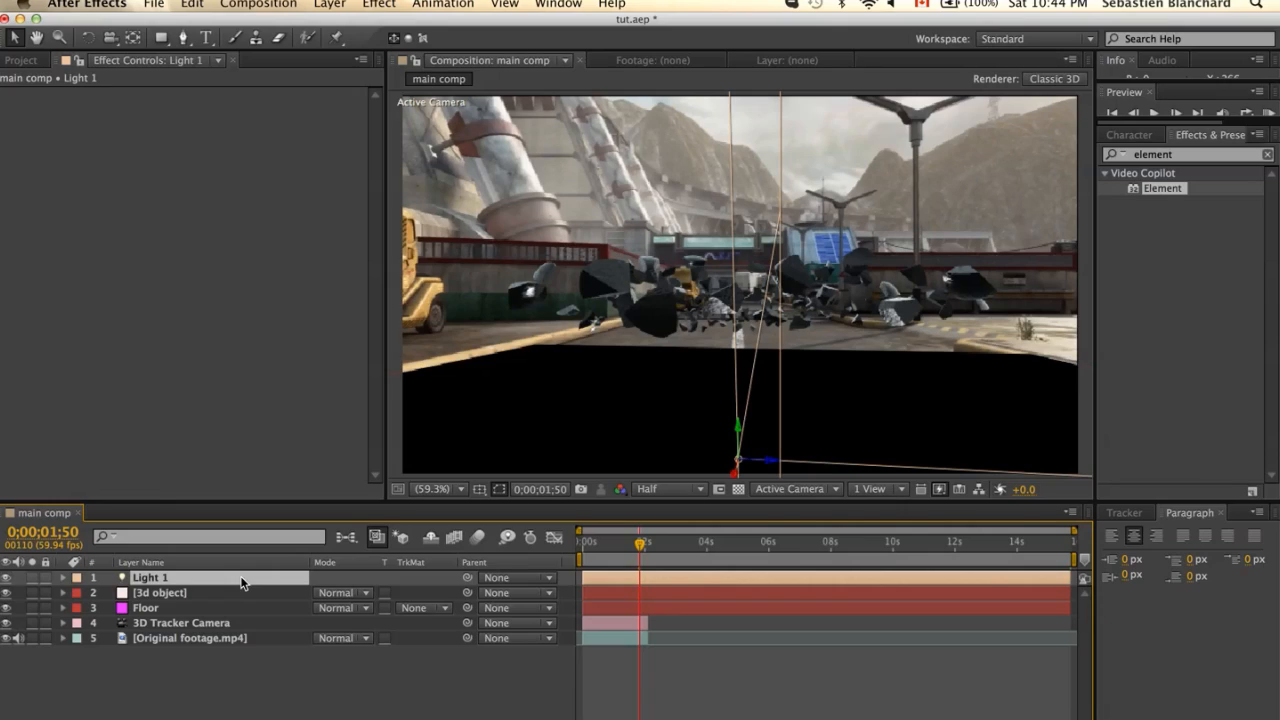
{"action": "left_click", "coordinate": [62, 577]}
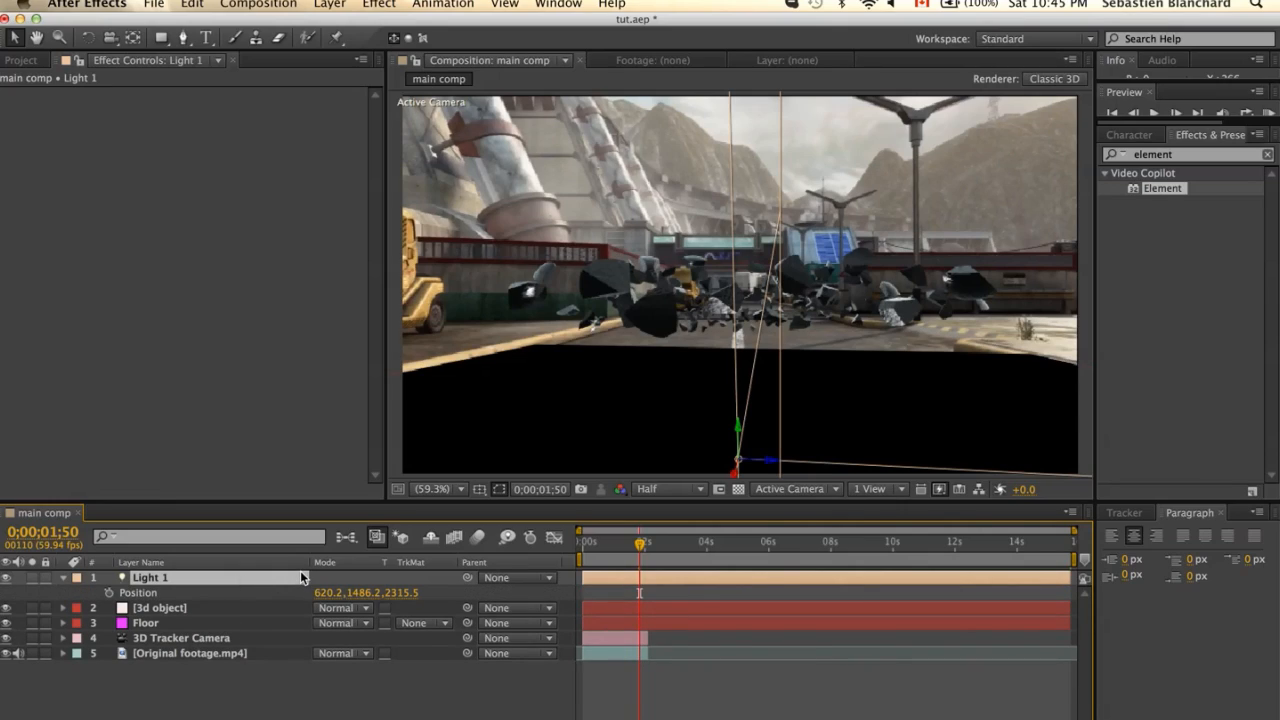
{"action": "mouse_move", "coordinate": [345, 605]}
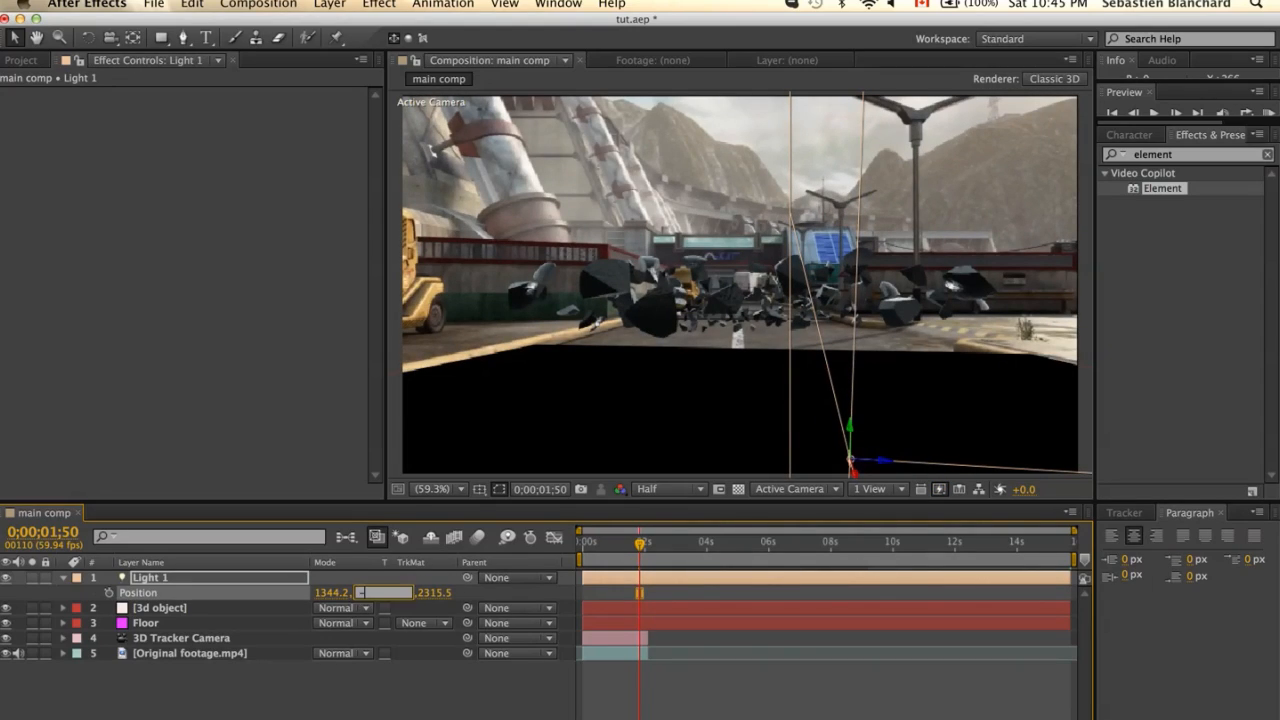
Type new Light 1 Y (-22) and Z position values to raise it above the floor
{"action": "type", "text": "-2225.0"}
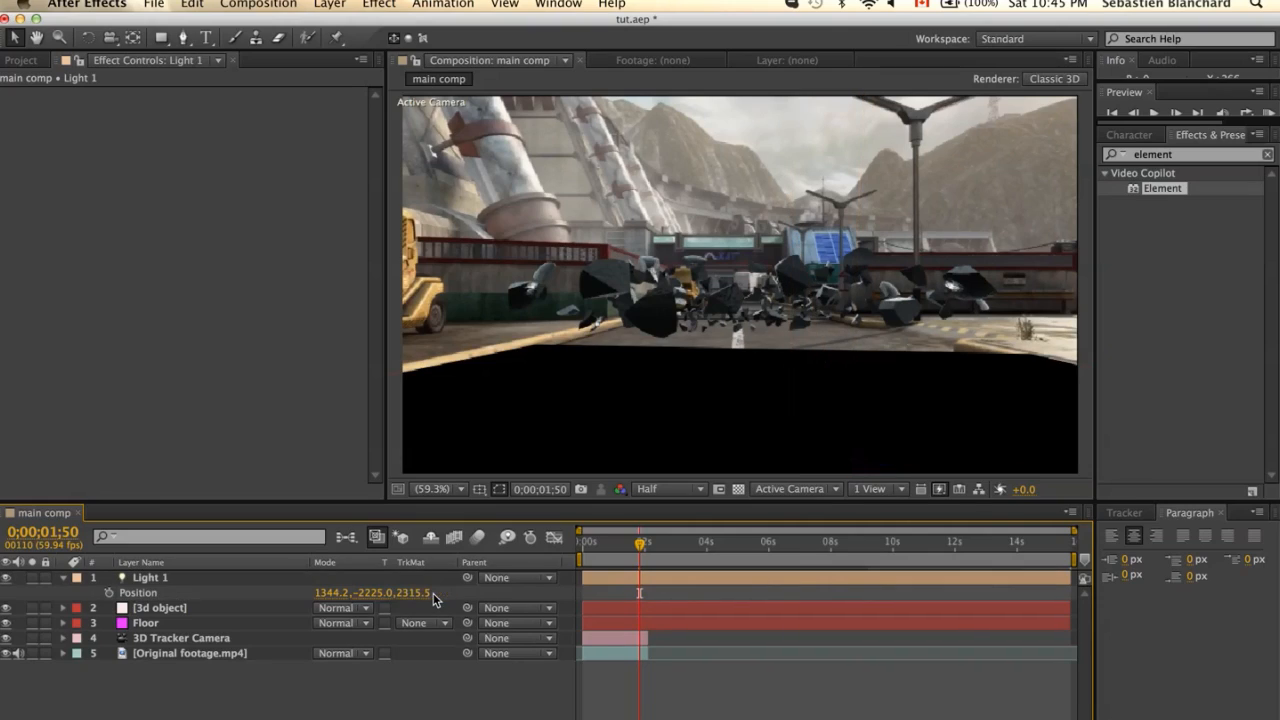
{"action": "left_click", "coordinate": [427, 592]}
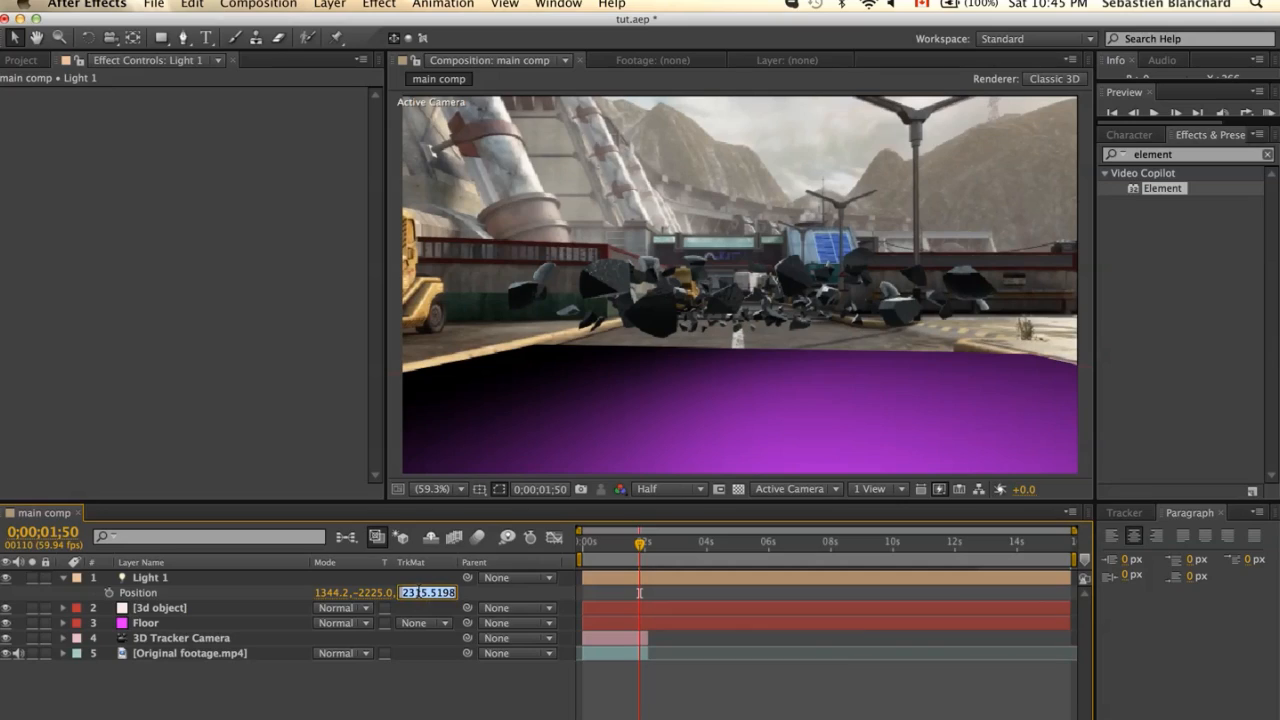
{"action": "type", "text": "1"}
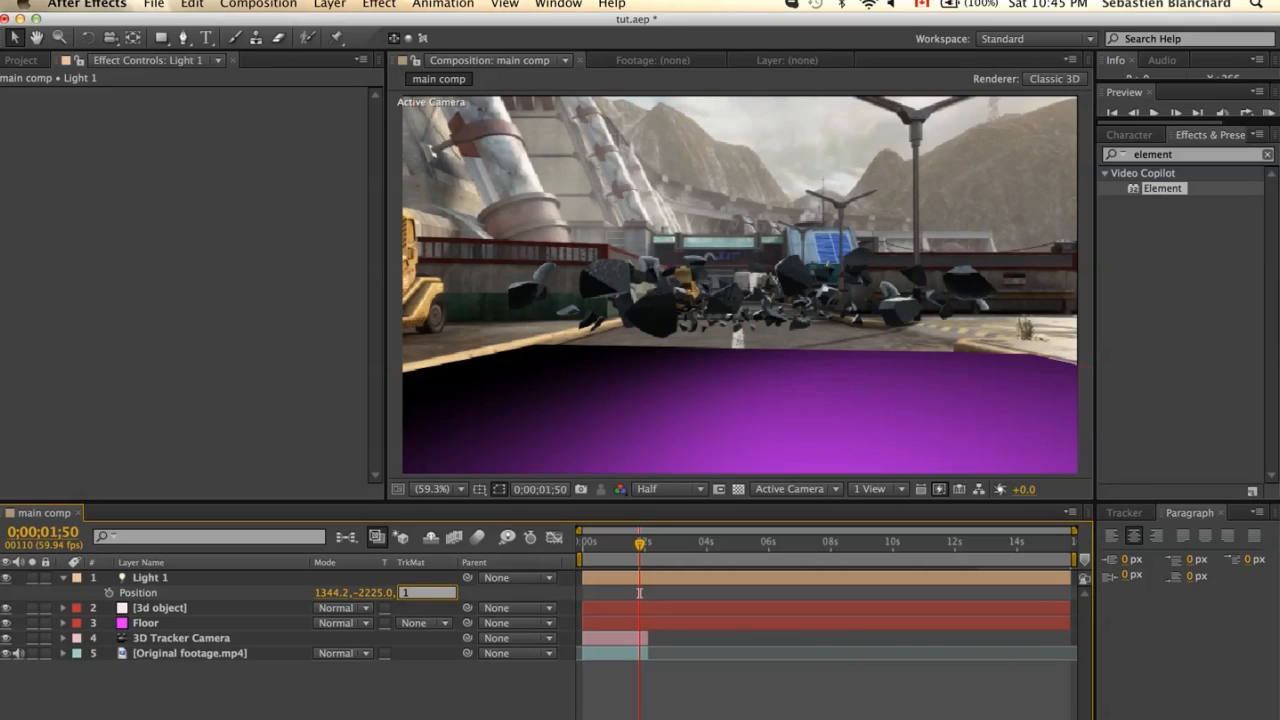
{"action": "type", "text": "160"}
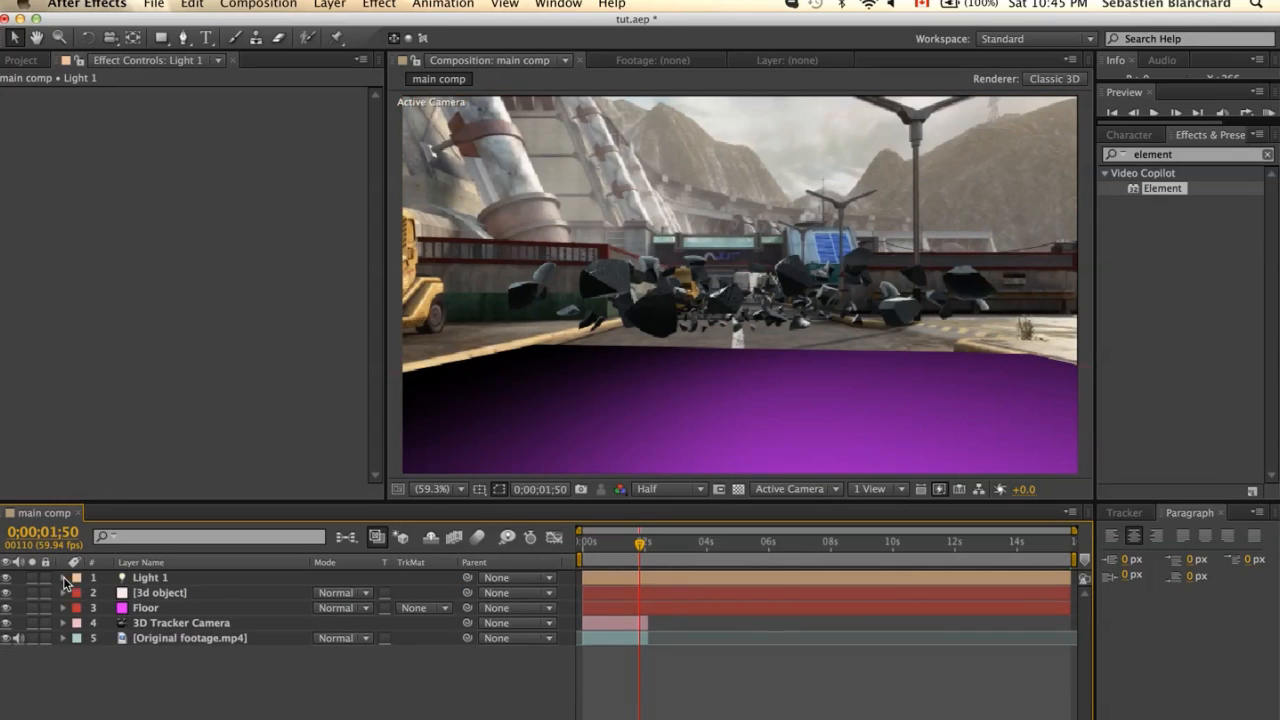
{"action": "left_click_drag", "start_coordinate": [640, 544], "coordinate": [617, 544]}
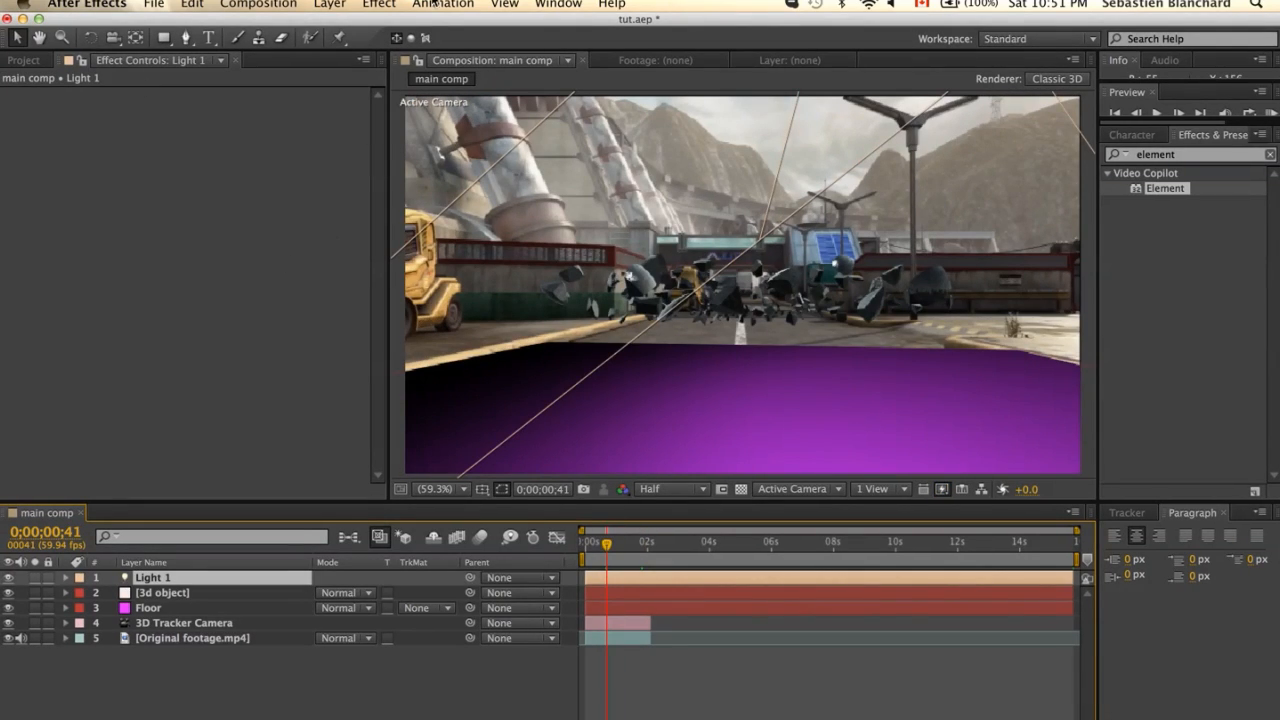
Create a Light 1 shadow layer for the 3d object with Elementary's Shadow button
{"action": "left_click", "coordinate": [565, 5]}
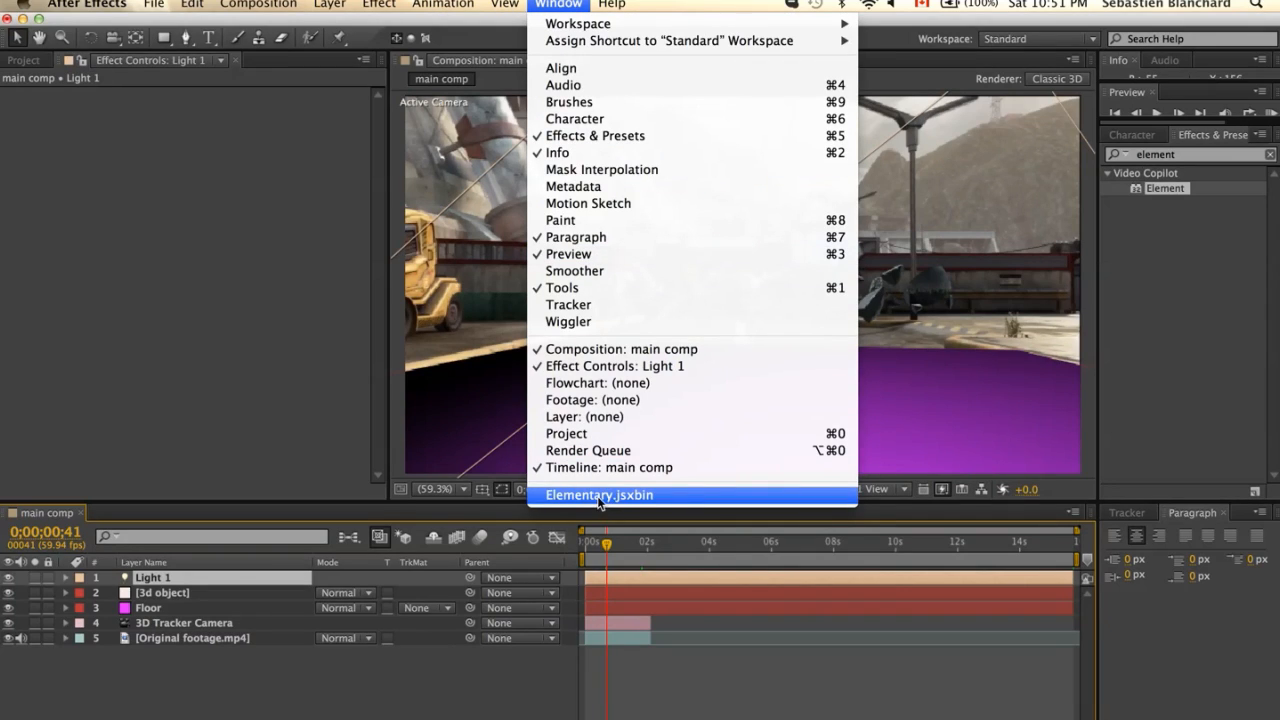
{"action": "left_click", "coordinate": [599, 495]}
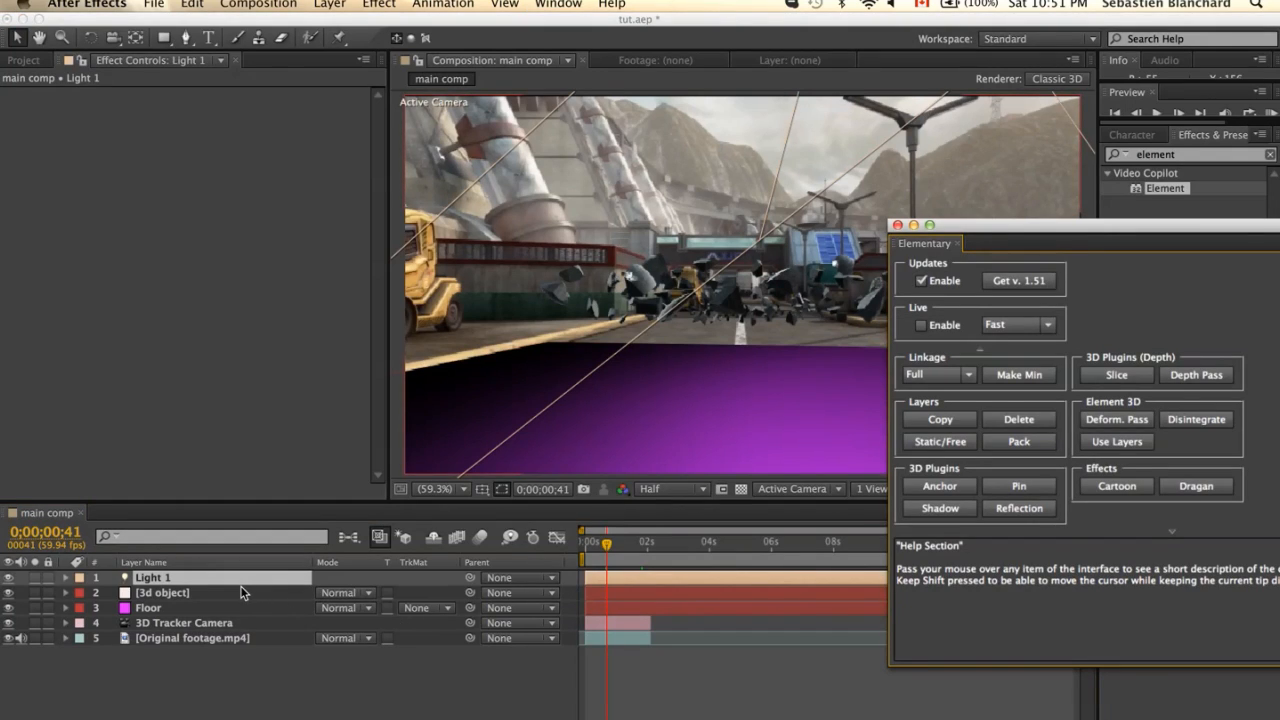
{"action": "left_click", "coordinate": [162, 592]}
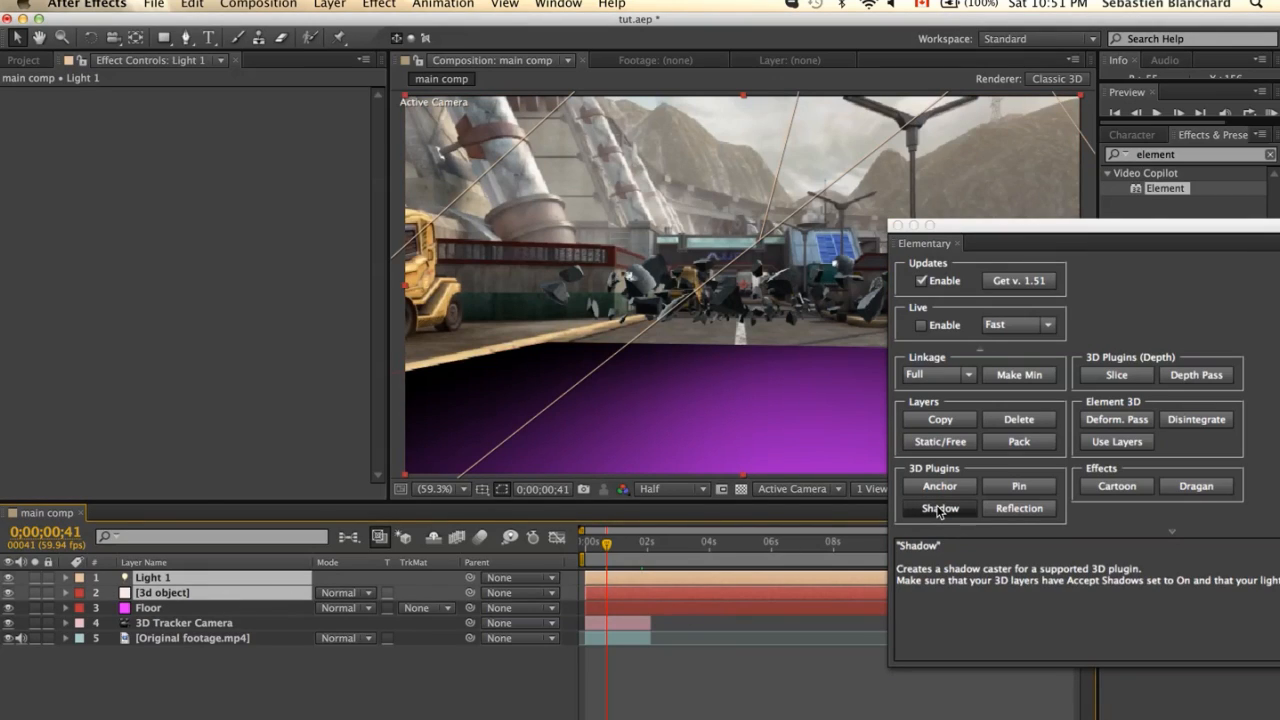
{"action": "left_click", "coordinate": [938, 508]}
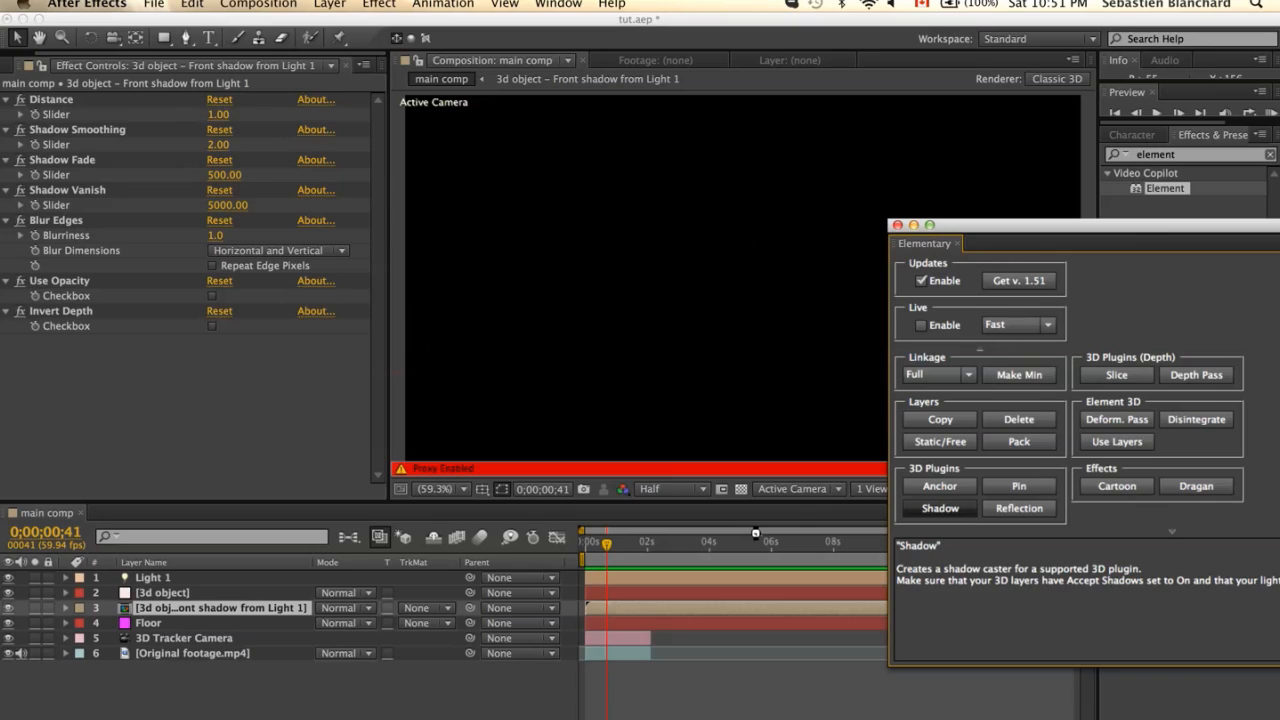
{"action": "left_click", "coordinate": [939, 508]}
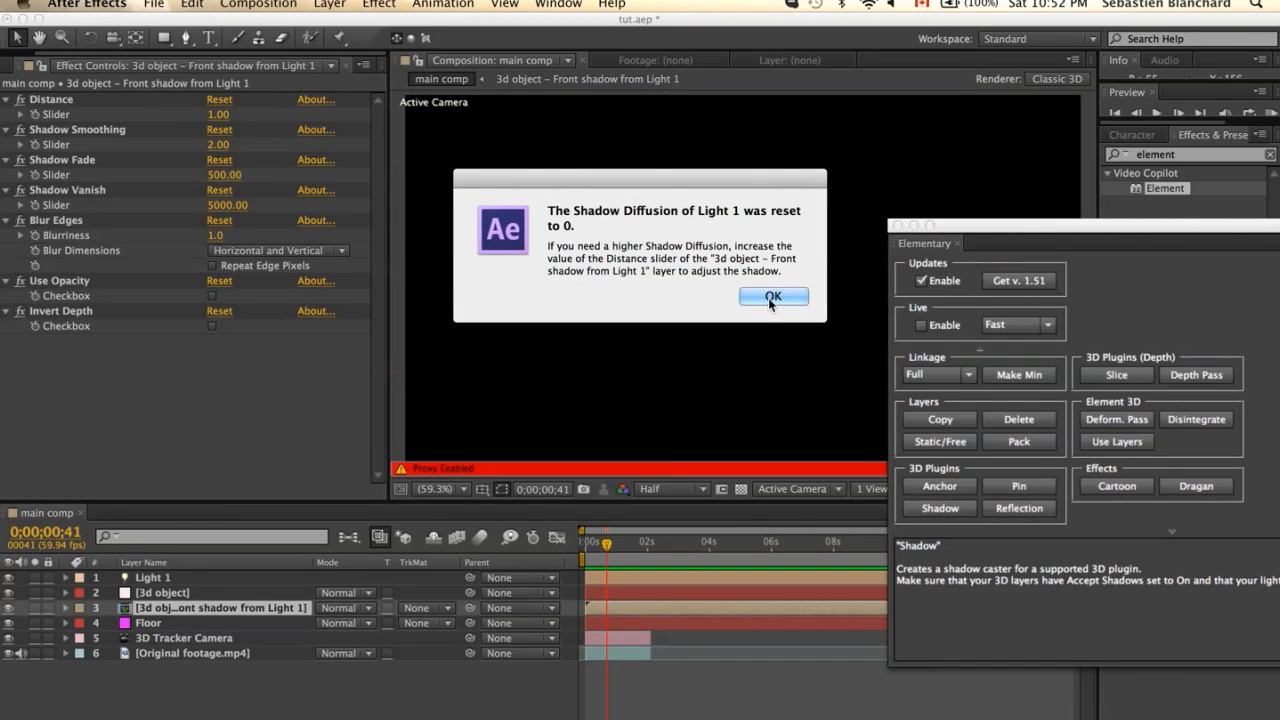
{"action": "left_click", "coordinate": [773, 297]}
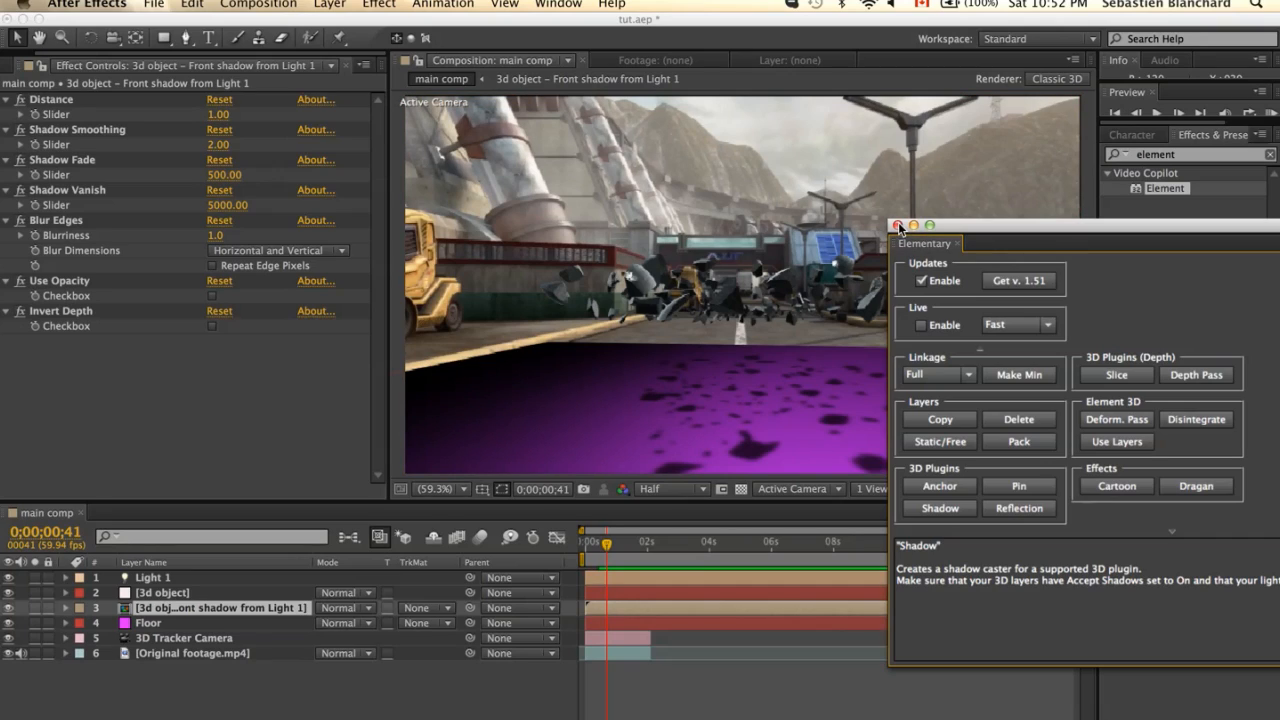
{"action": "left_click", "coordinate": [898, 225]}
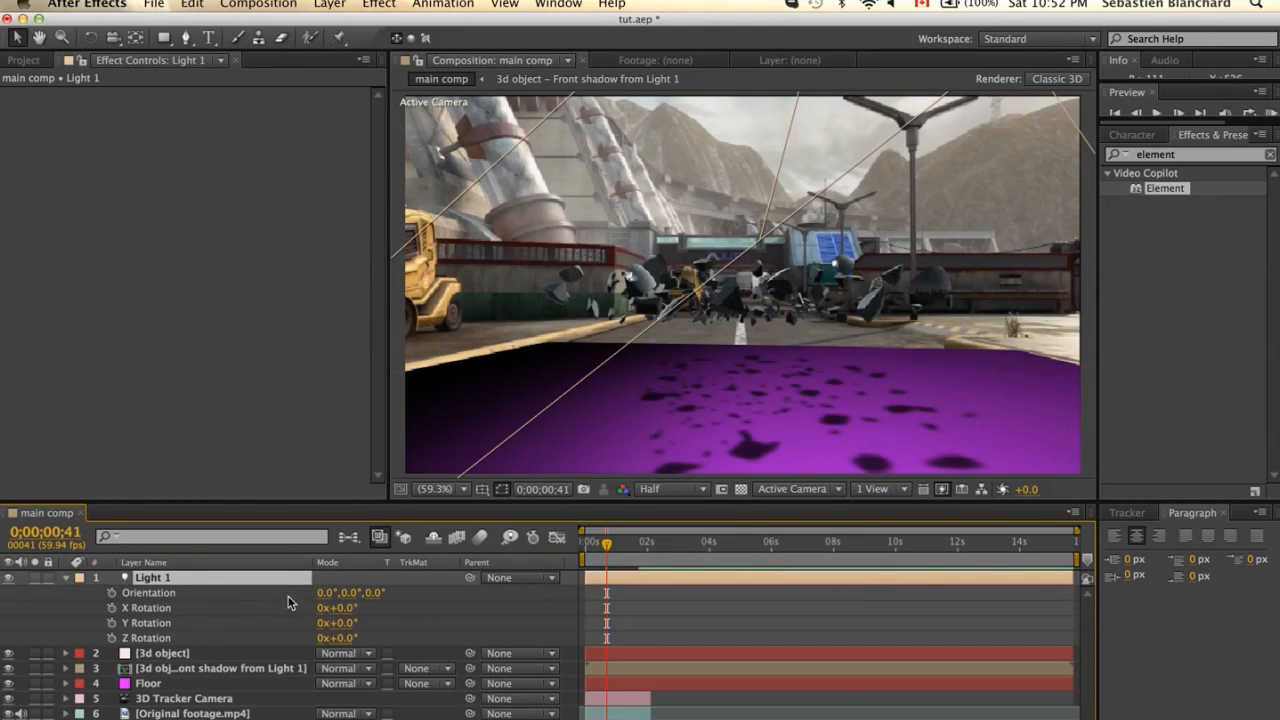
Scrub Light 1's X Rotation to about -11° and select the Floor layer
{"action": "left_click_drag", "start_coordinate": [337, 608], "coordinate": [360, 608]}
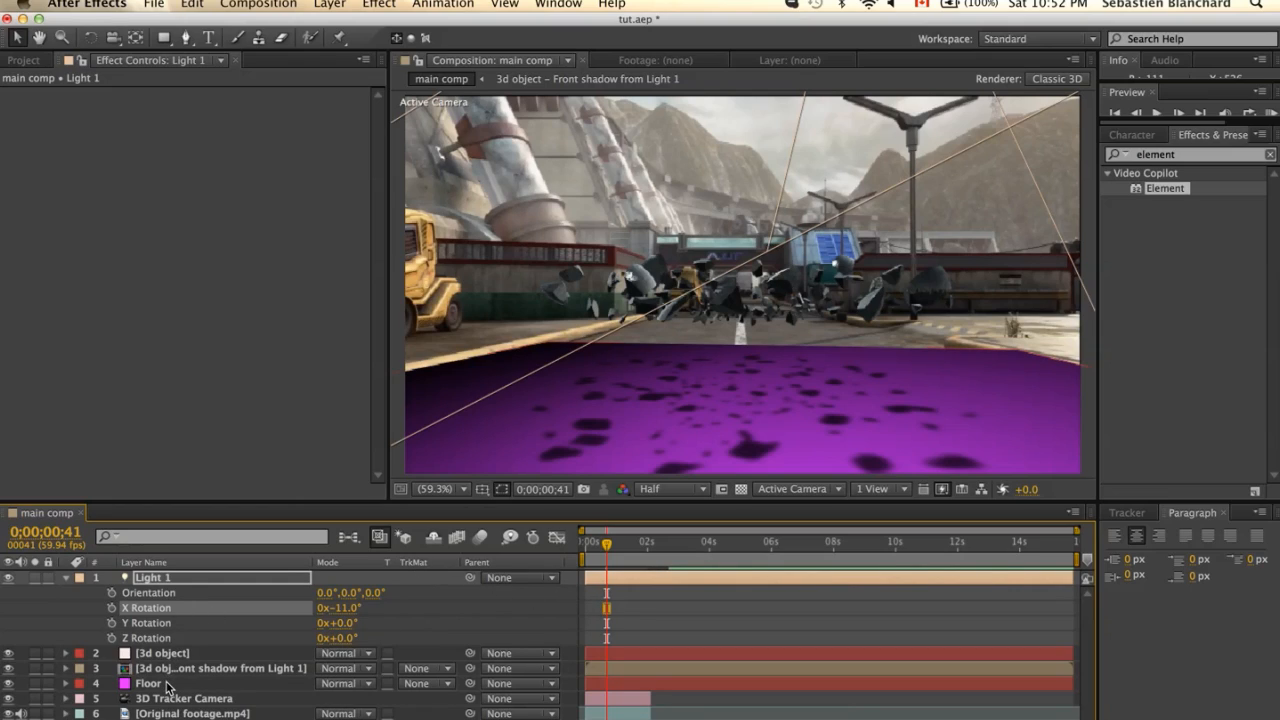
{"action": "left_click", "coordinate": [148, 683]}
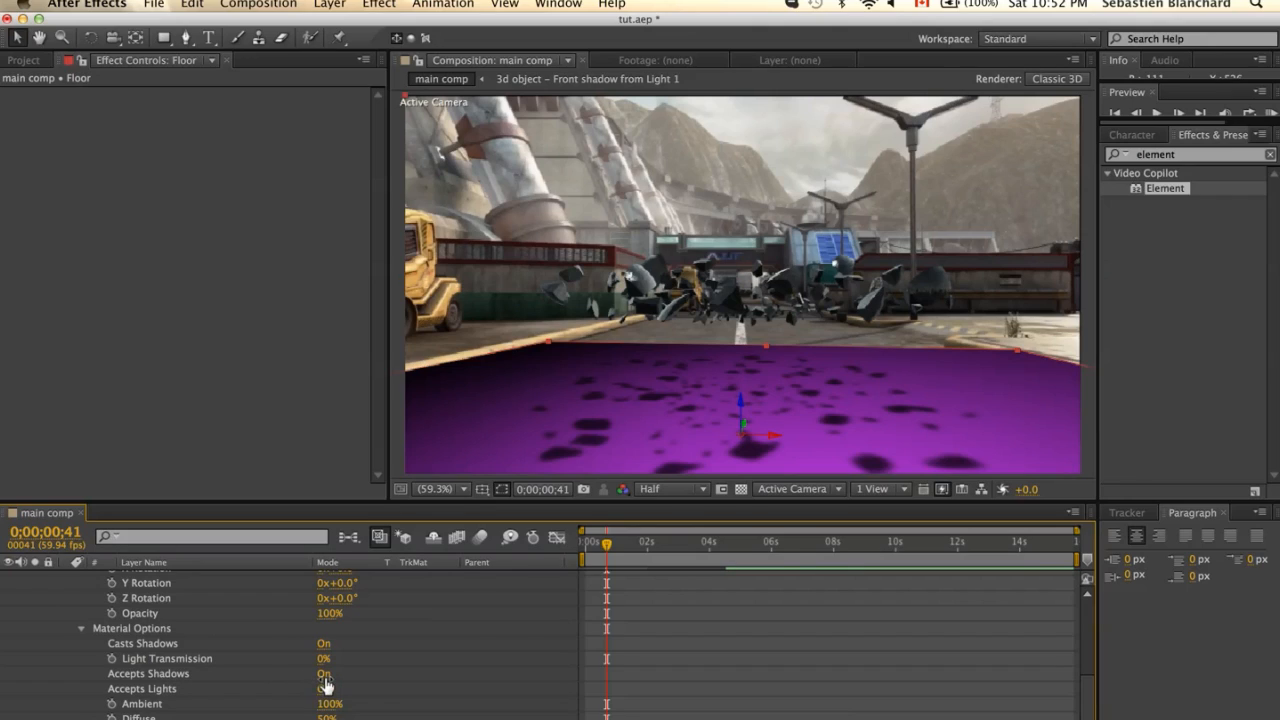
Set Floor's Accepts Shadows to Only and Light 1 intensity to 124%, previewing later frames
{"action": "left_click", "coordinate": [328, 673]}
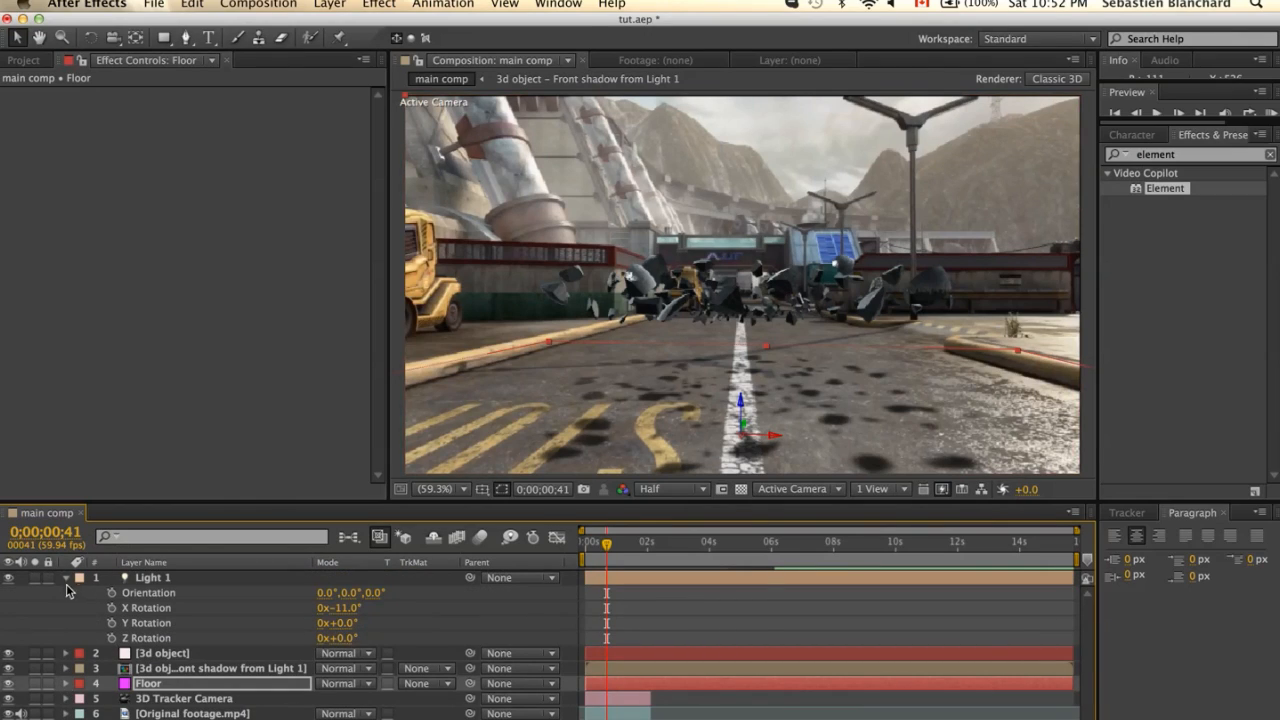
{"action": "left_click", "coordinate": [80, 592]}
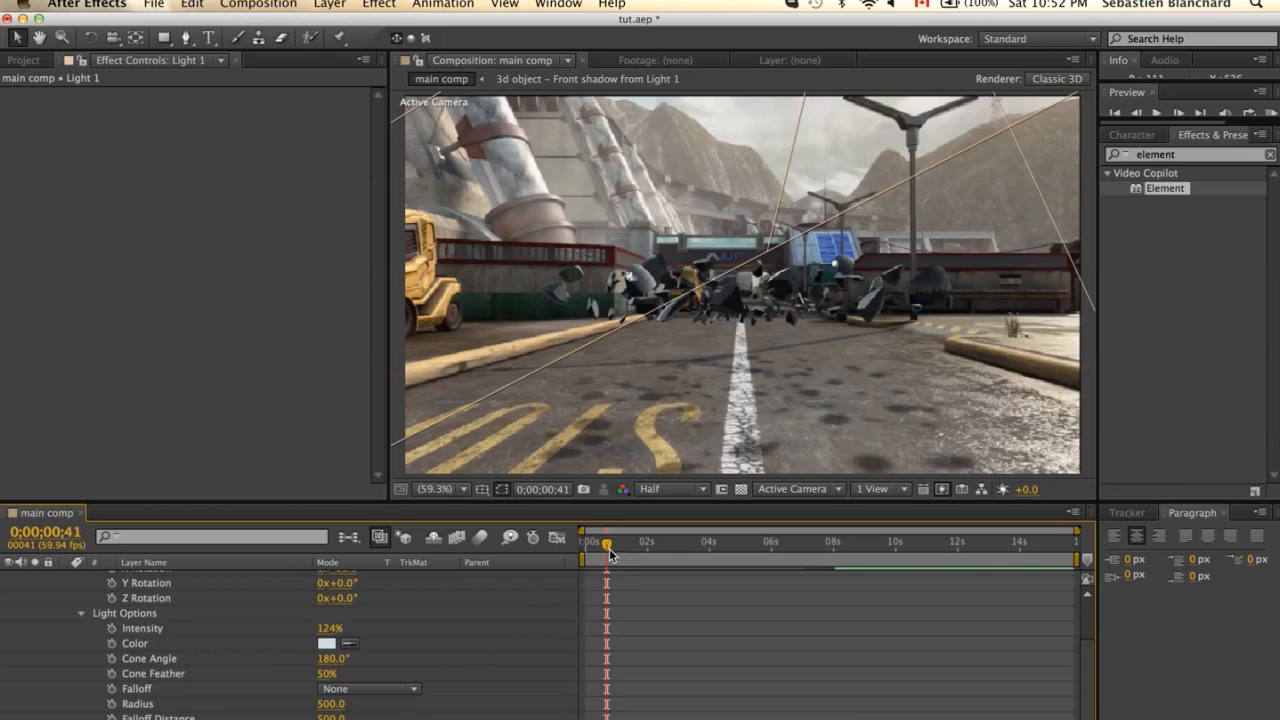
{"action": "left_click_drag", "start_coordinate": [606, 542], "coordinate": [618, 542]}
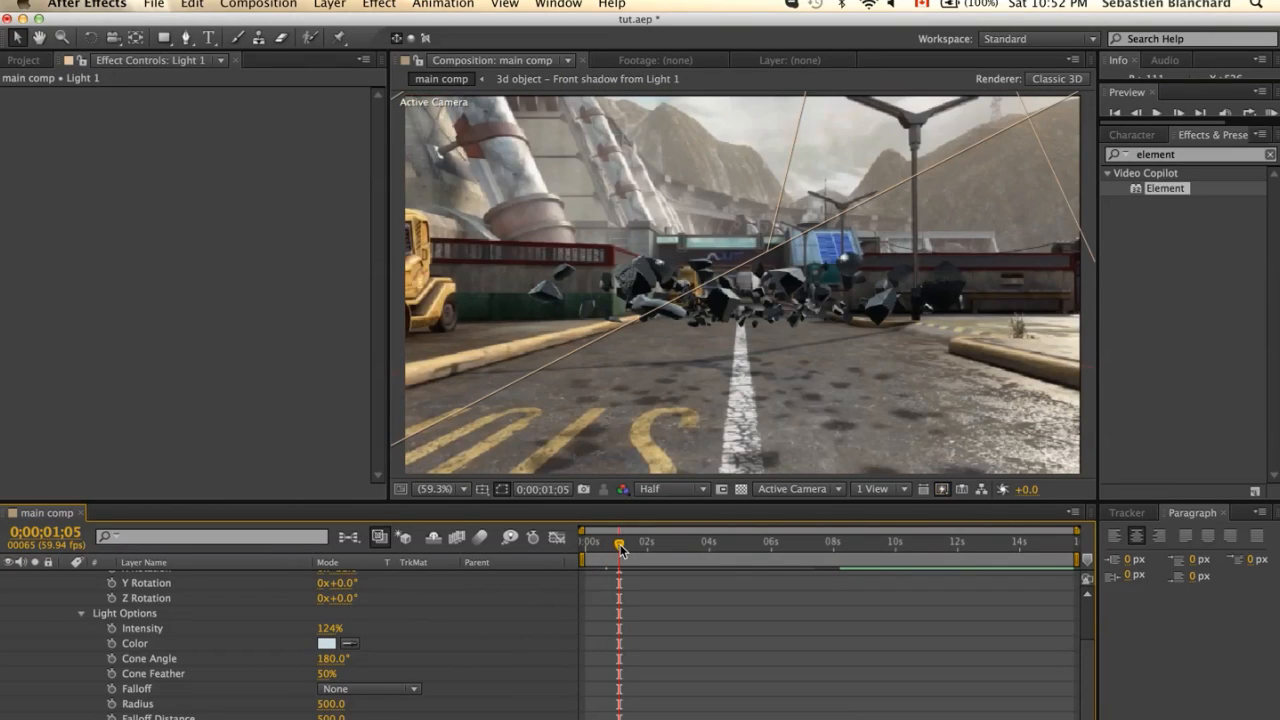
{"action": "mouse_move", "coordinate": [618, 543]}
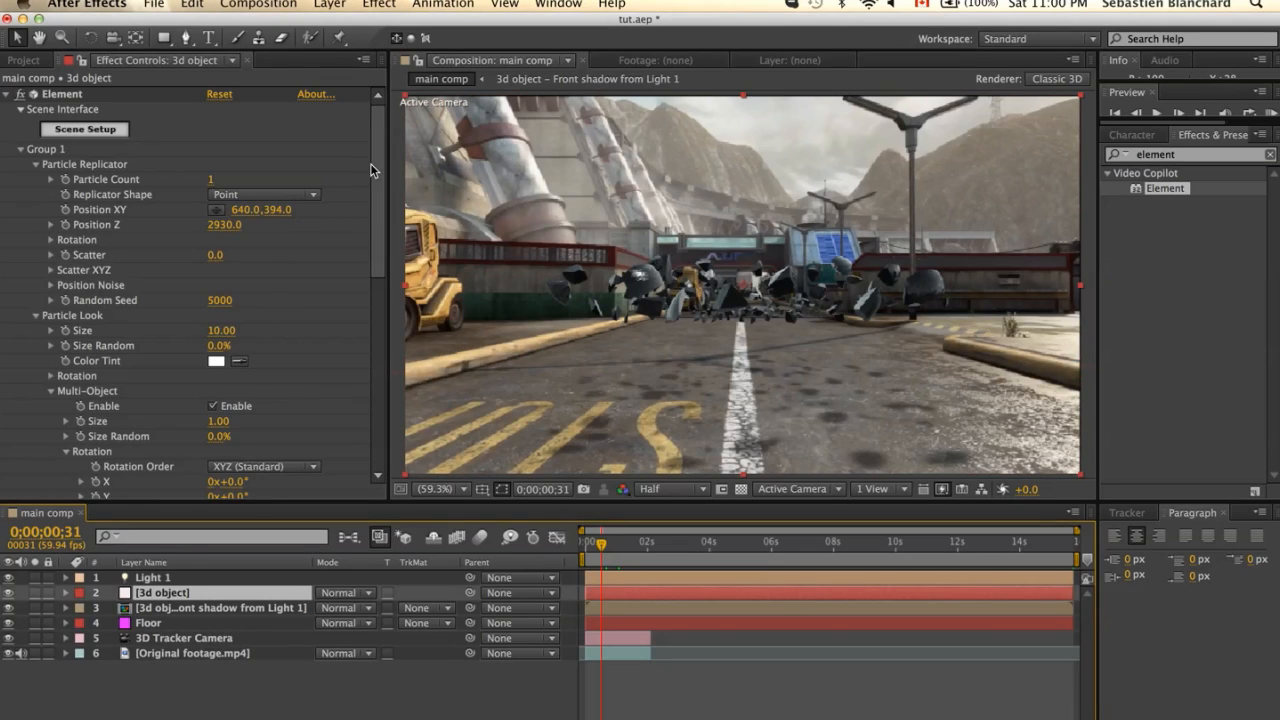
Enable ambient occlusion at intensity 3 in the 3d object's Element render settings
{"action": "scroll", "scroll_direction": "down", "scroll_amount": 3}
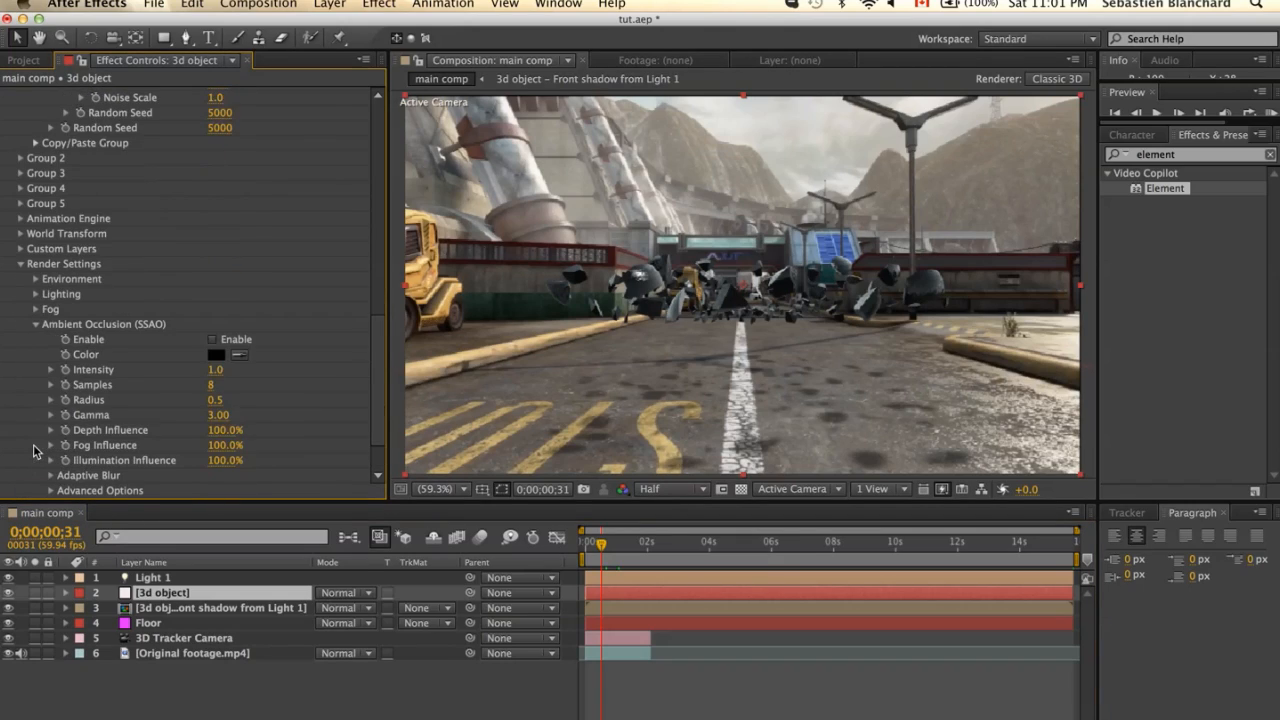
{"action": "left_click", "coordinate": [212, 339]}
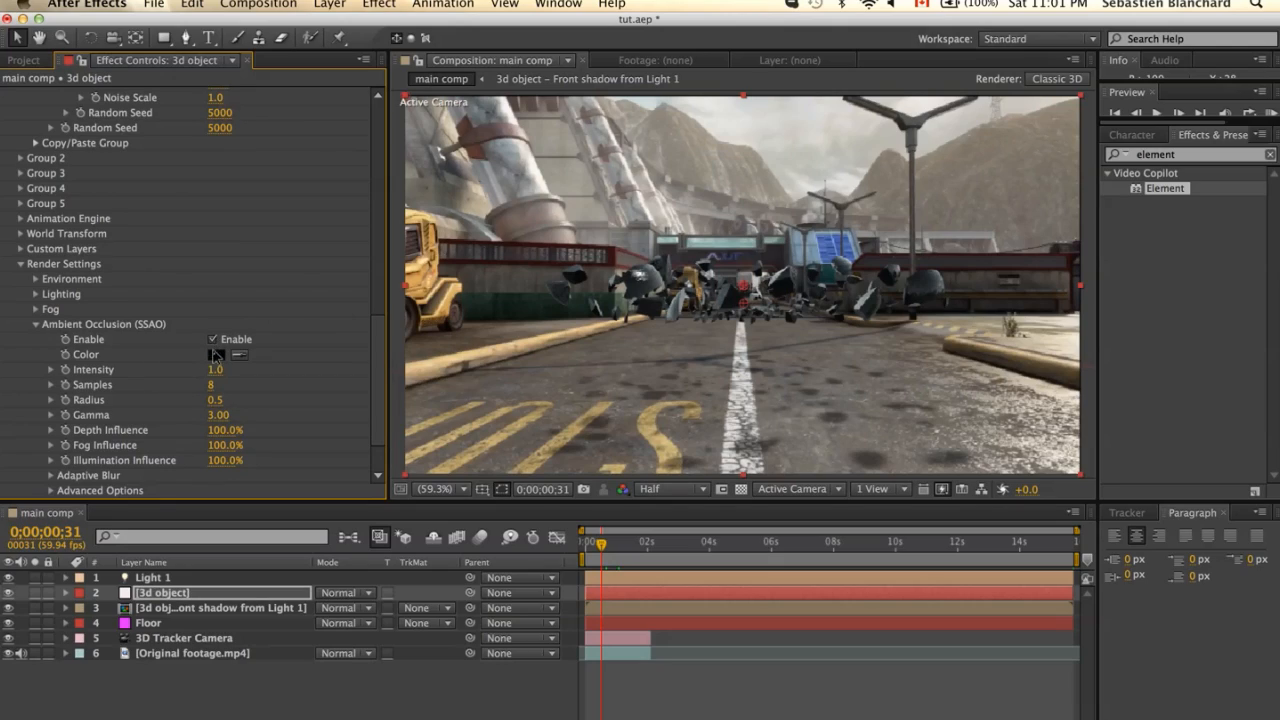
{"action": "left_click", "coordinate": [216, 369]}
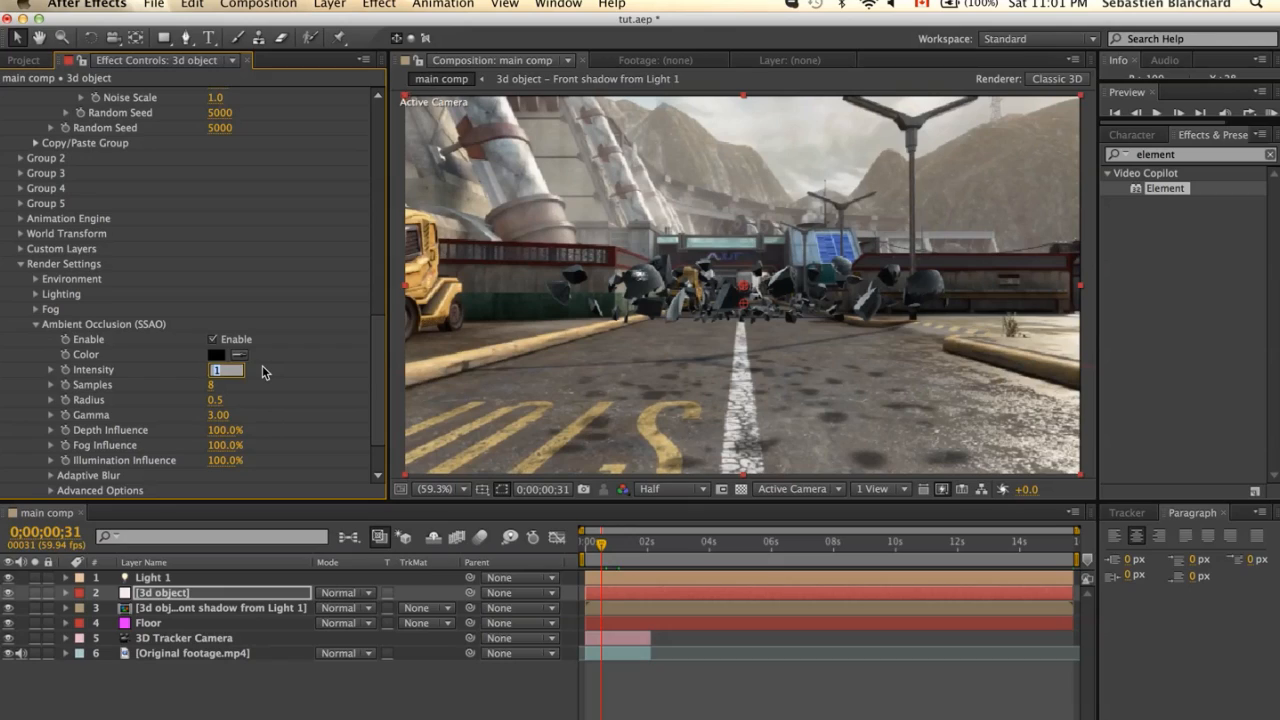
{"action": "type", "text": "3.0"}
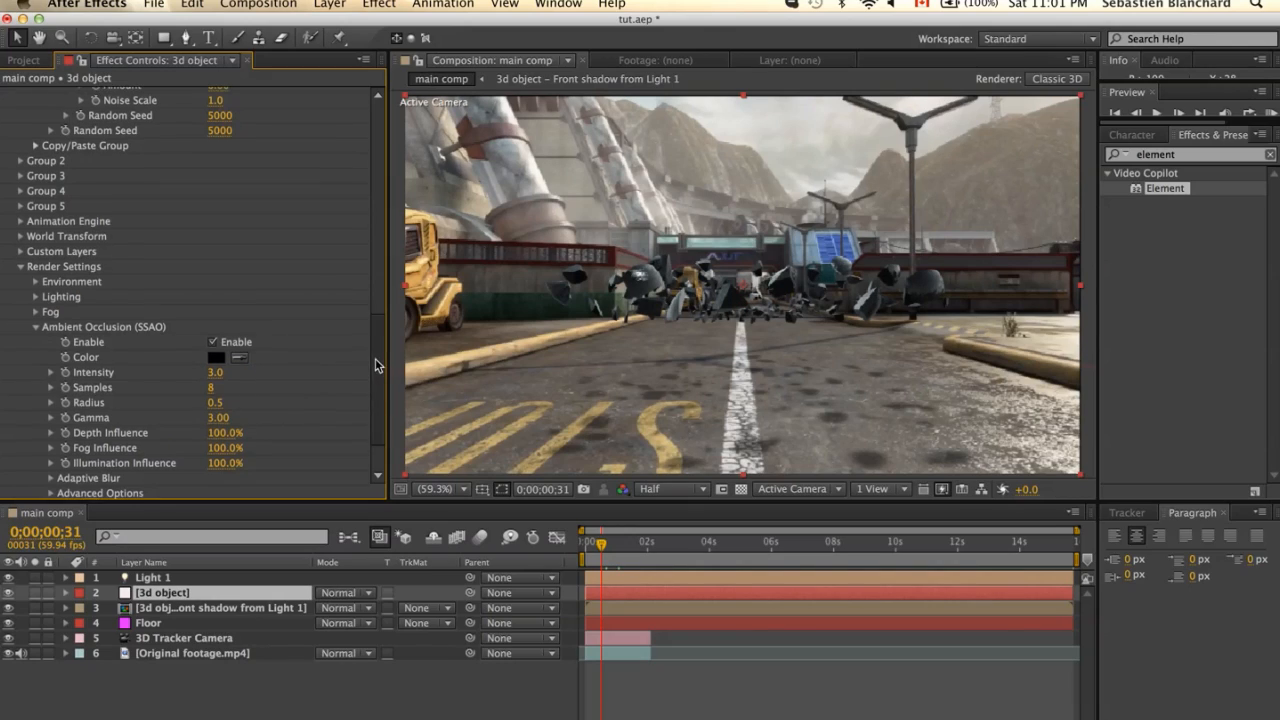
Set the Element's Add Lighting preset to Dramatic
{"action": "scroll", "scroll_direction": "down", "scroll_amount": 3}
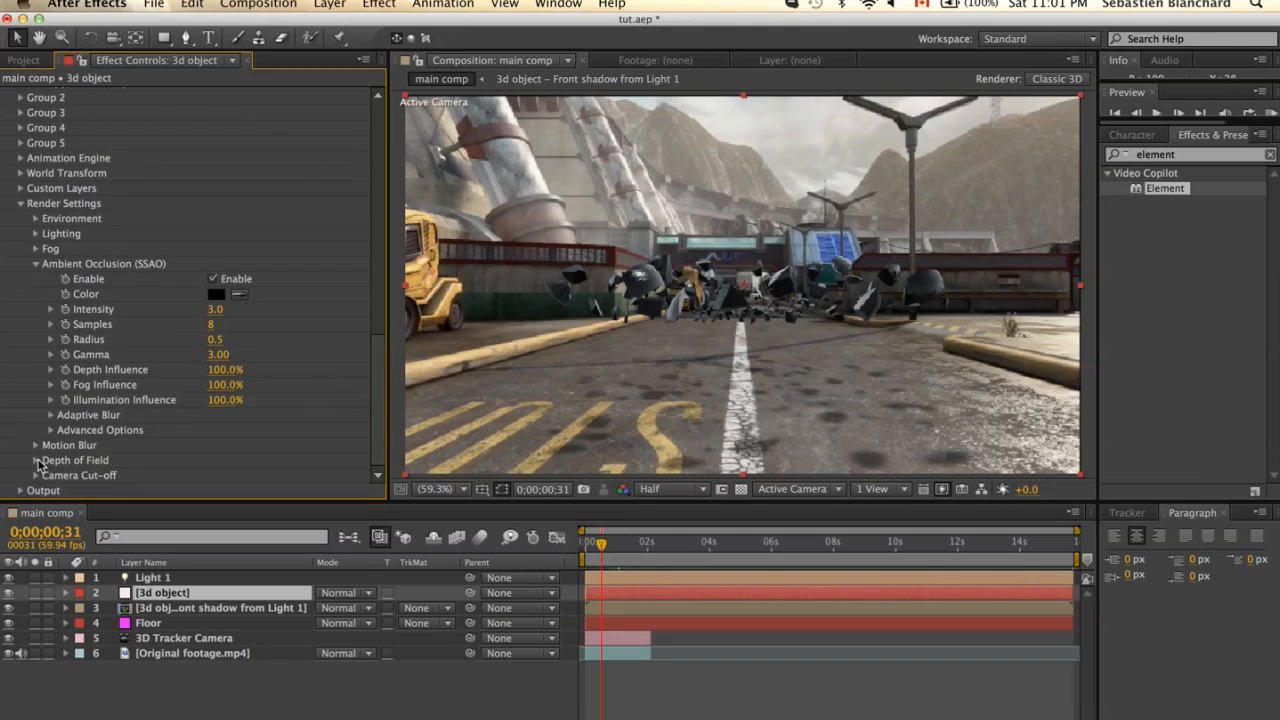
{"action": "left_click", "coordinate": [61, 233]}
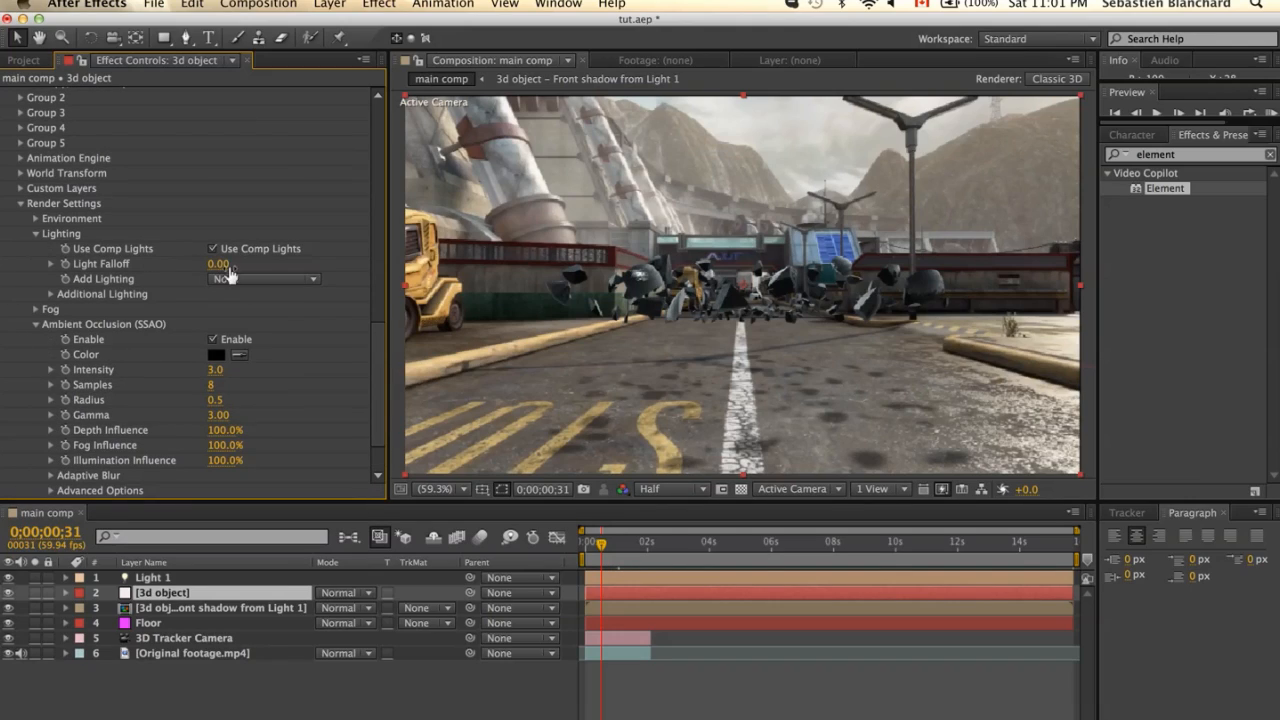
{"action": "left_click", "coordinate": [263, 279]}
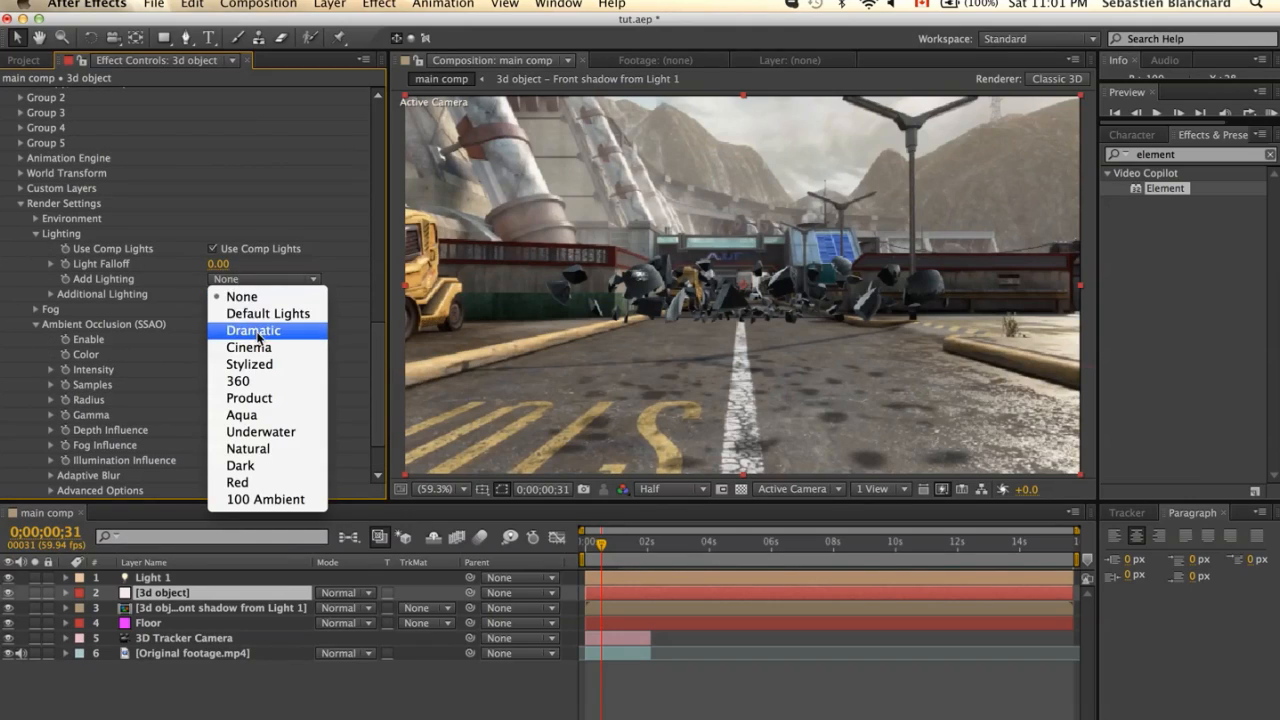
{"action": "left_click", "coordinate": [253, 330]}
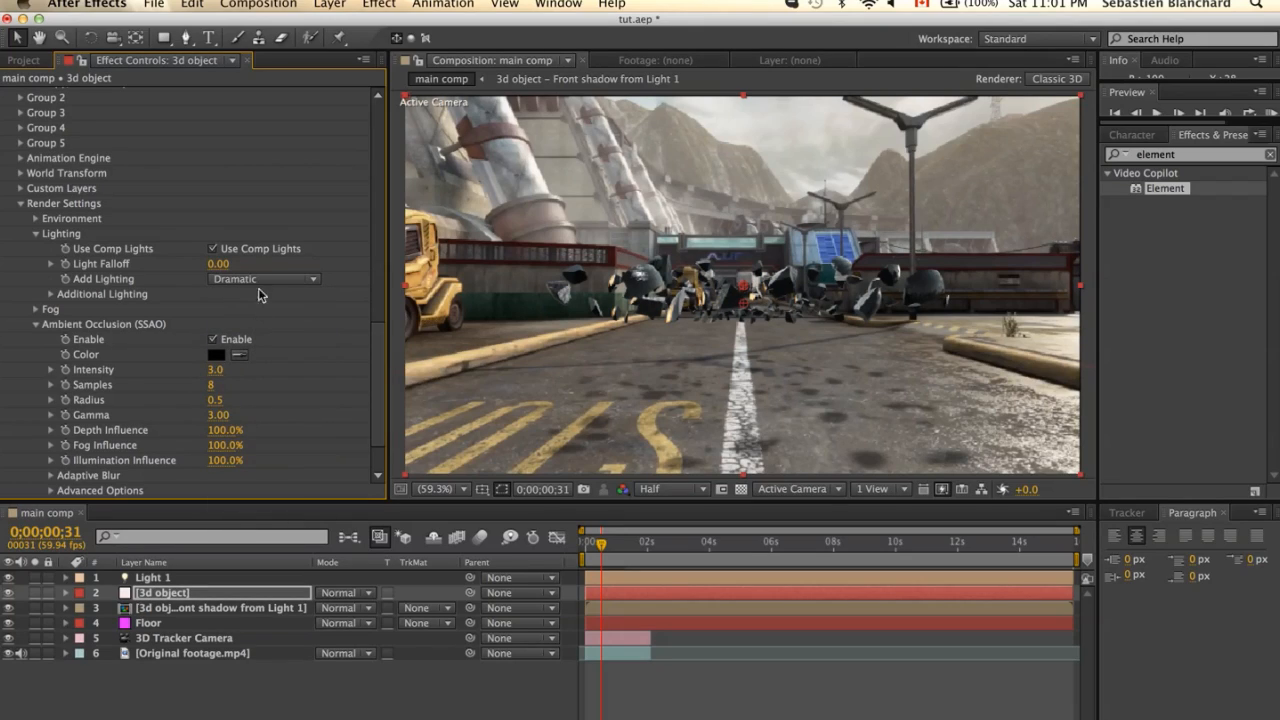
{"action": "mouse_move", "coordinate": [325, 246]}
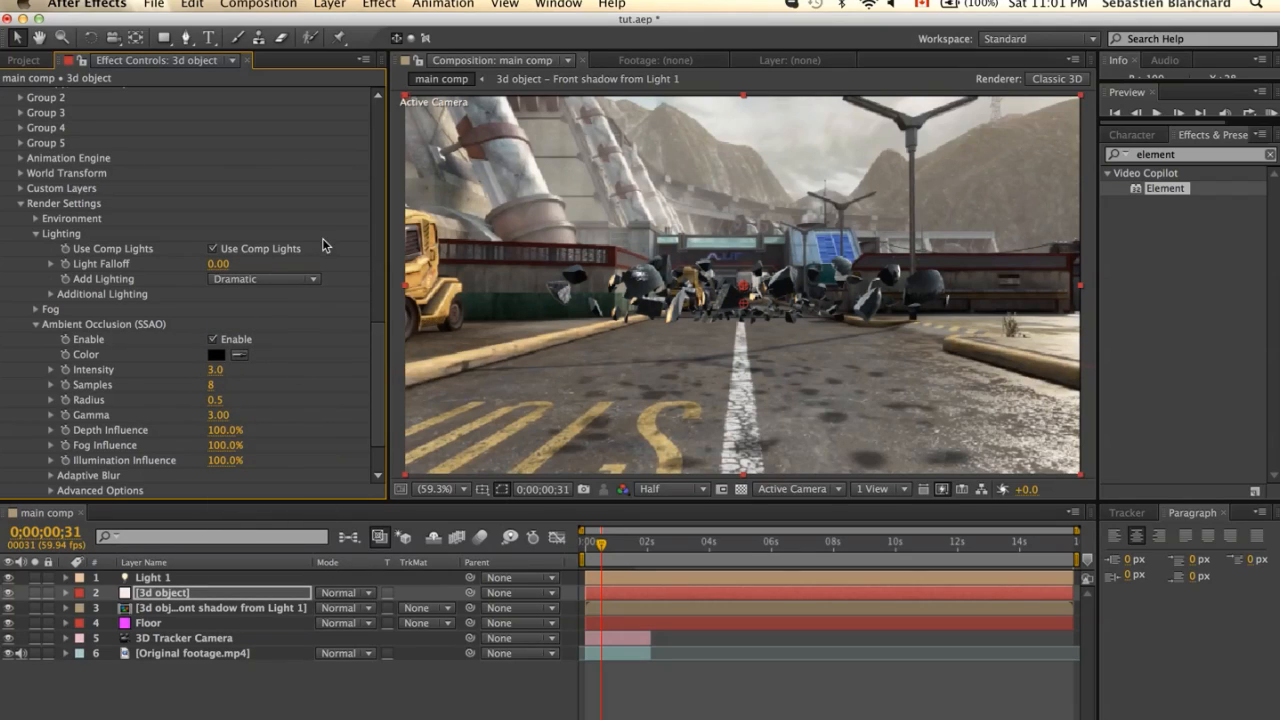
{"action": "left_click", "coordinate": [329, 5]}
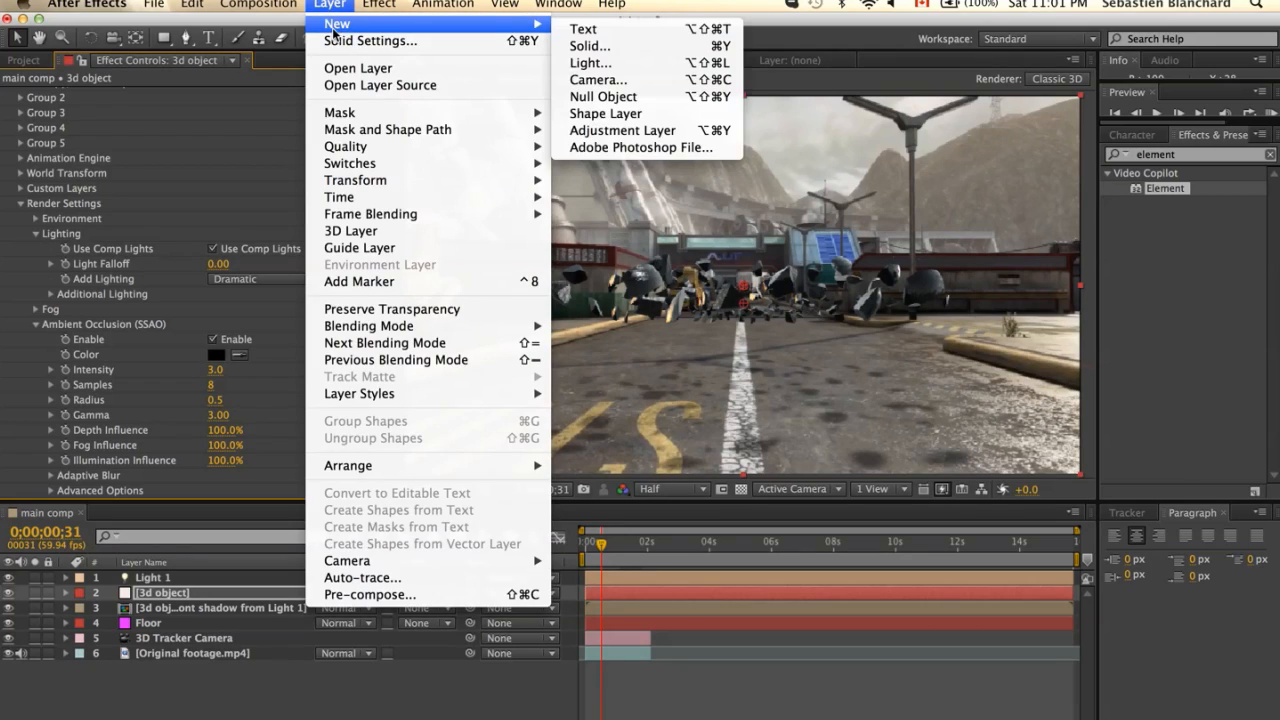
Add an adjustment layer with a Curves effect bent into a contrast S-curve
{"action": "left_click", "coordinate": [622, 130]}
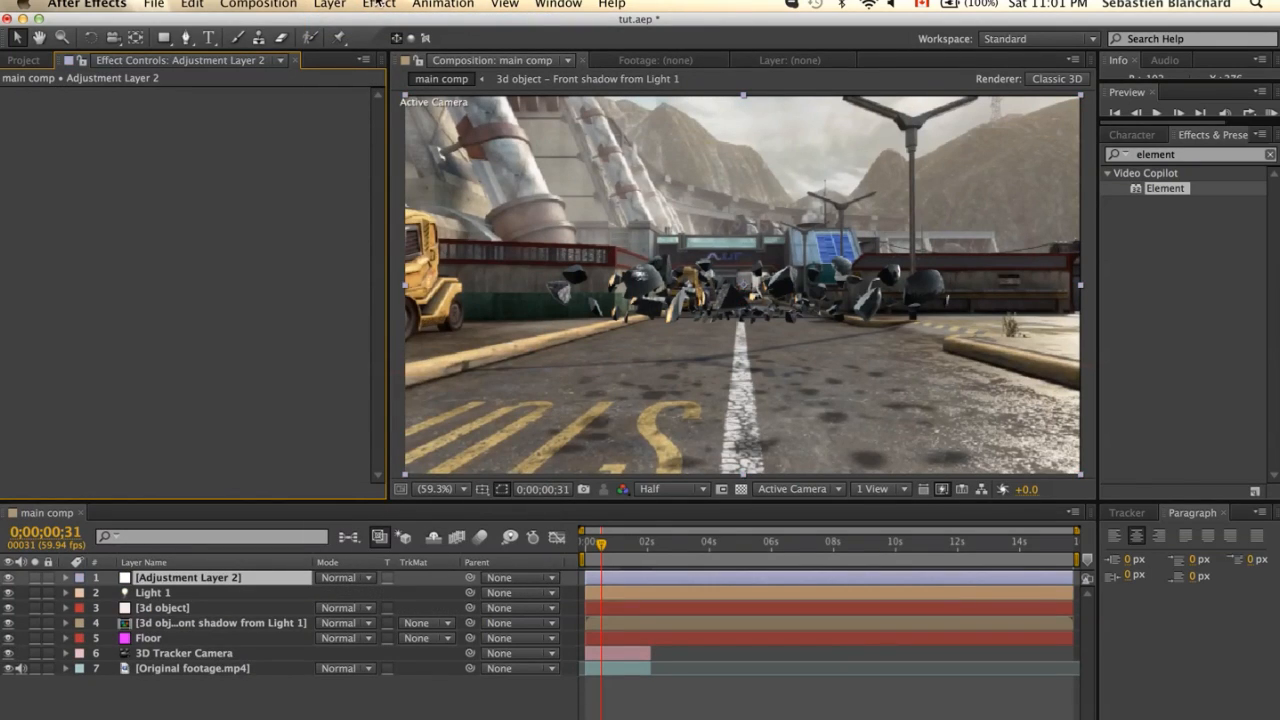
{"action": "left_click", "coordinate": [378, 5]}
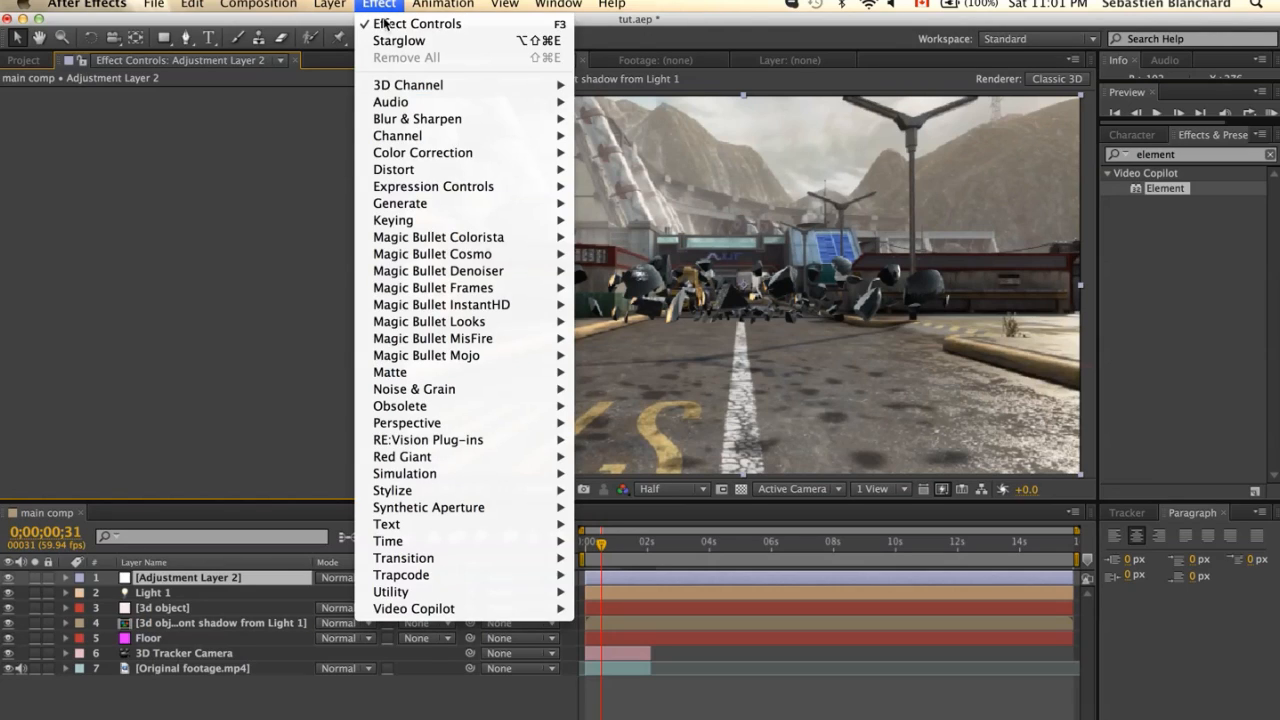
{"action": "mouse_move", "coordinate": [422, 152]}
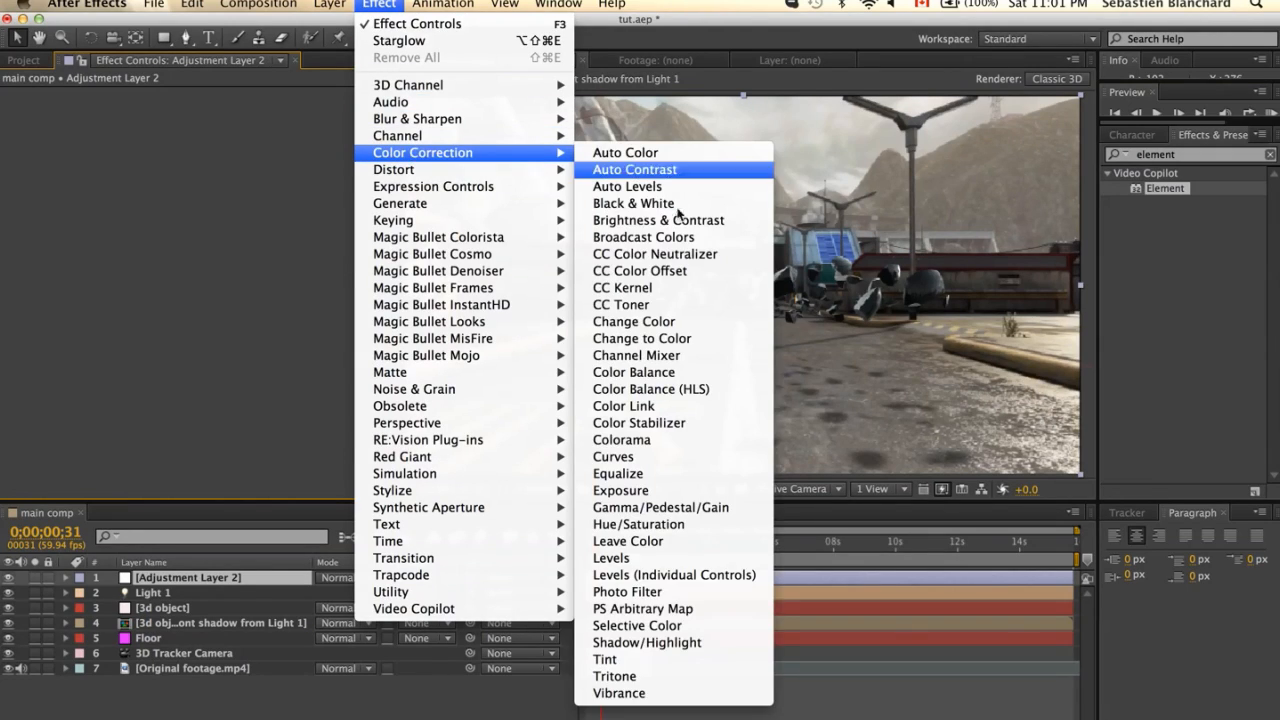
{"action": "left_click", "coordinate": [612, 456]}
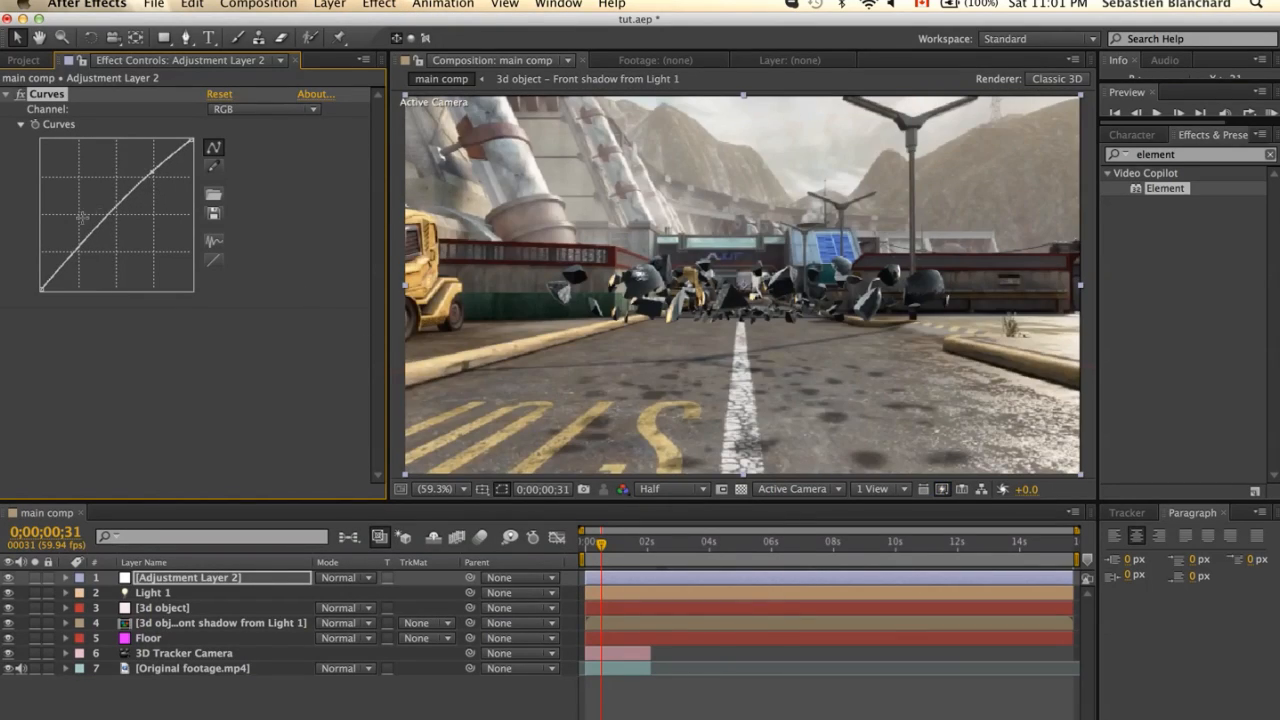
{"action": "left_click_drag", "start_coordinate": [115, 215], "coordinate": [90, 255]}
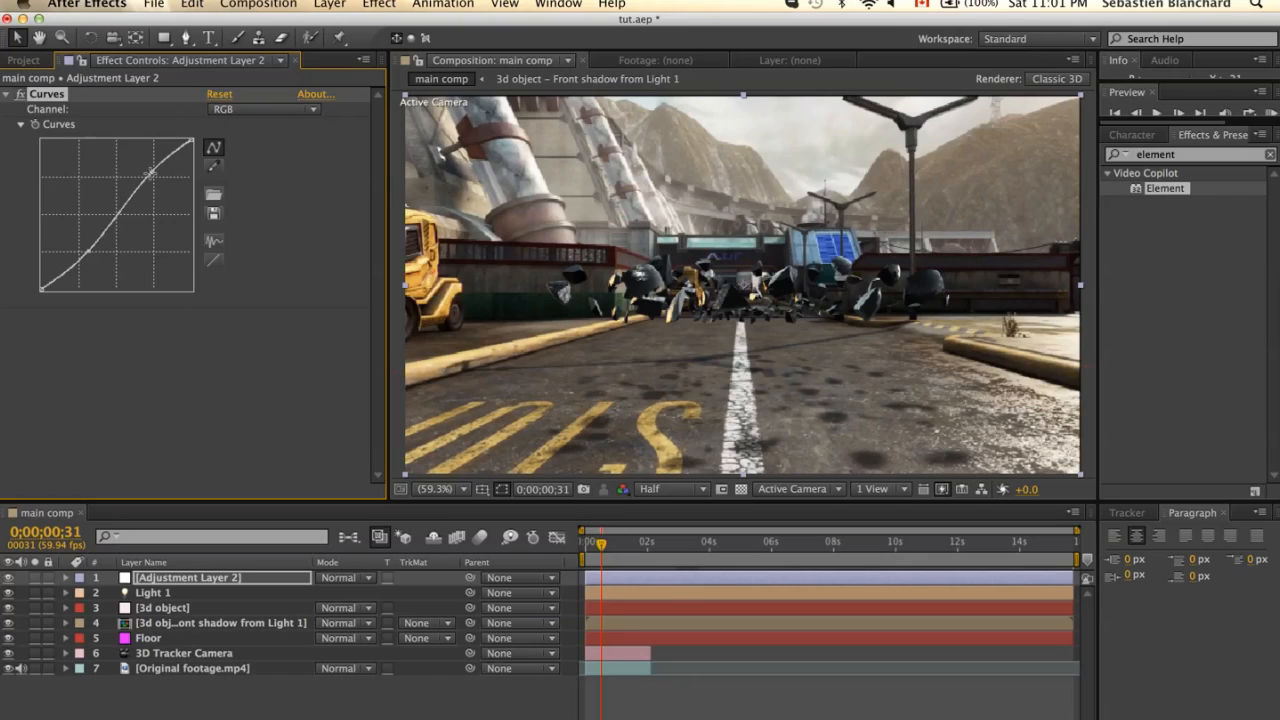
Switch the Curves channel to Blue and slightly adjust its curve
{"action": "left_click", "coordinate": [263, 109]}
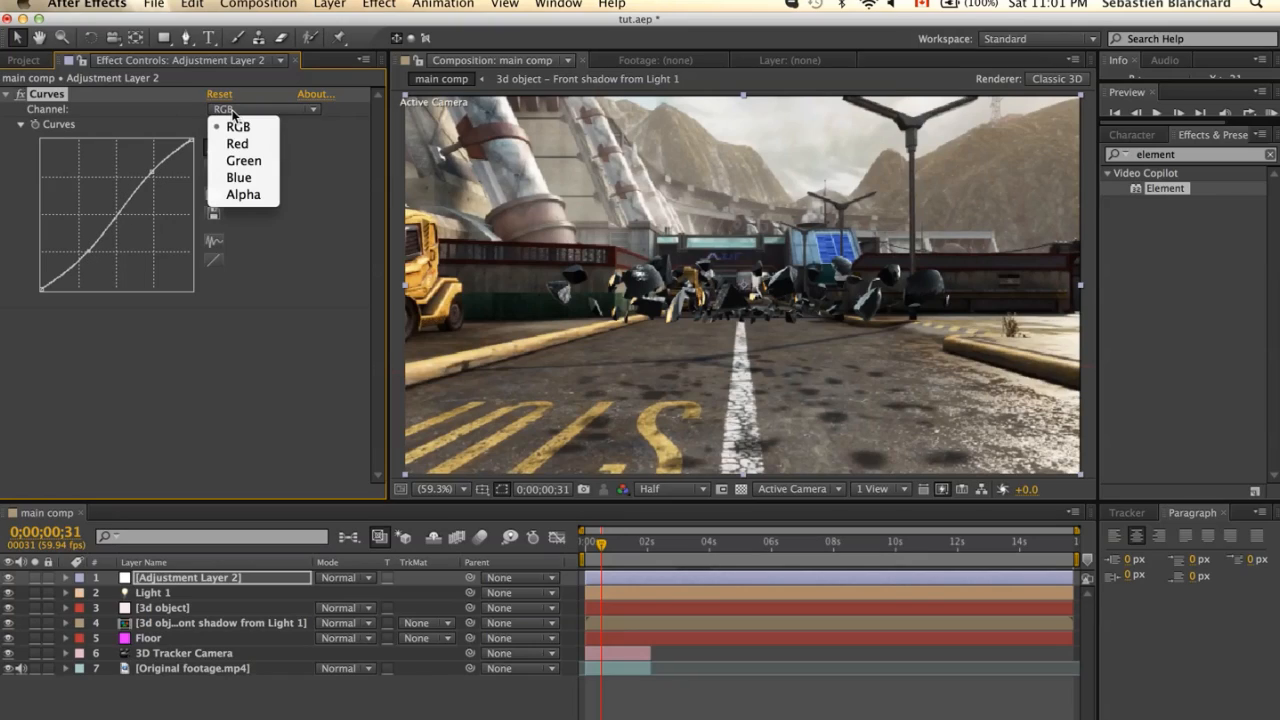
{"action": "mouse_move", "coordinate": [238, 177]}
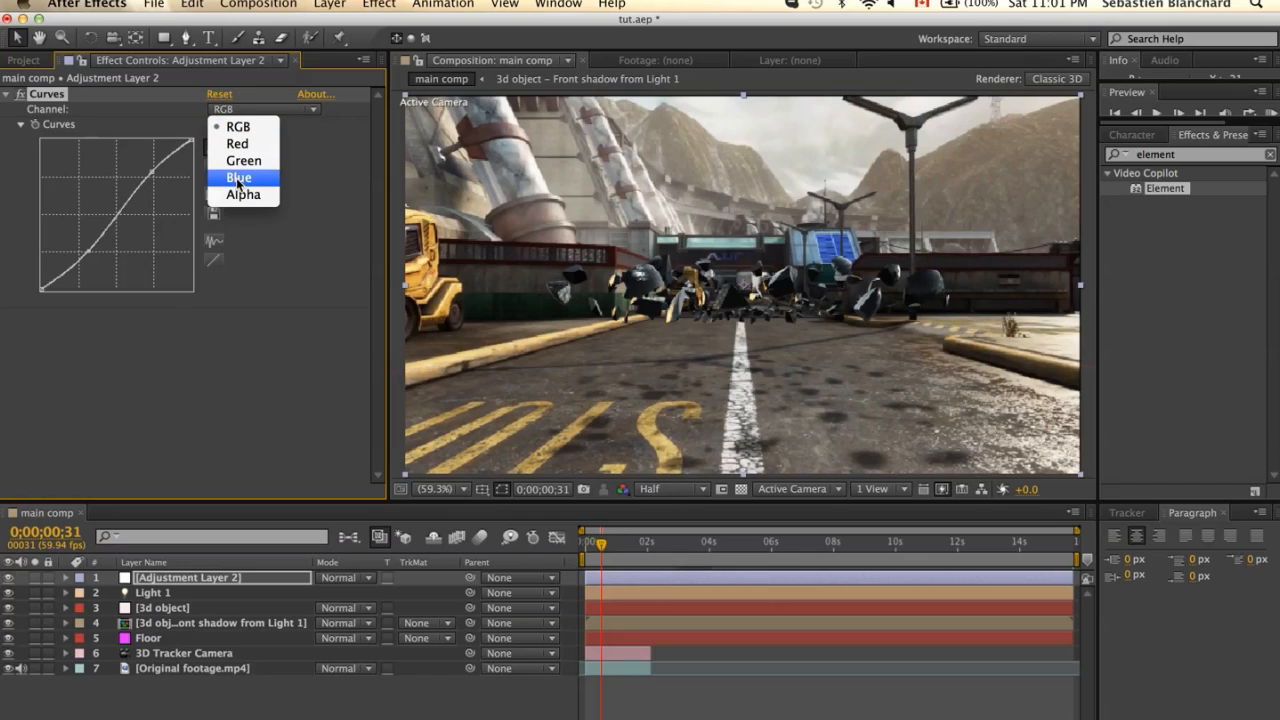
{"action": "left_click", "coordinate": [238, 177]}
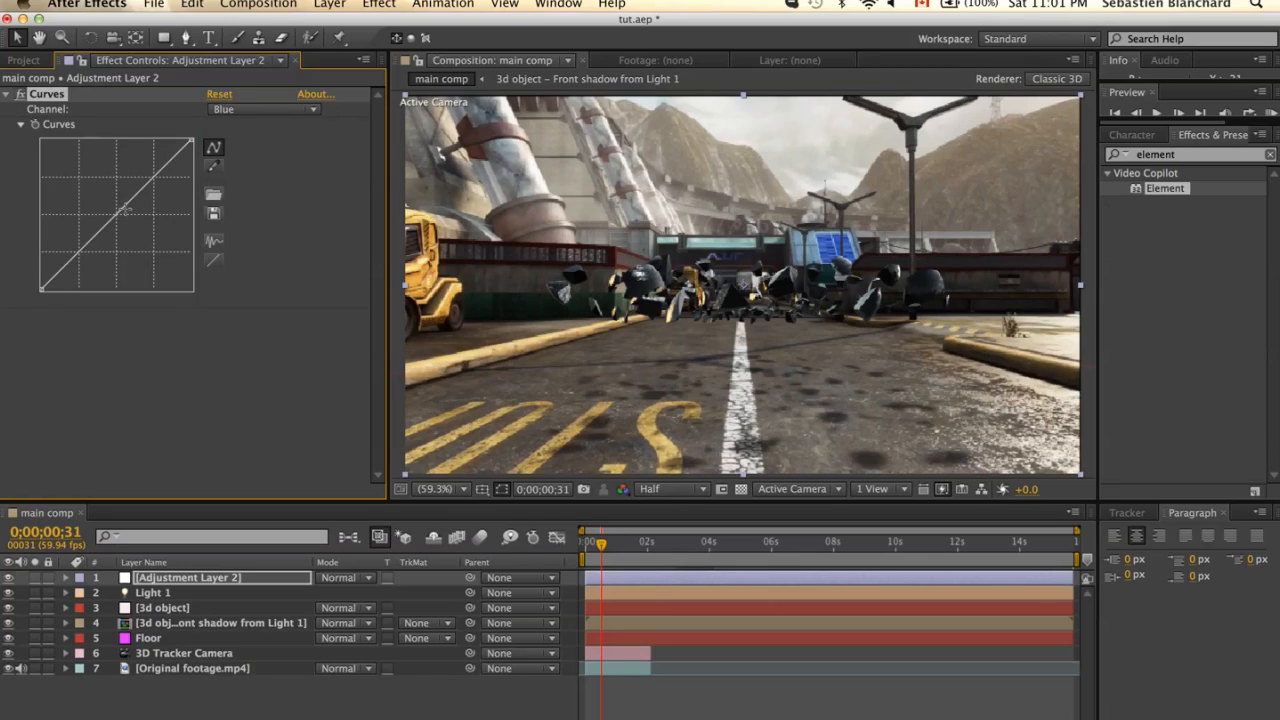
{"action": "left_click_drag", "start_coordinate": [128, 215], "coordinate": [125, 222]}
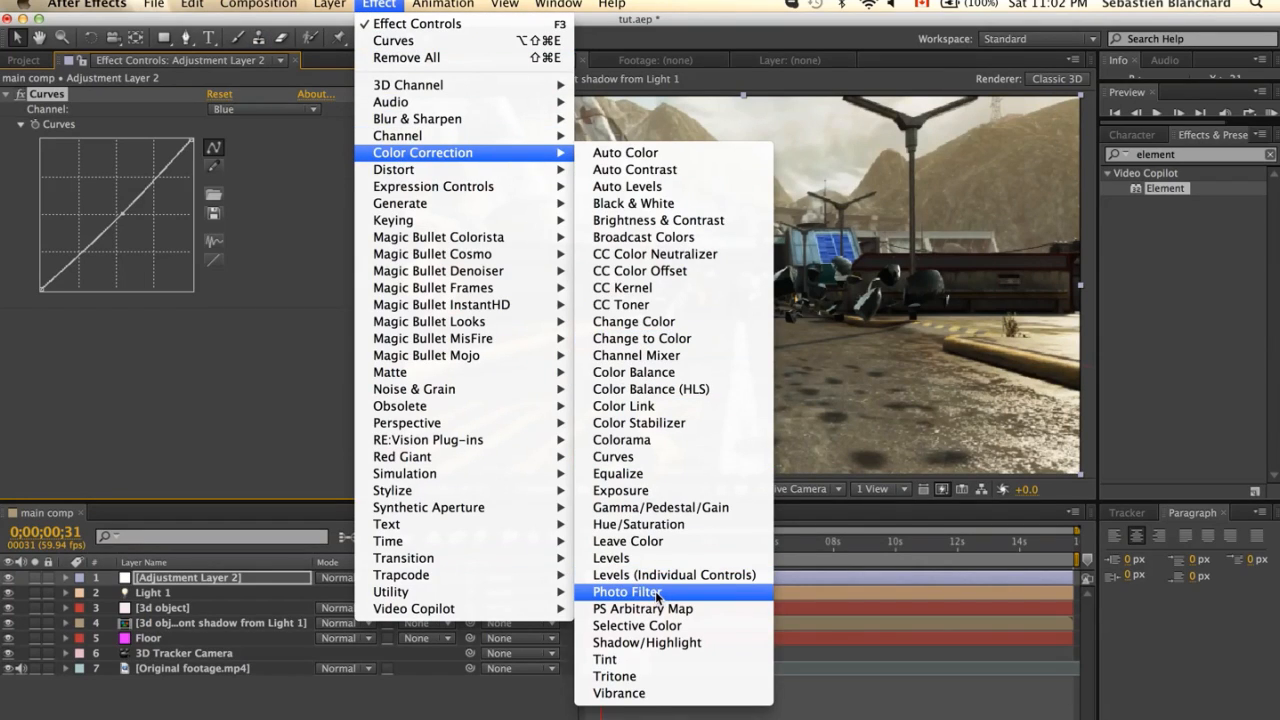
Add a Photo Filter set to Cooling Filter (80) at 25% density
{"action": "left_click", "coordinate": [627, 592]}
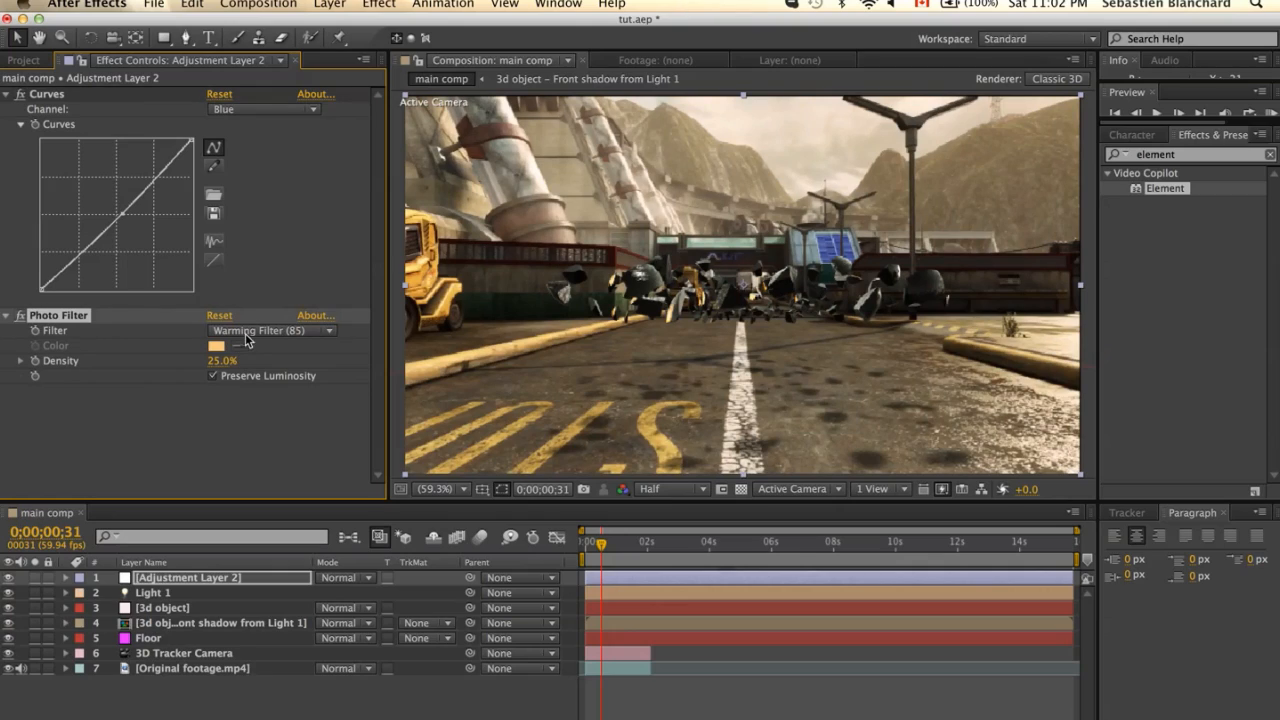
{"action": "left_click", "coordinate": [270, 330]}
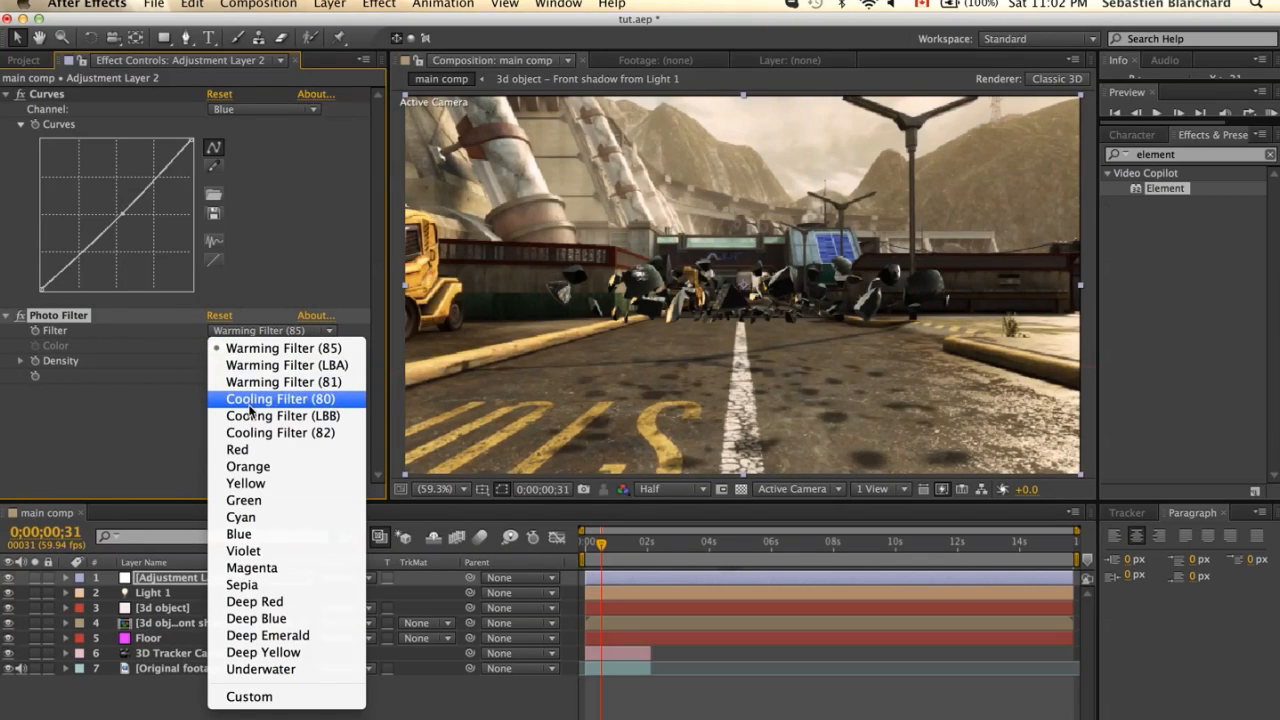
{"action": "left_click", "coordinate": [280, 398]}
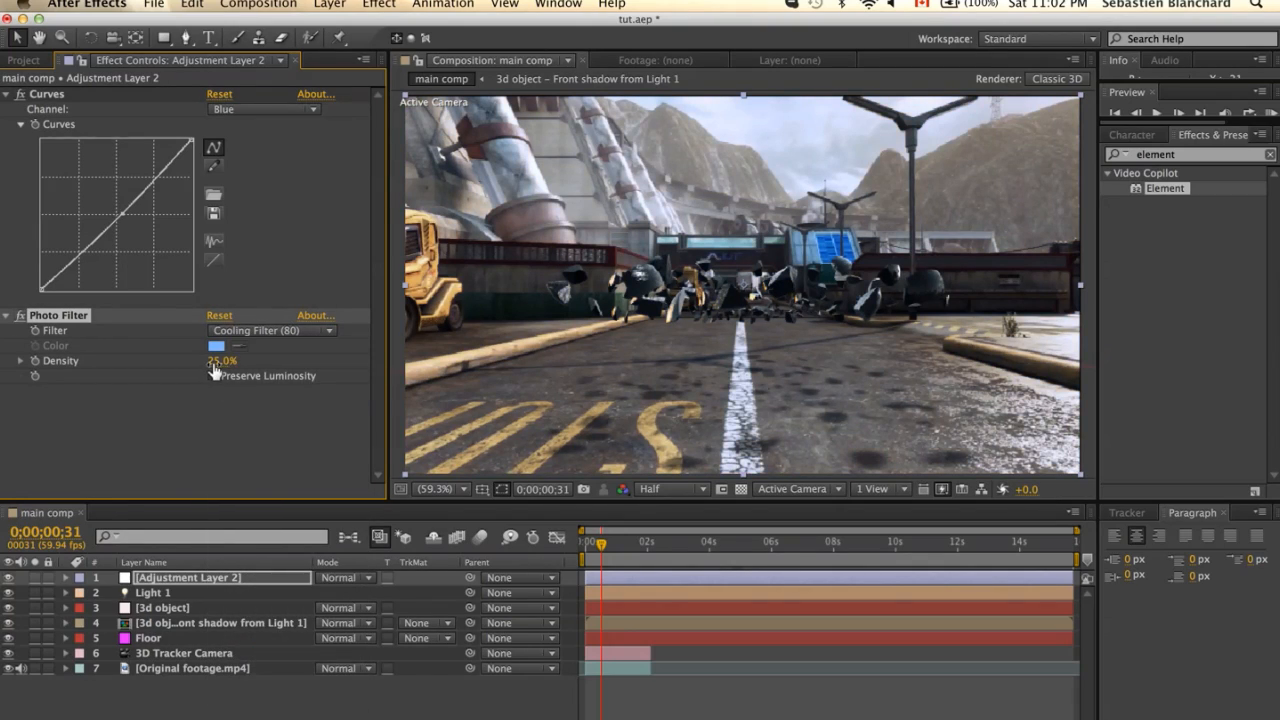
{"action": "left_click", "coordinate": [211, 375]}
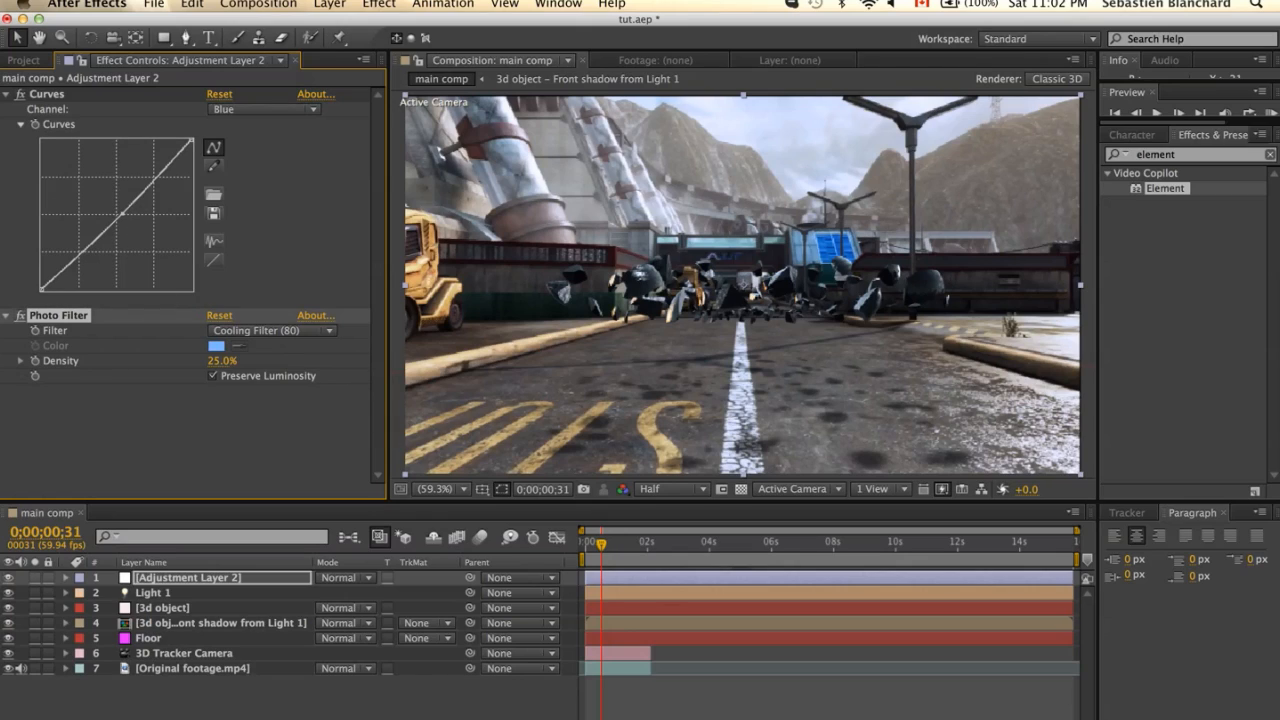
{"action": "left_click", "coordinate": [378, 5]}
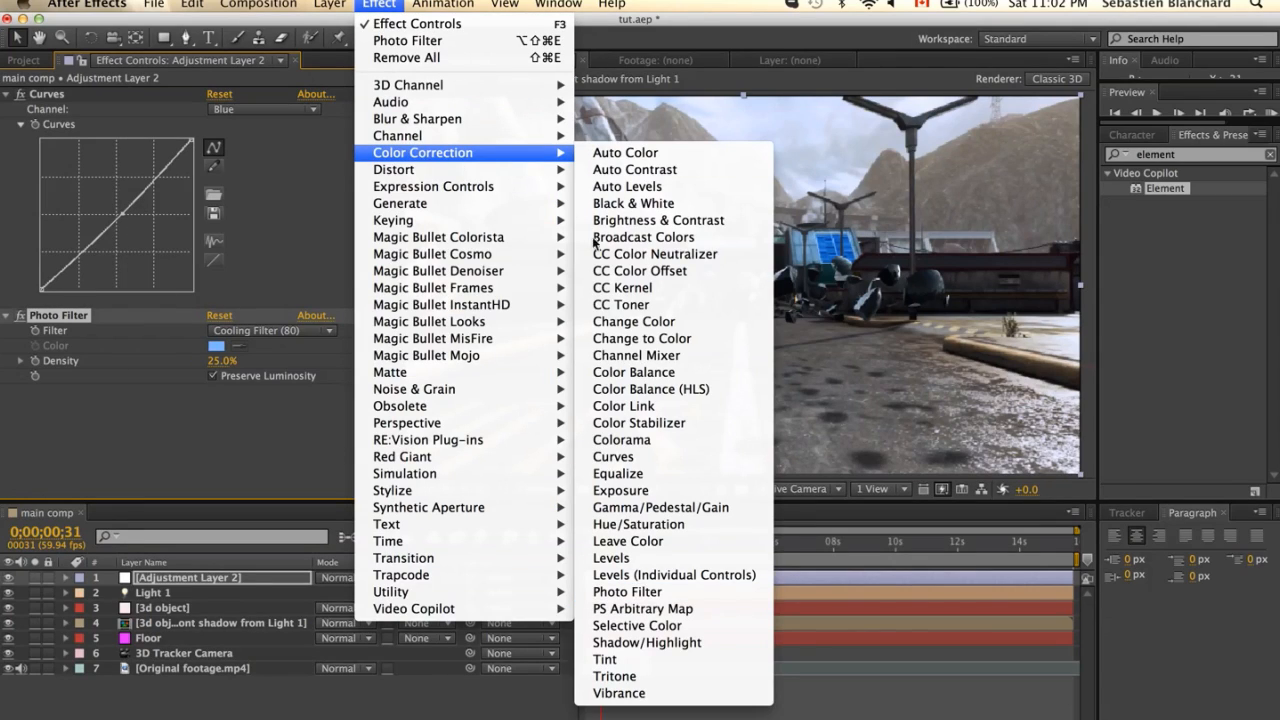
{"action": "mouse_move", "coordinate": [638, 524]}
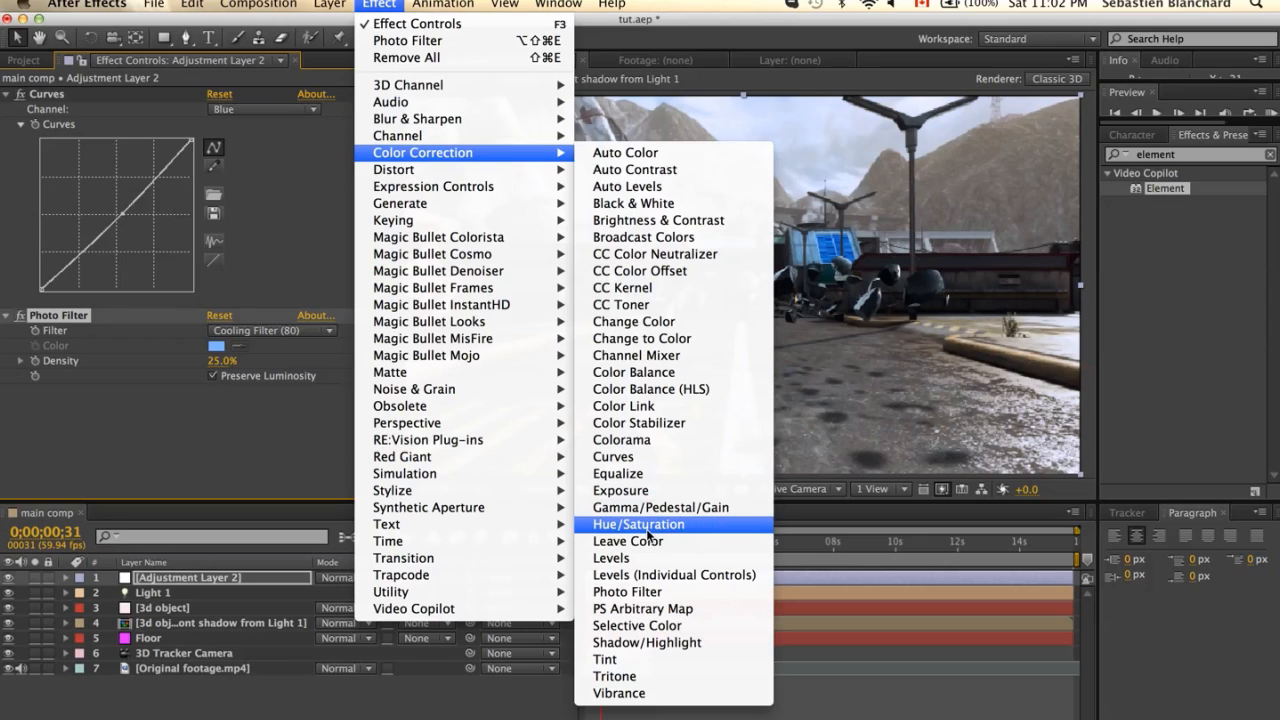
{"action": "mouse_move", "coordinate": [647, 537]}
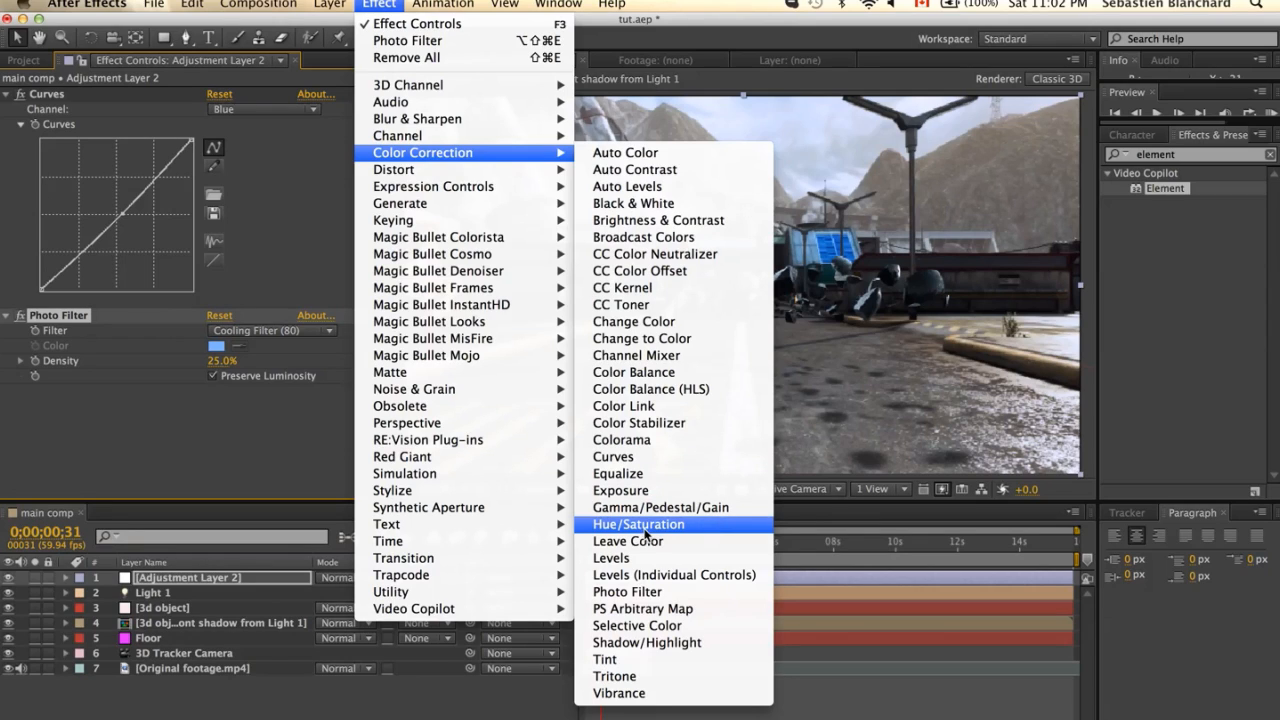
Add Hue/Saturation to the adjustment layer with Master Saturation at -34
{"action": "left_click", "coordinate": [638, 524]}
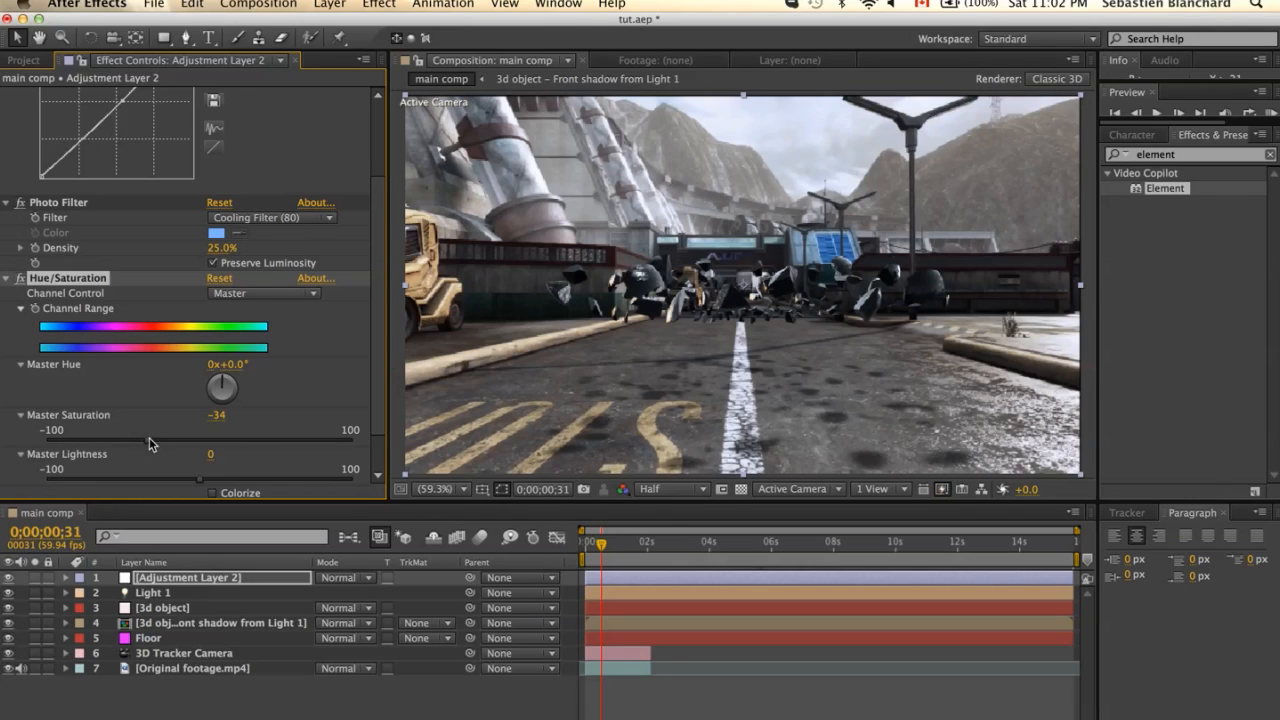
{"action": "left_click", "coordinate": [378, 5]}
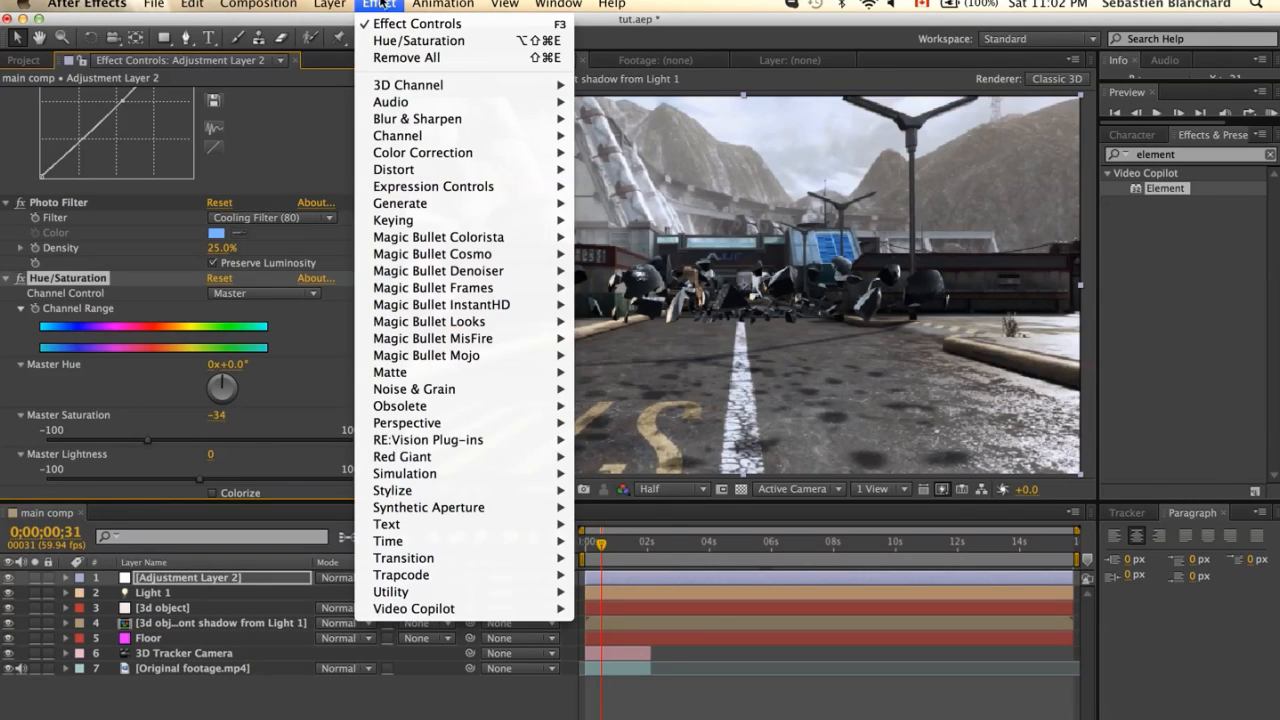
{"action": "mouse_move", "coordinate": [400, 574]}
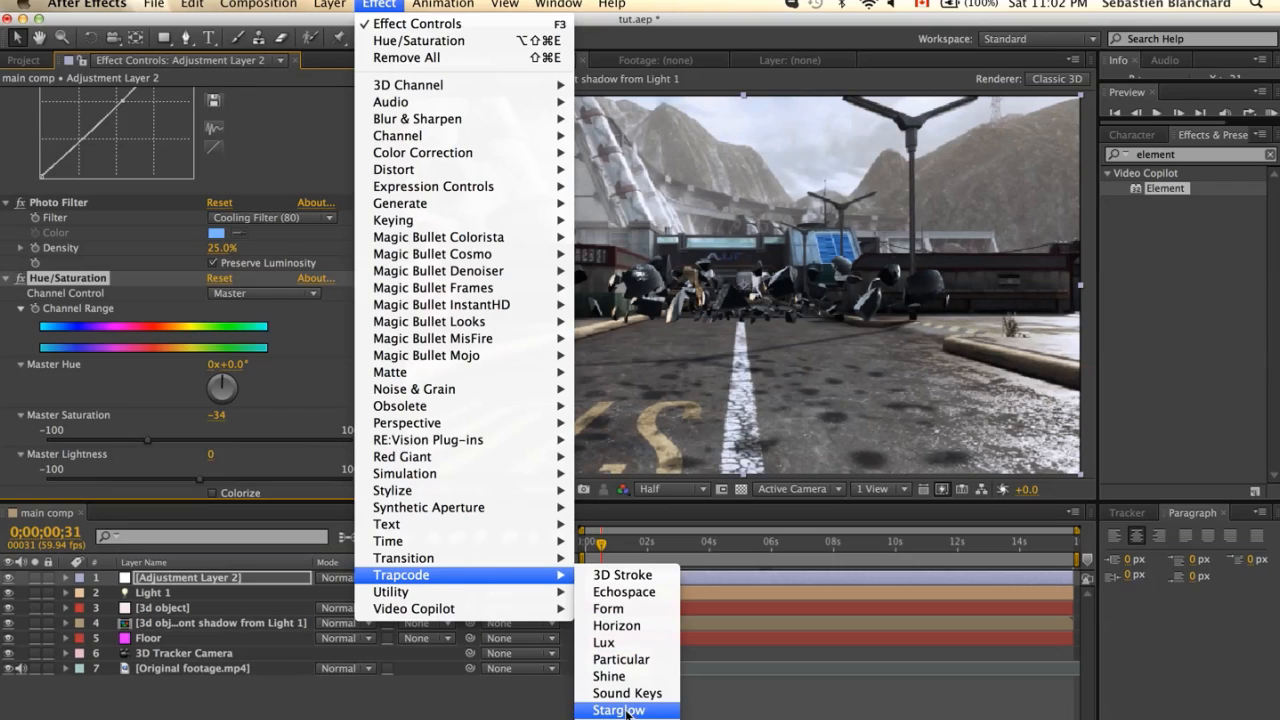
Add Trapcode Starglow at 50% opacity using the Spirit Colormap A preset
{"action": "left_click", "coordinate": [618, 710]}
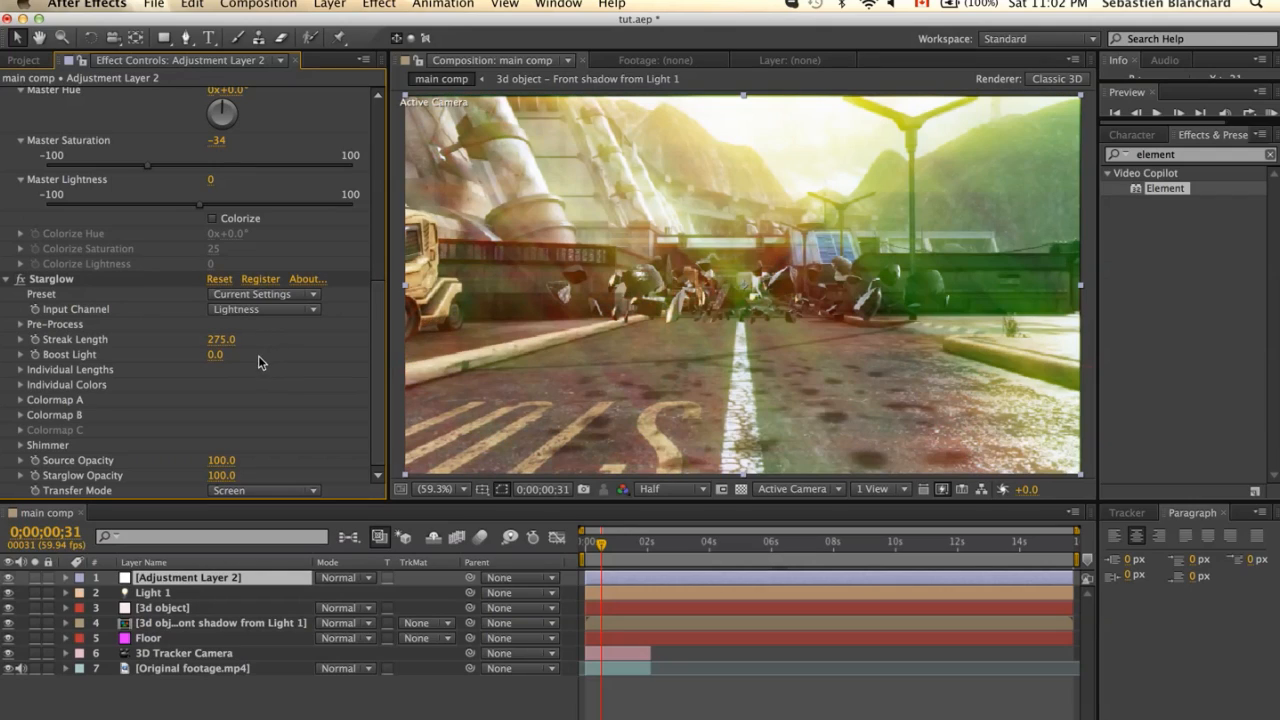
{"action": "left_click", "coordinate": [222, 475]}
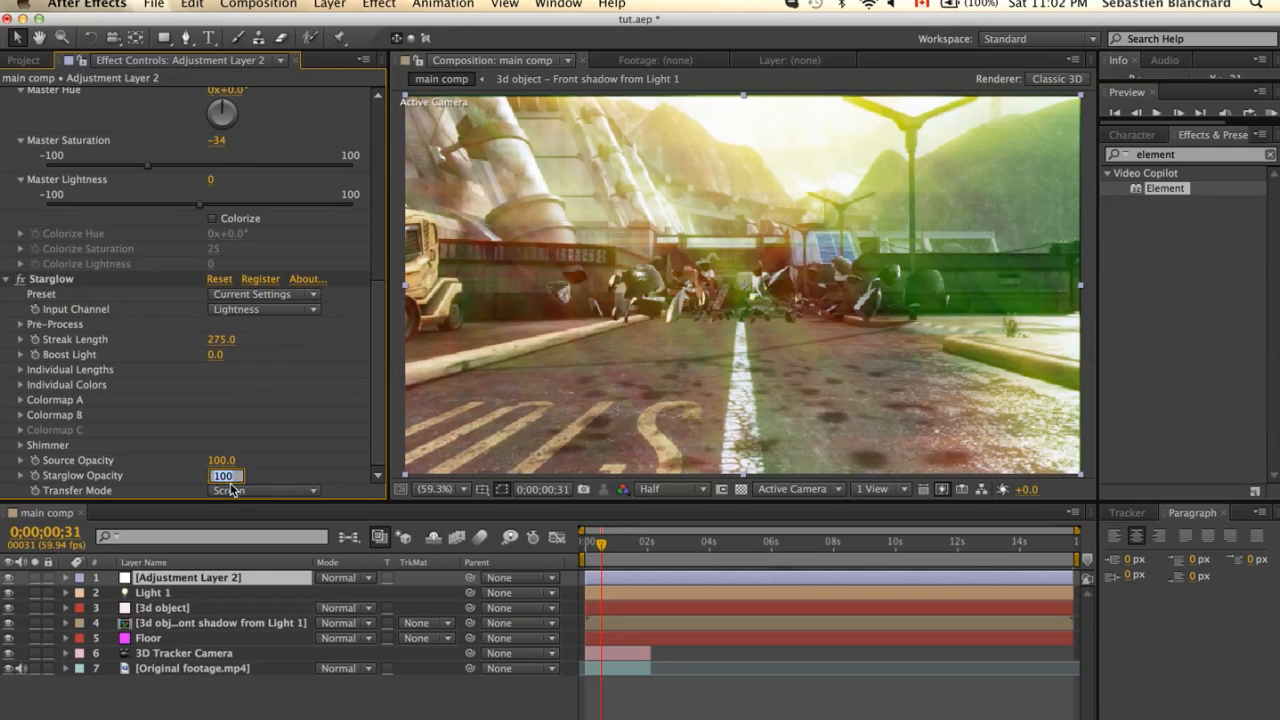
{"action": "type", "text": "50"}
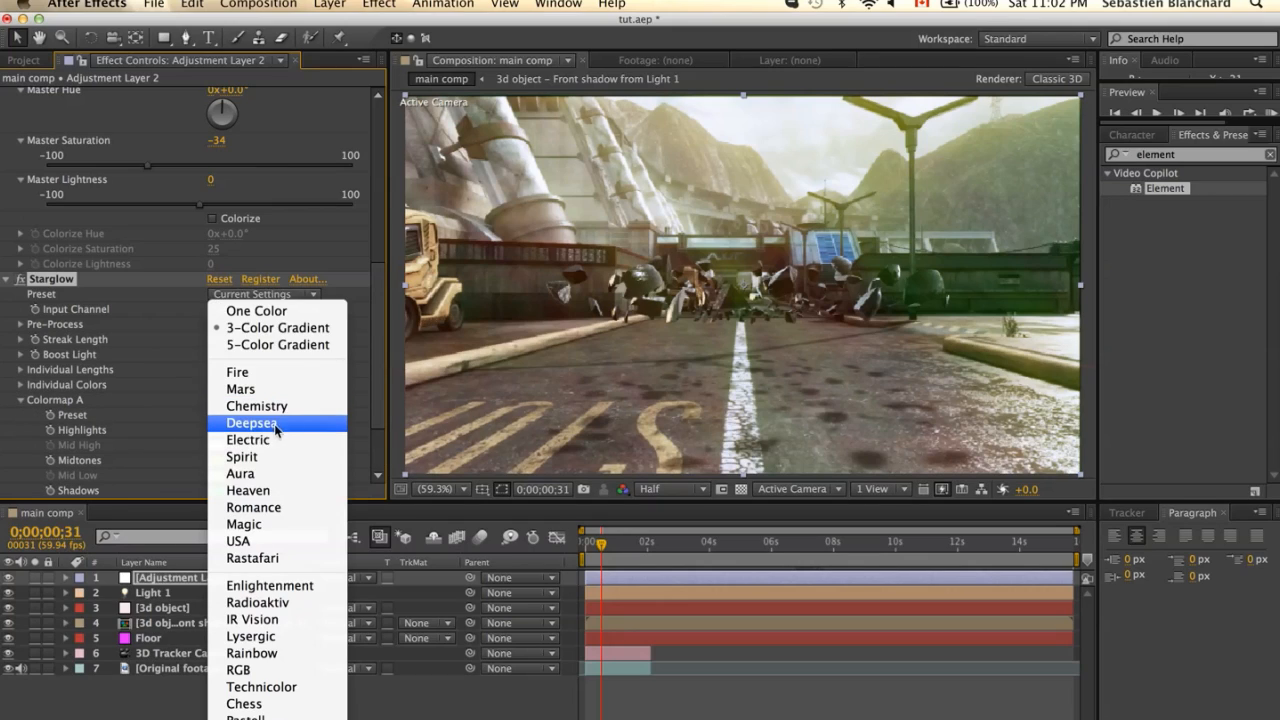
{"action": "left_click", "coordinate": [241, 456]}
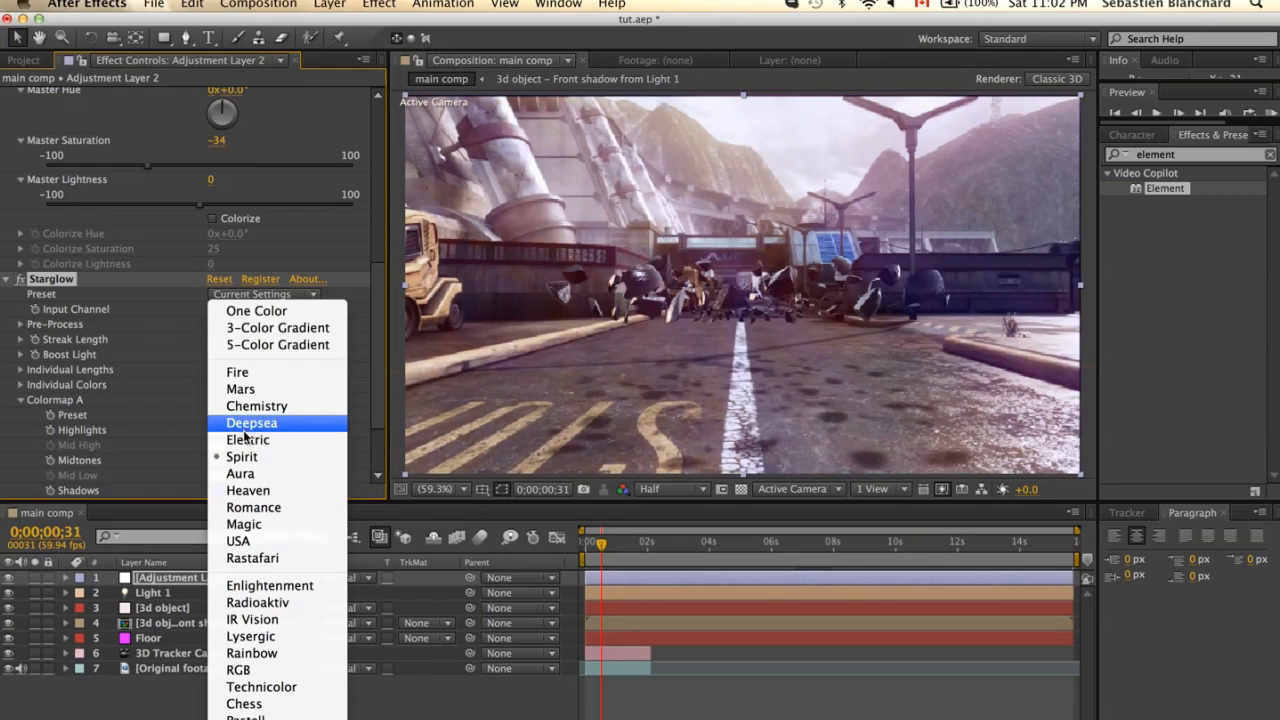
{"action": "left_click", "coordinate": [240, 389]}
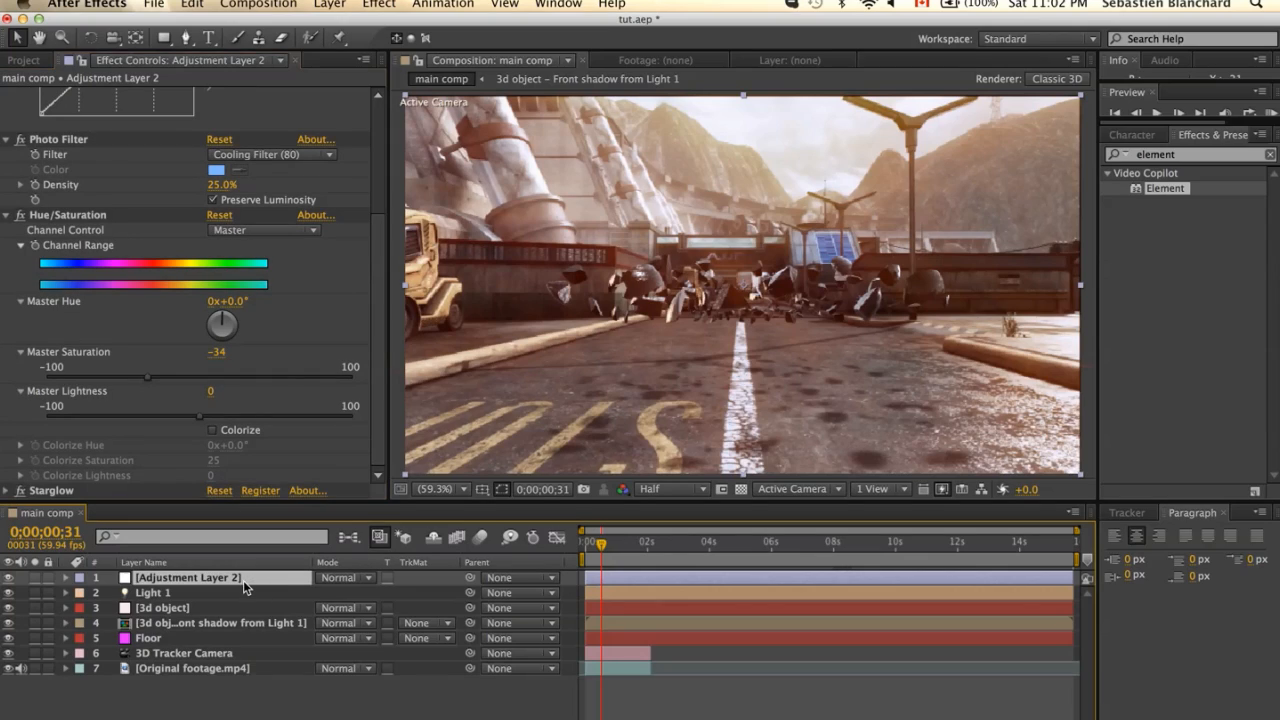
{"action": "mouse_move", "coordinate": [208, 588]}
{"action": "type", "text": "cc"}
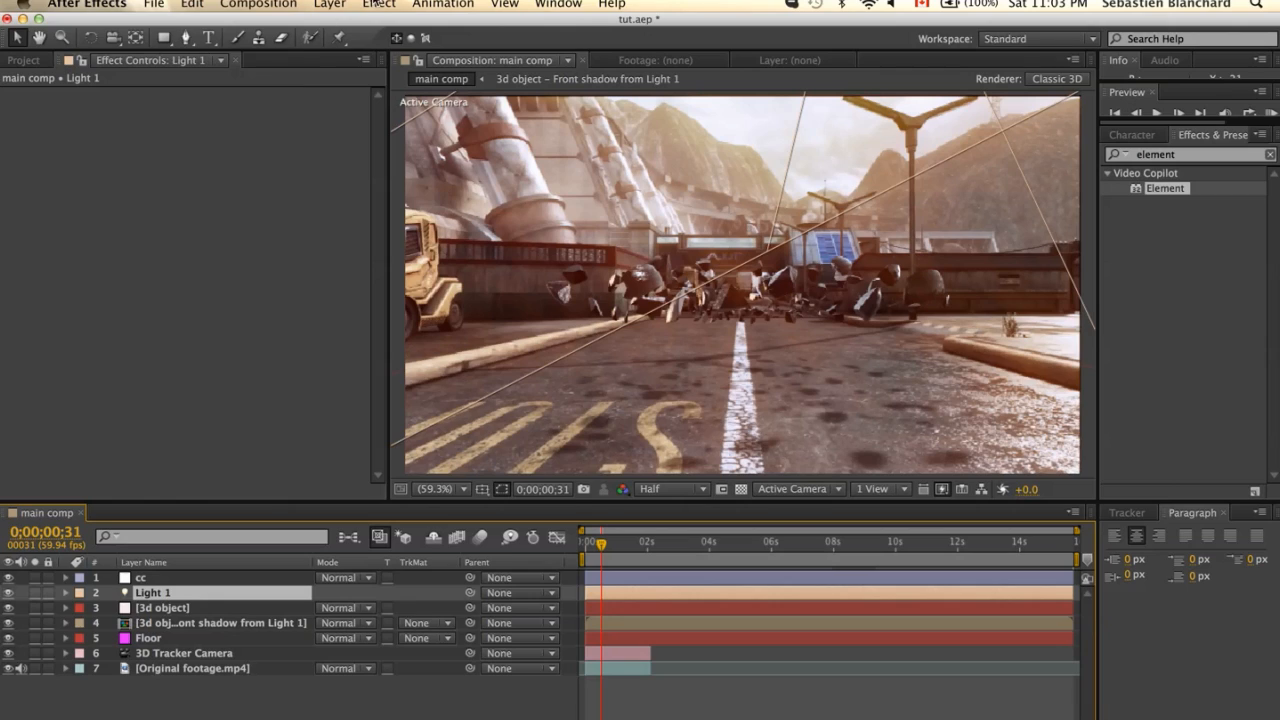
Add a new adjustment layer with Optical Flares in Add mode and open its Options
{"action": "left_click", "coordinate": [329, 5]}
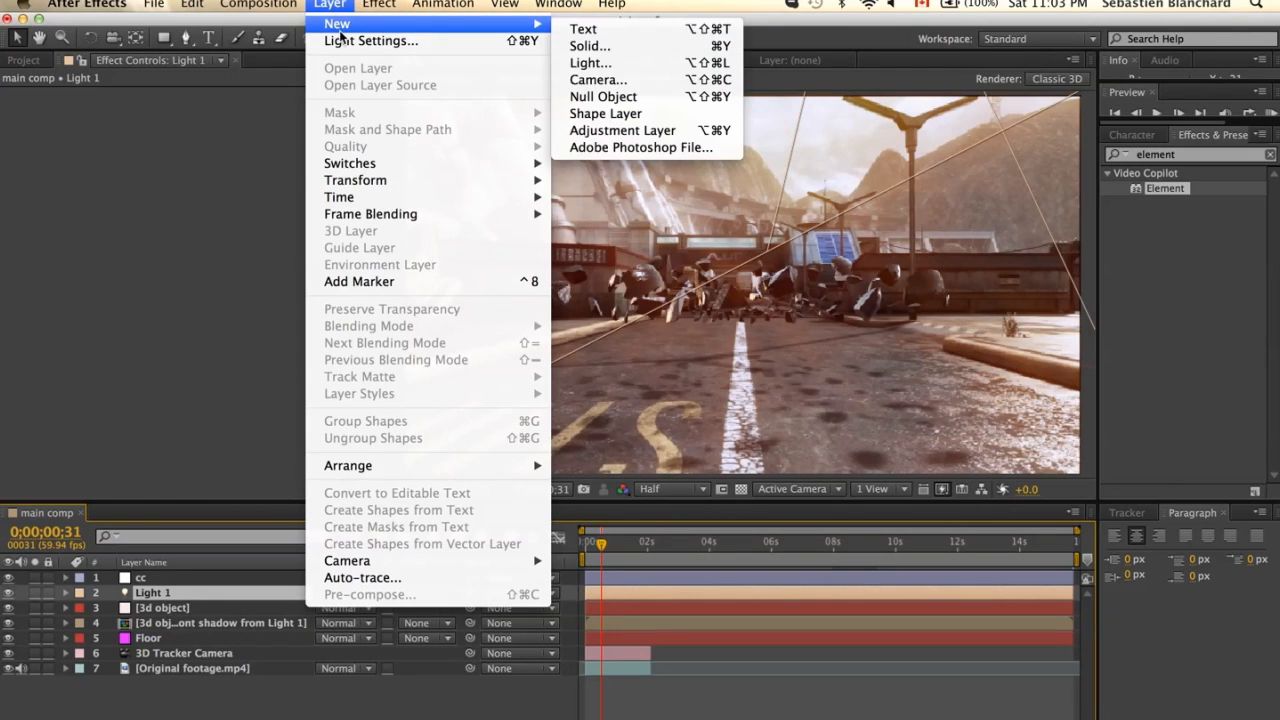
{"action": "left_click", "coordinate": [622, 130]}
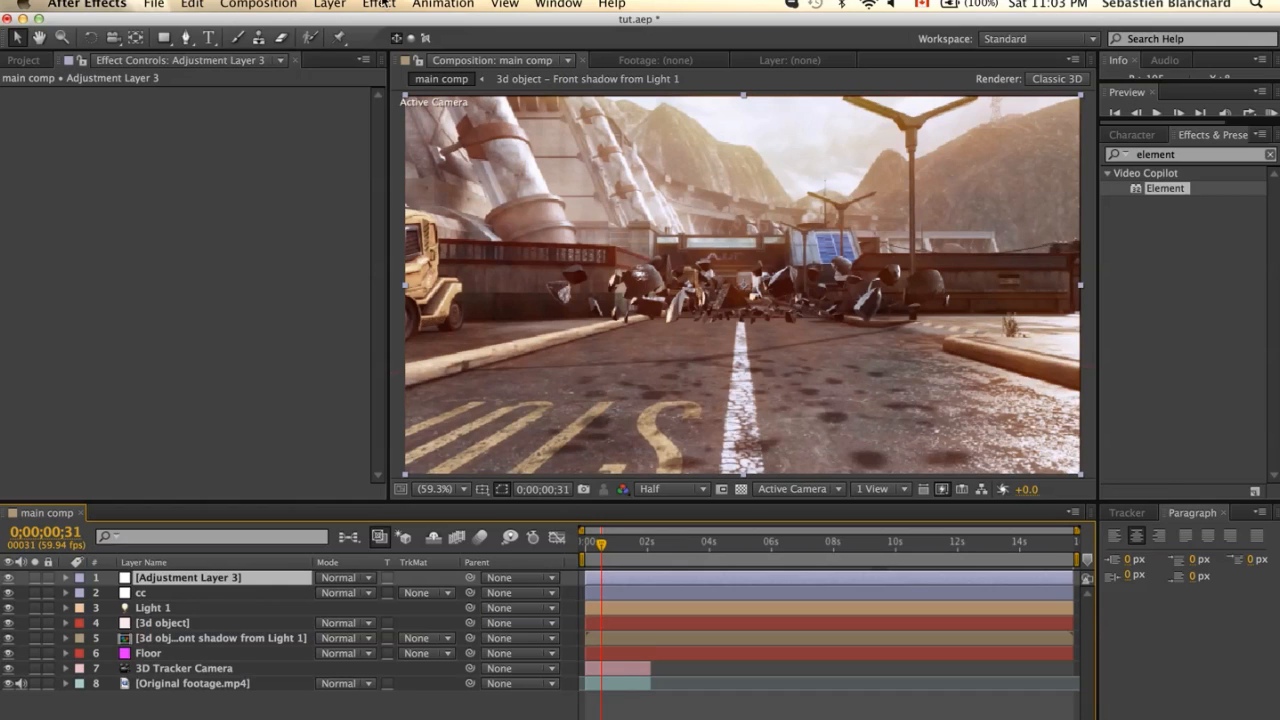
{"action": "left_click", "coordinate": [378, 5]}
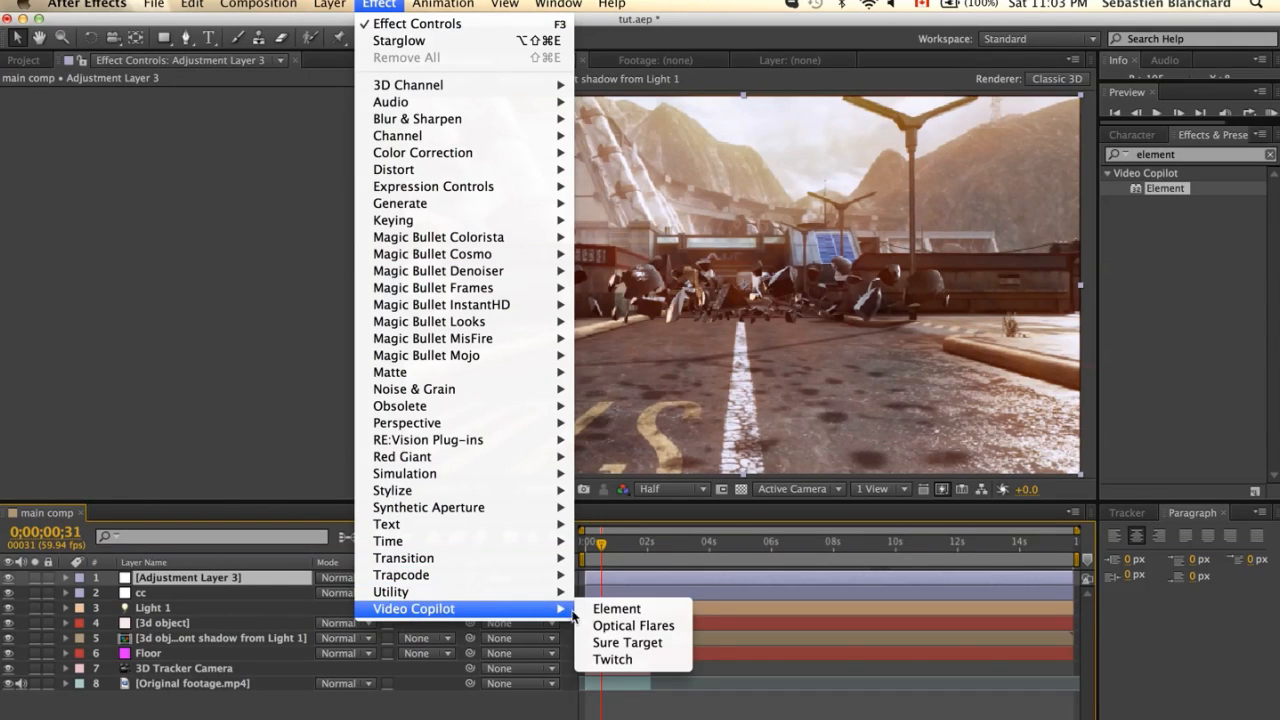
{"action": "left_click", "coordinate": [633, 625]}
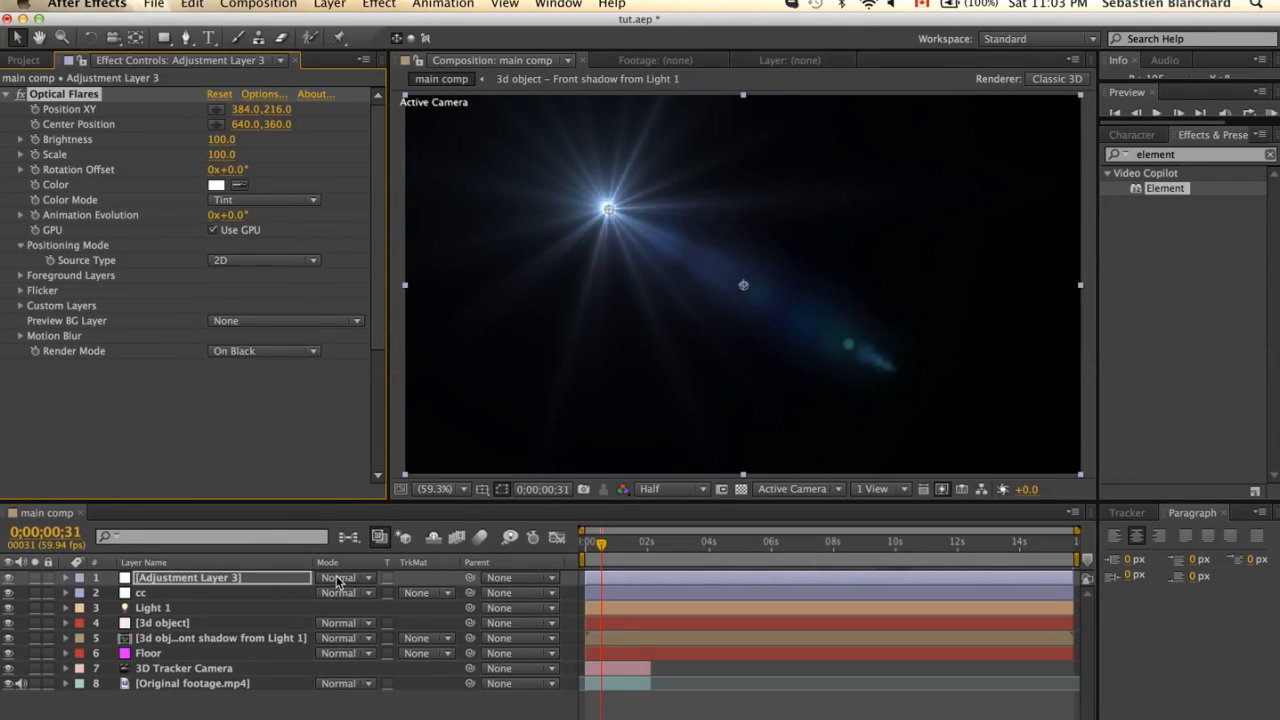
{"action": "left_click", "coordinate": [345, 577]}
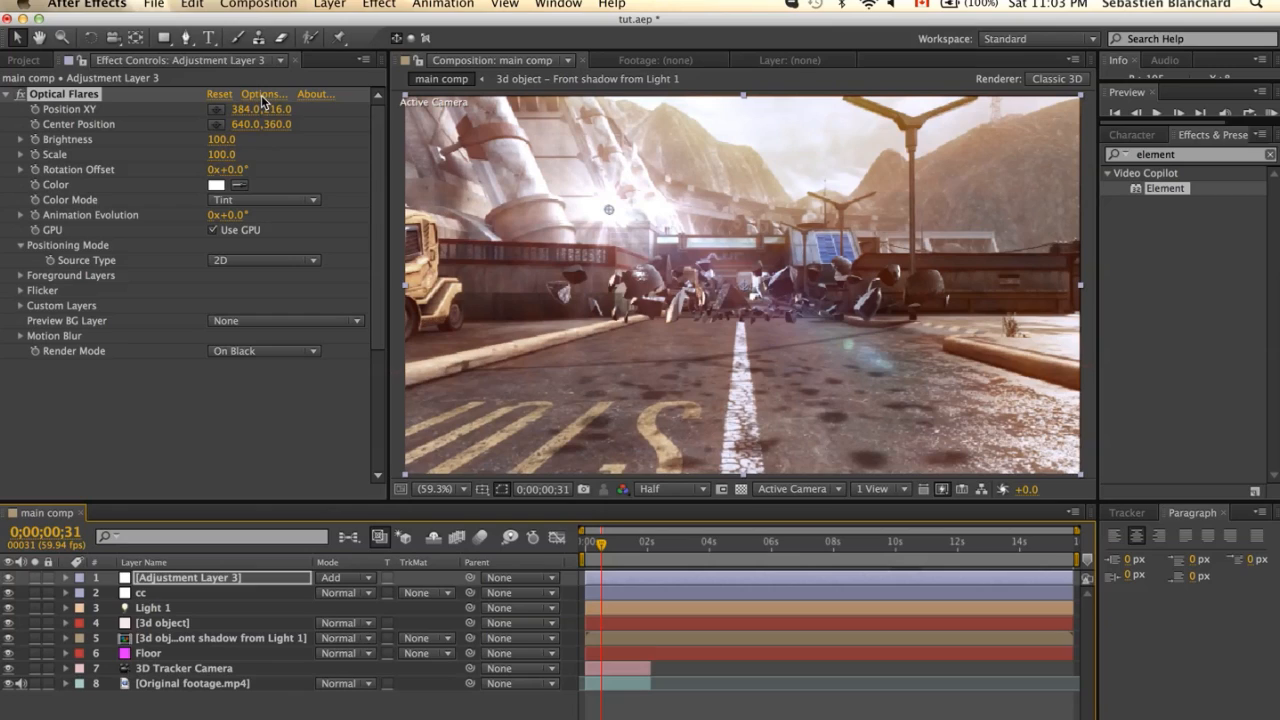
{"action": "left_click", "coordinate": [261, 93]}
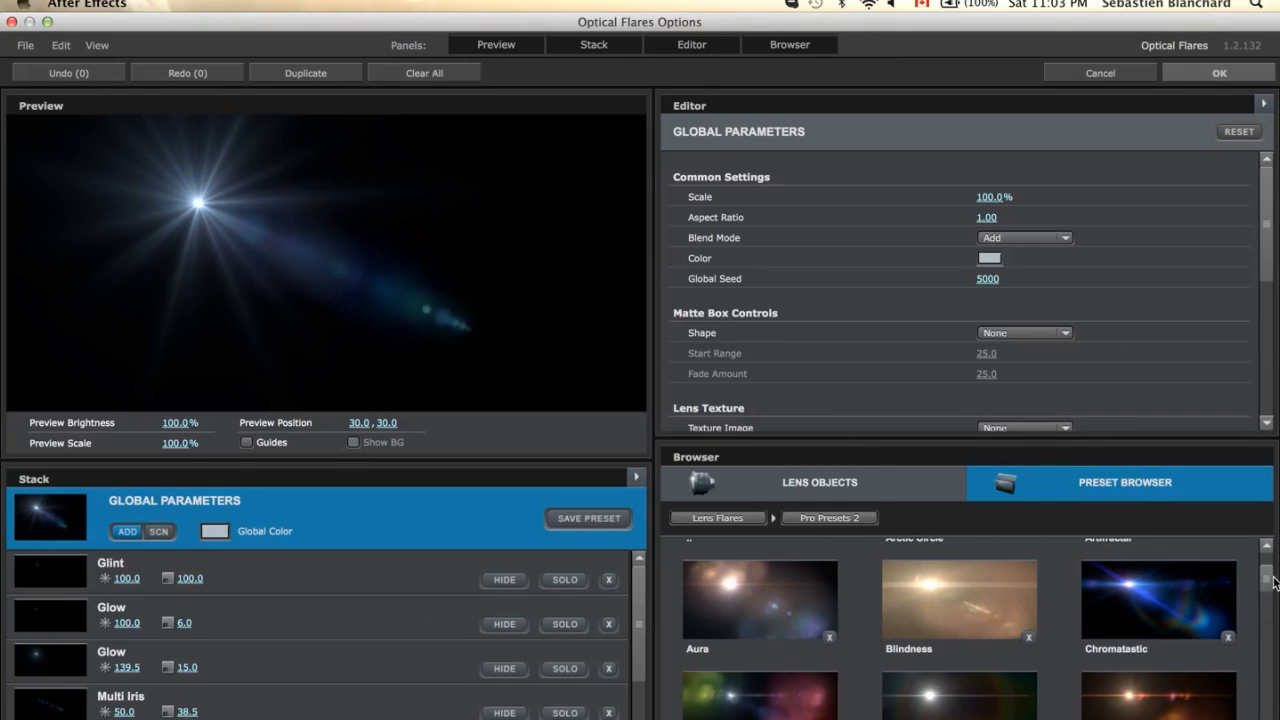
Pick a warm Pro Preset such as Russian in the Preset Browser and apply it
{"action": "scroll", "scroll_direction": "down", "scroll_amount": 3}
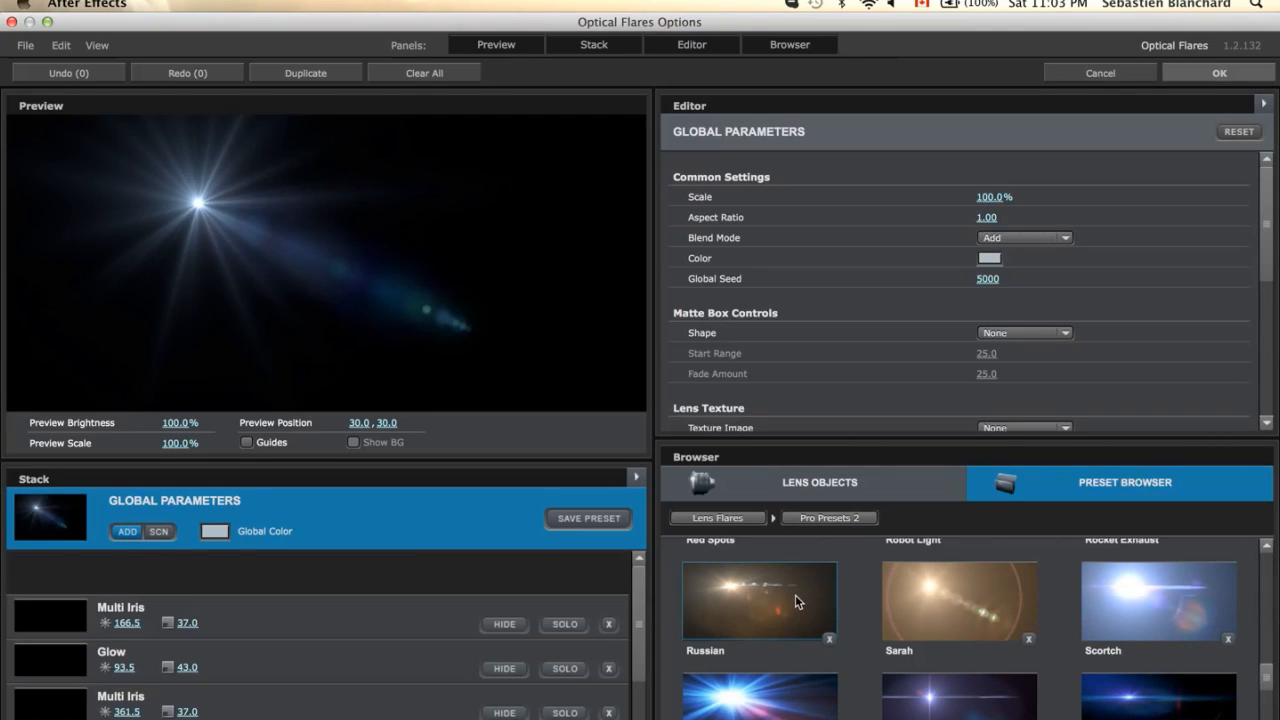
{"action": "left_click", "coordinate": [1218, 72]}
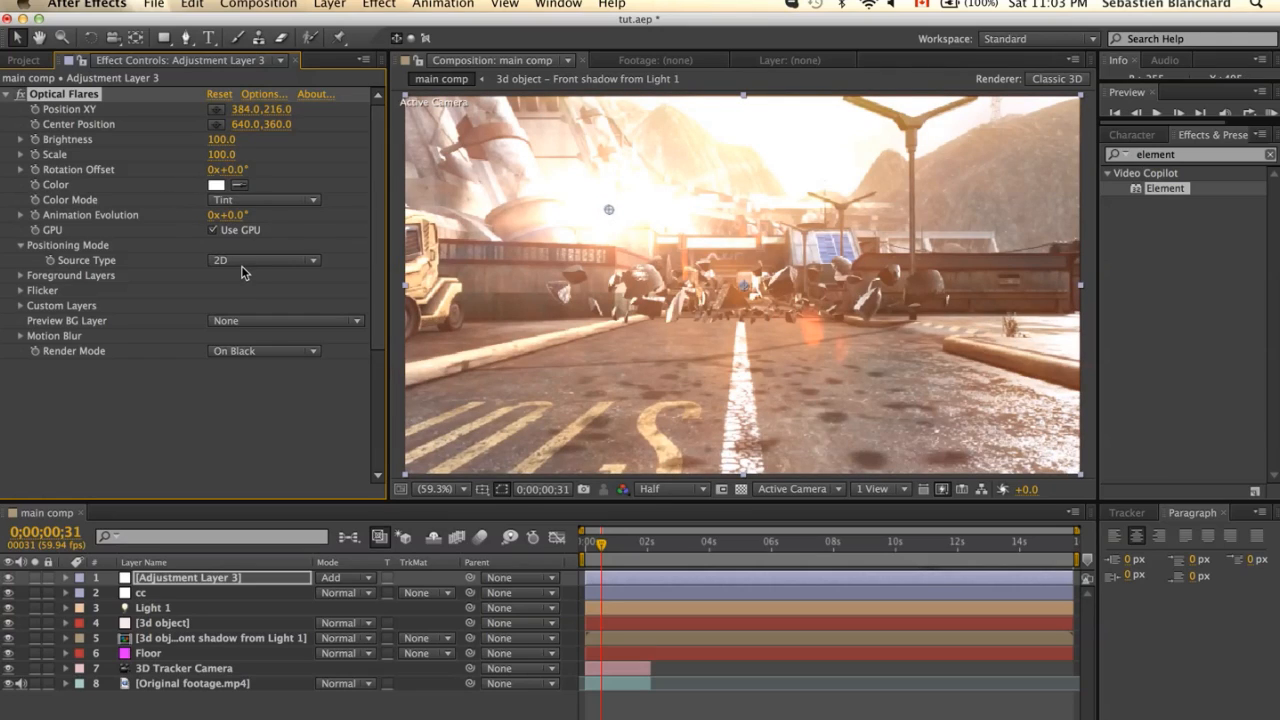
Set the Optical Flares Source Type to 3D and Brightness to 200
{"action": "left_click", "coordinate": [263, 260]}
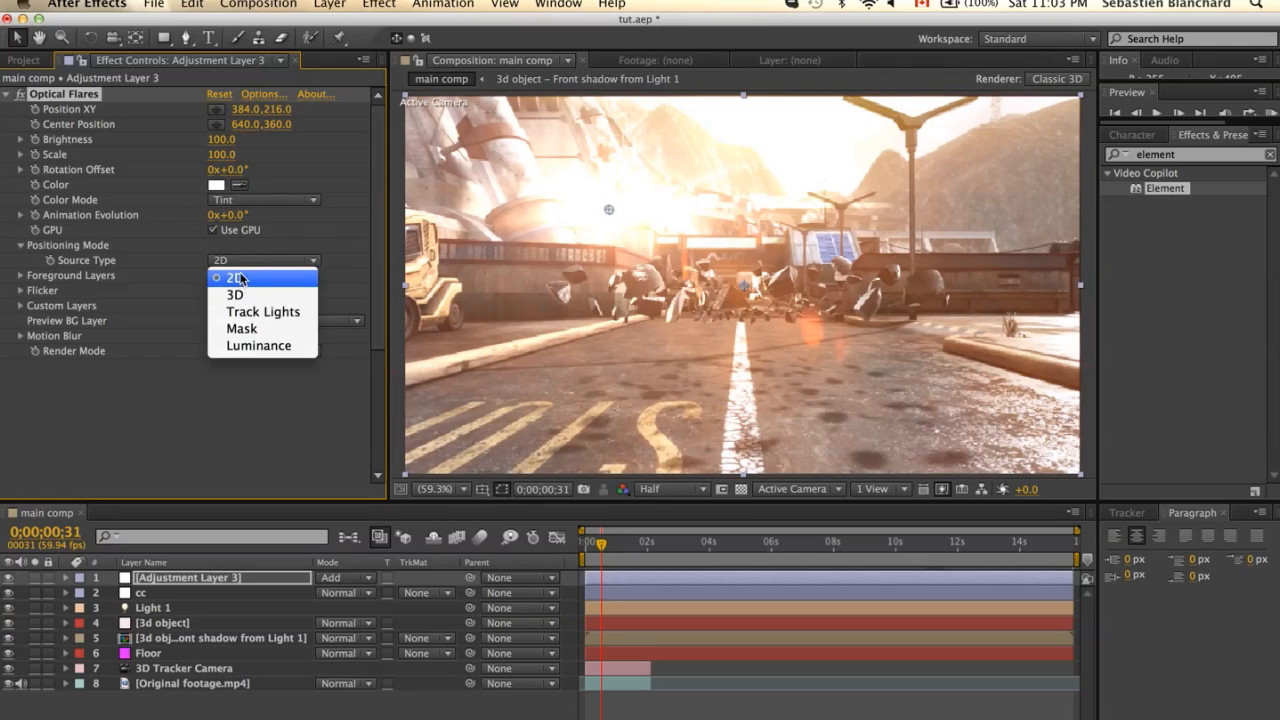
{"action": "left_click", "coordinate": [235, 294]}
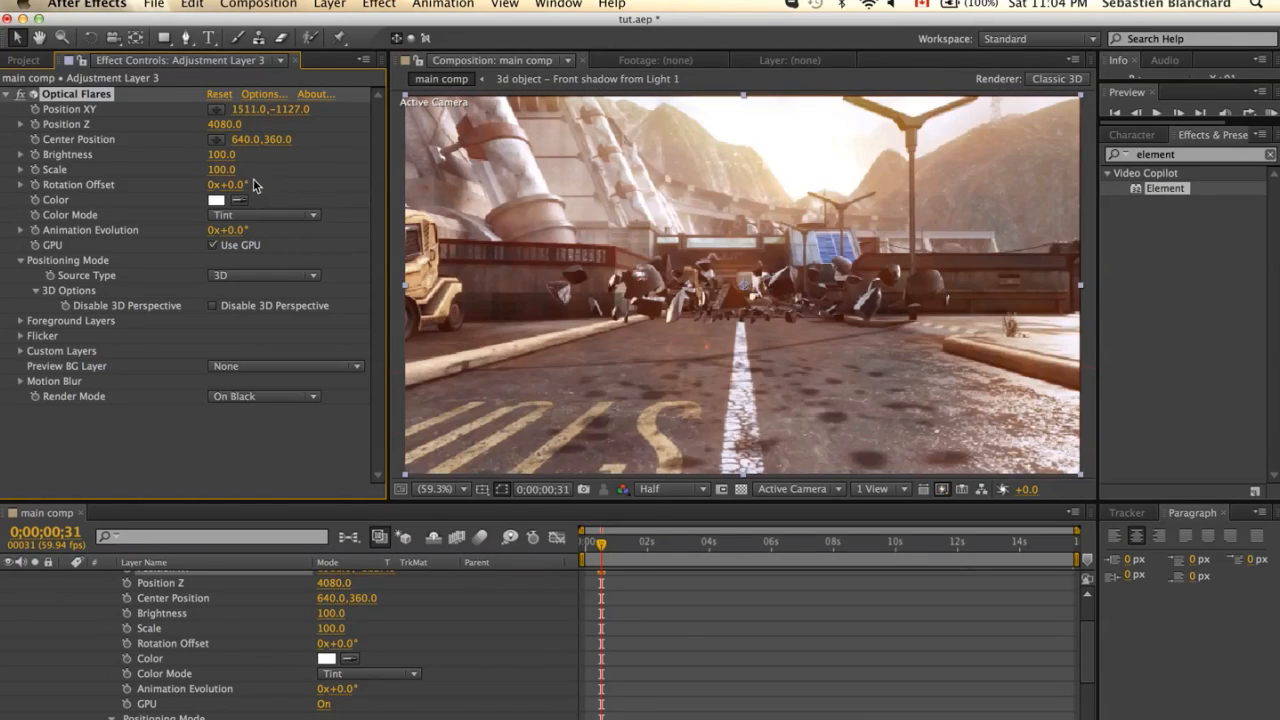
{"action": "left_click", "coordinate": [221, 154]}
{"action": "type", "text": "200"}
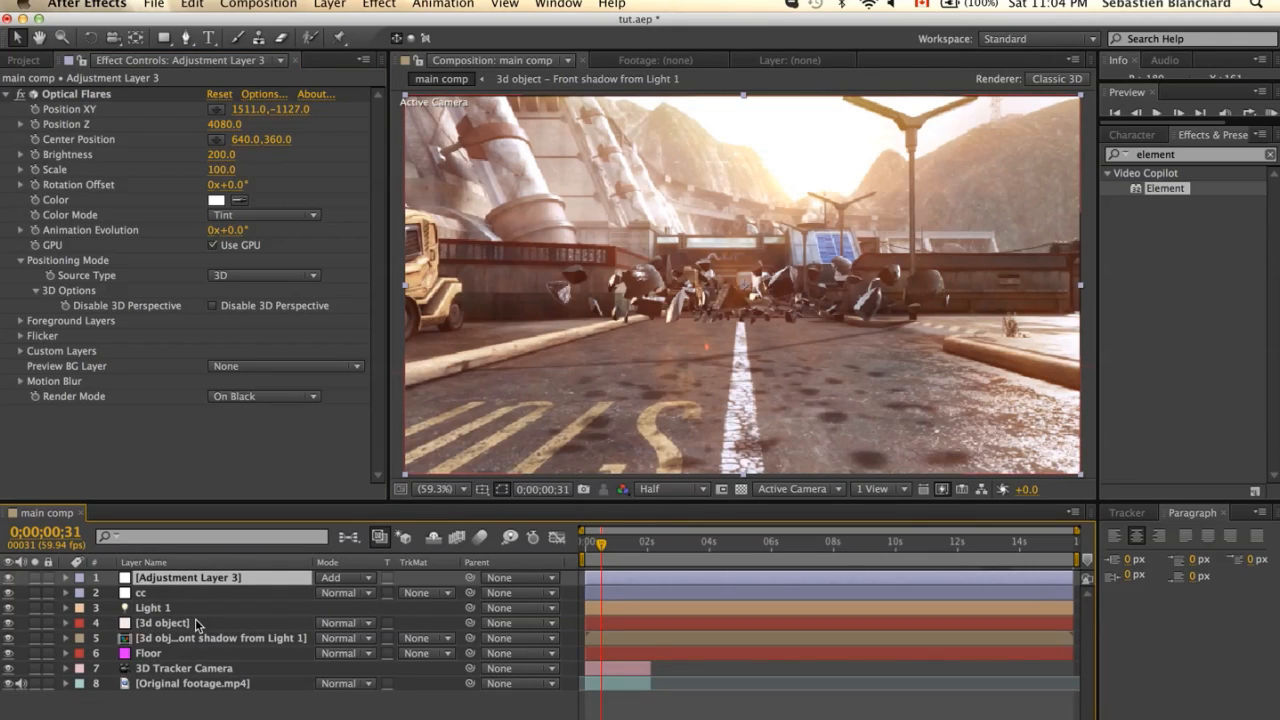
{"action": "left_click", "coordinate": [183, 668]}
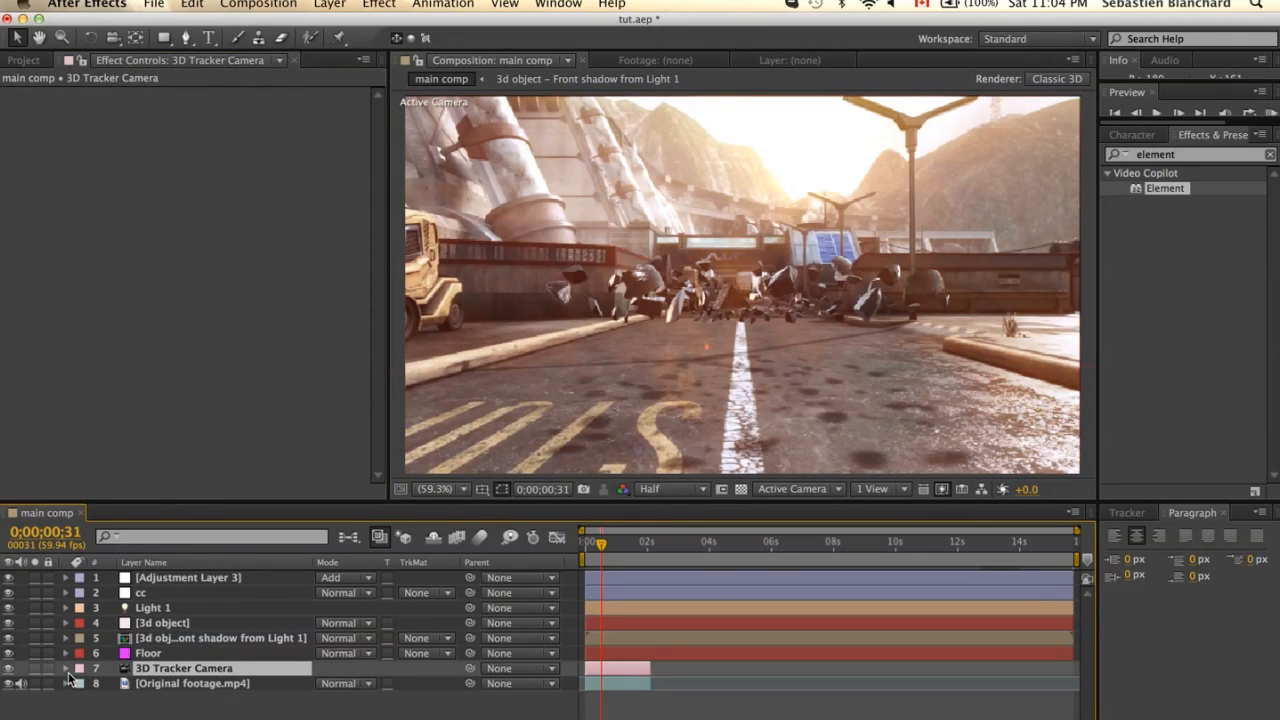
Turn on Depth of Field in 3D Tracker Camera Options with focus distance 600 and aperture 10
{"action": "left_click", "coordinate": [65, 668]}
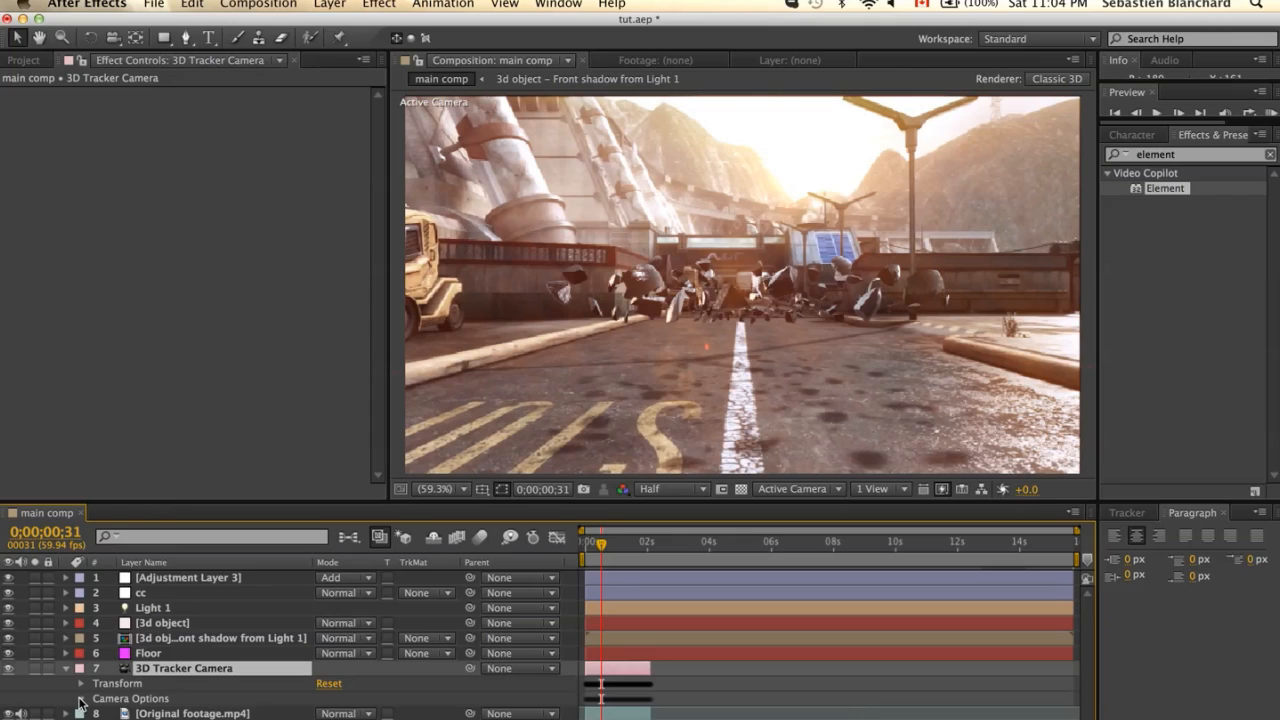
{"action": "left_click", "coordinate": [80, 698]}
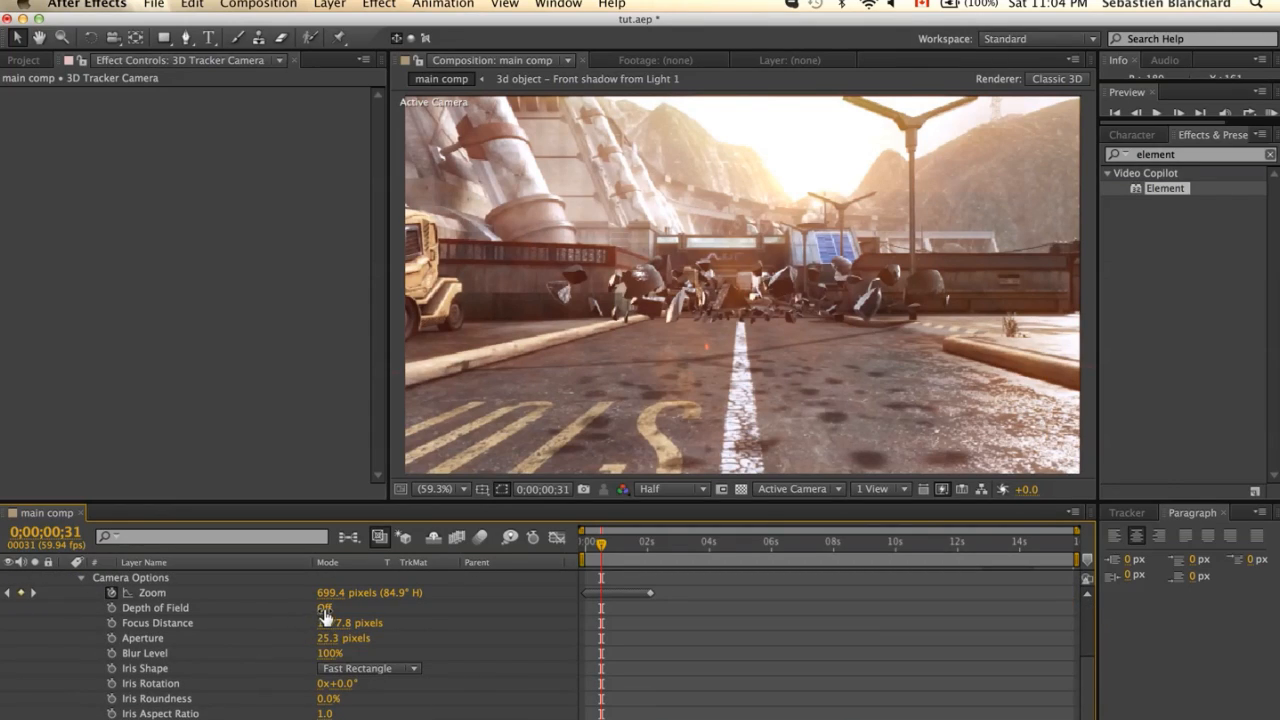
{"action": "left_click", "coordinate": [323, 608]}
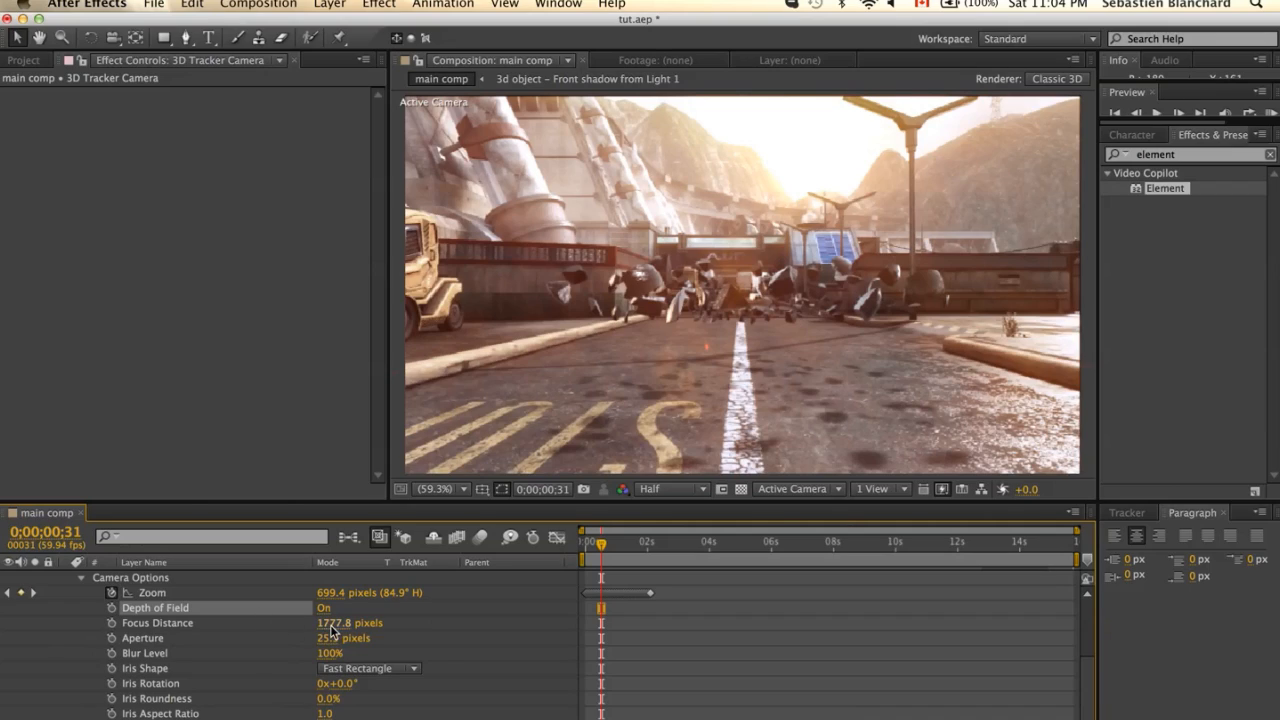
{"action": "double_click", "coordinate": [348, 622]}
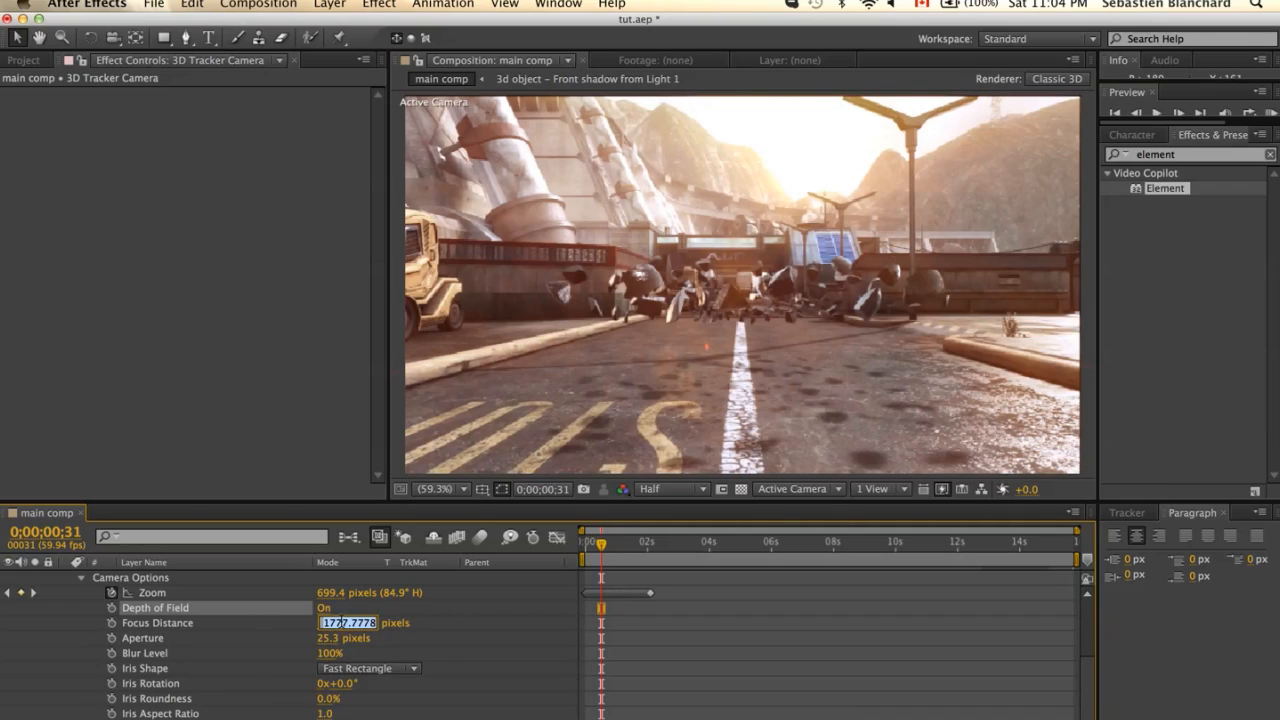
{"action": "type", "text": "300.0"}
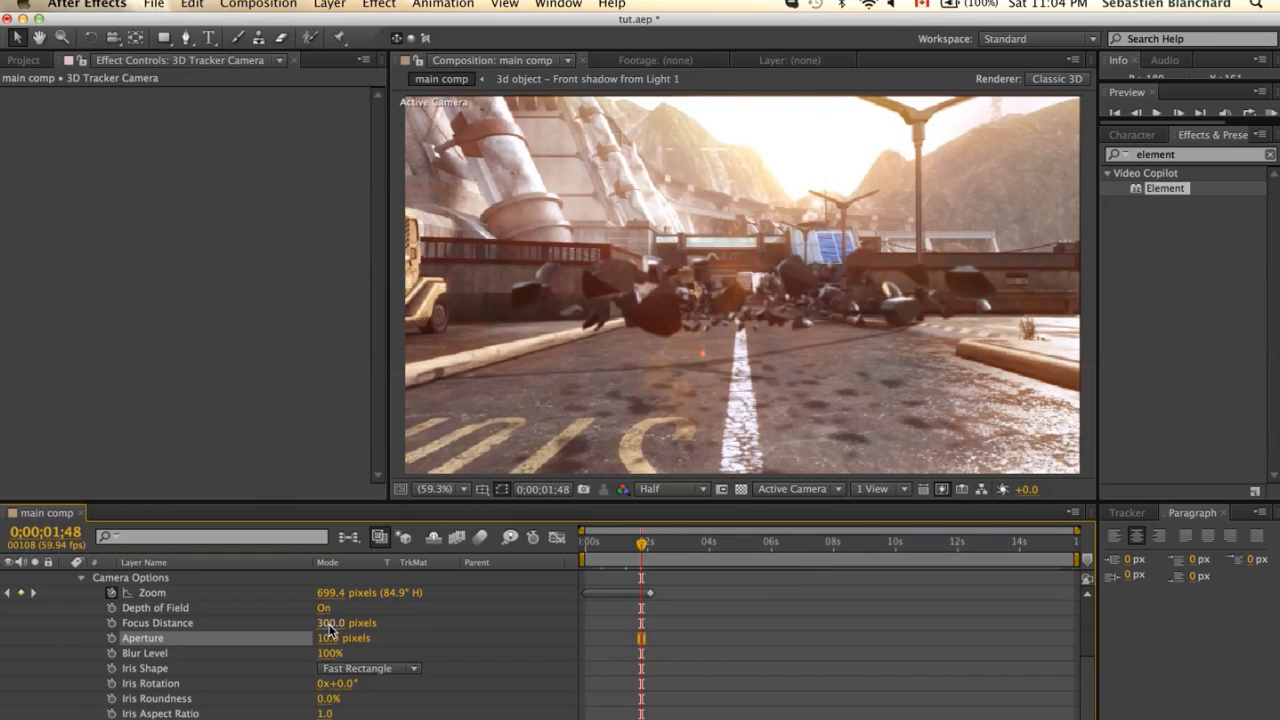
{"action": "double_click", "coordinate": [346, 622]}
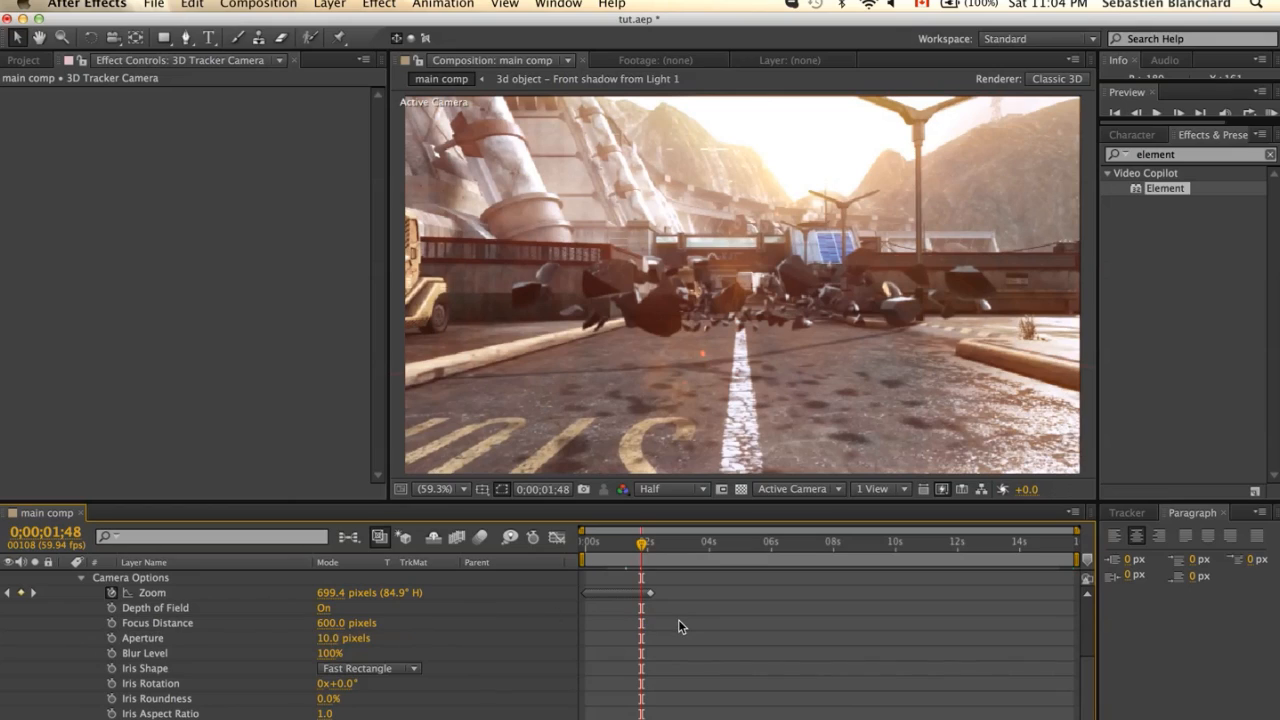
{"action": "mouse_move", "coordinate": [725, 640]}
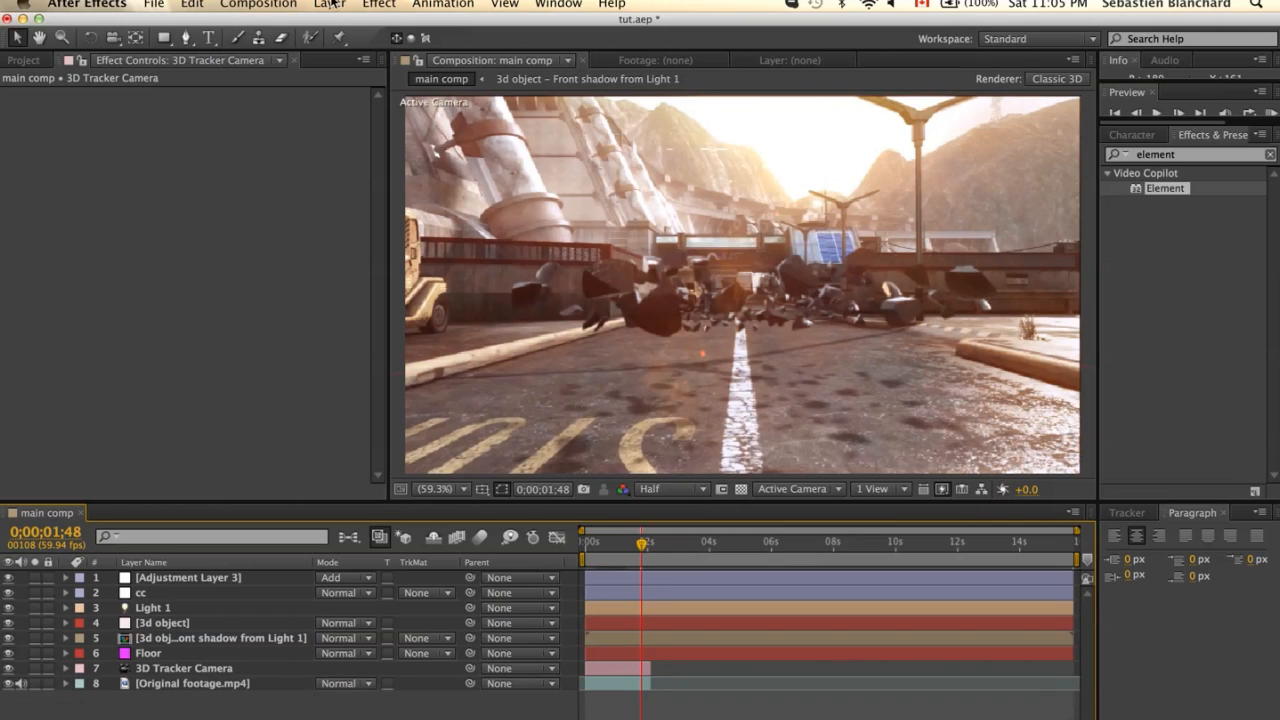
Add an adjustment layer with Camera Lens Blur, masked to the top of the frame
{"action": "left_click", "coordinate": [329, 5]}
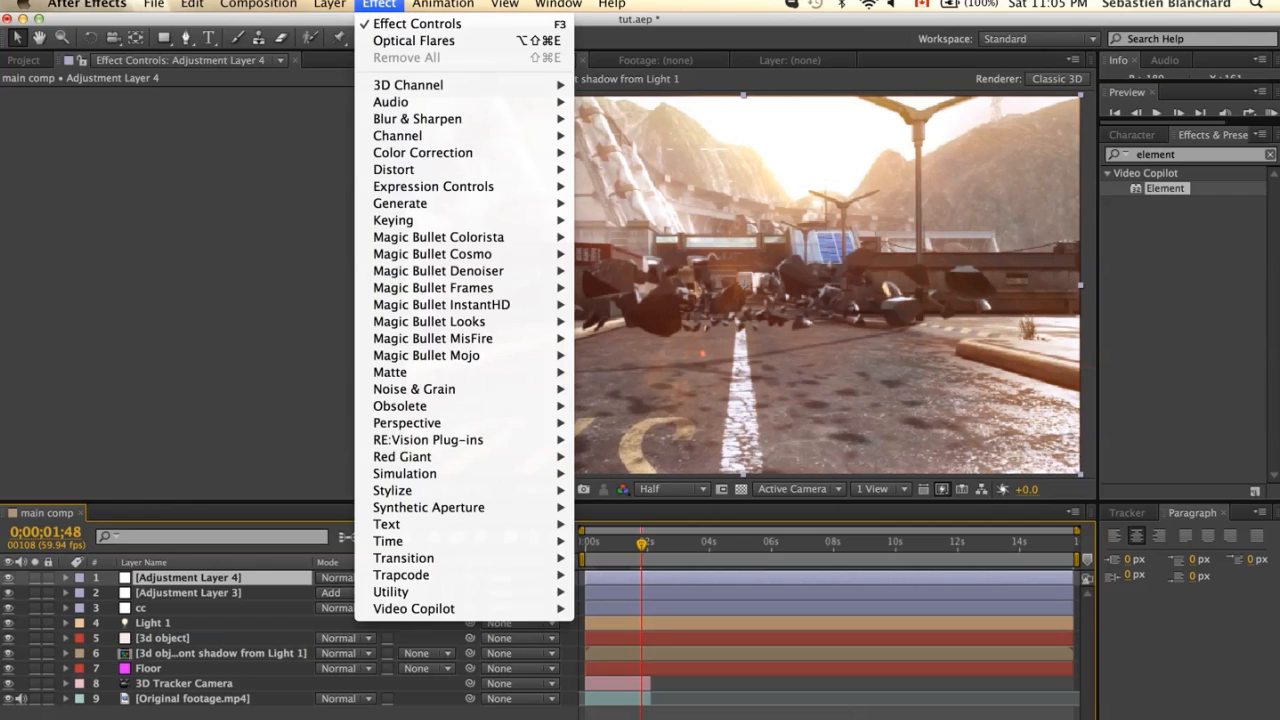
{"action": "mouse_move", "coordinate": [417, 118]}
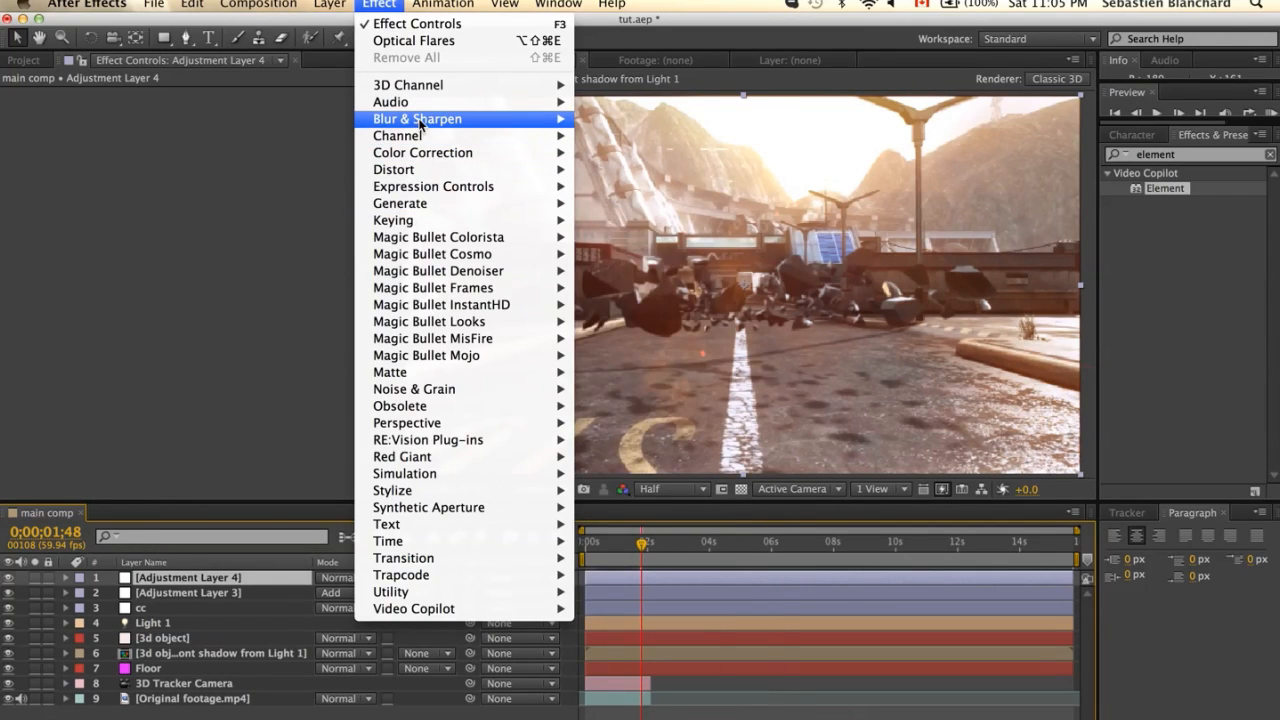
{"action": "mouse_move", "coordinate": [417, 119]}
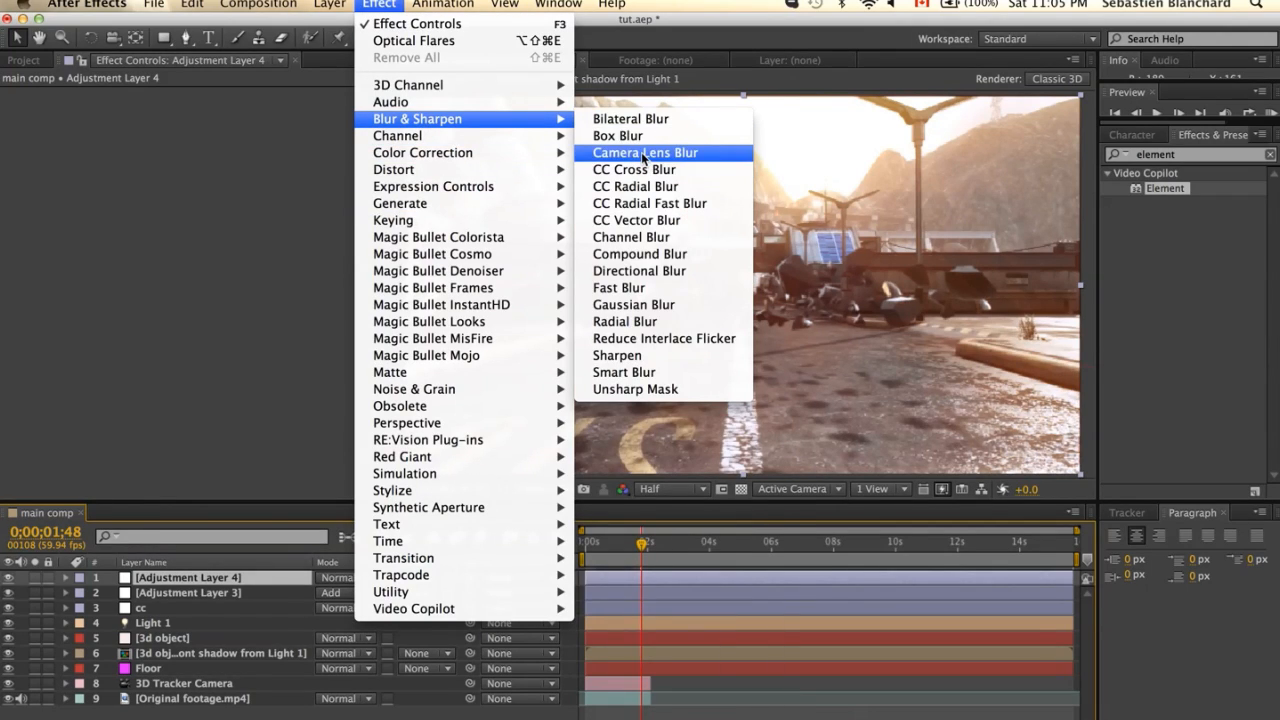
{"action": "left_click", "coordinate": [645, 152]}
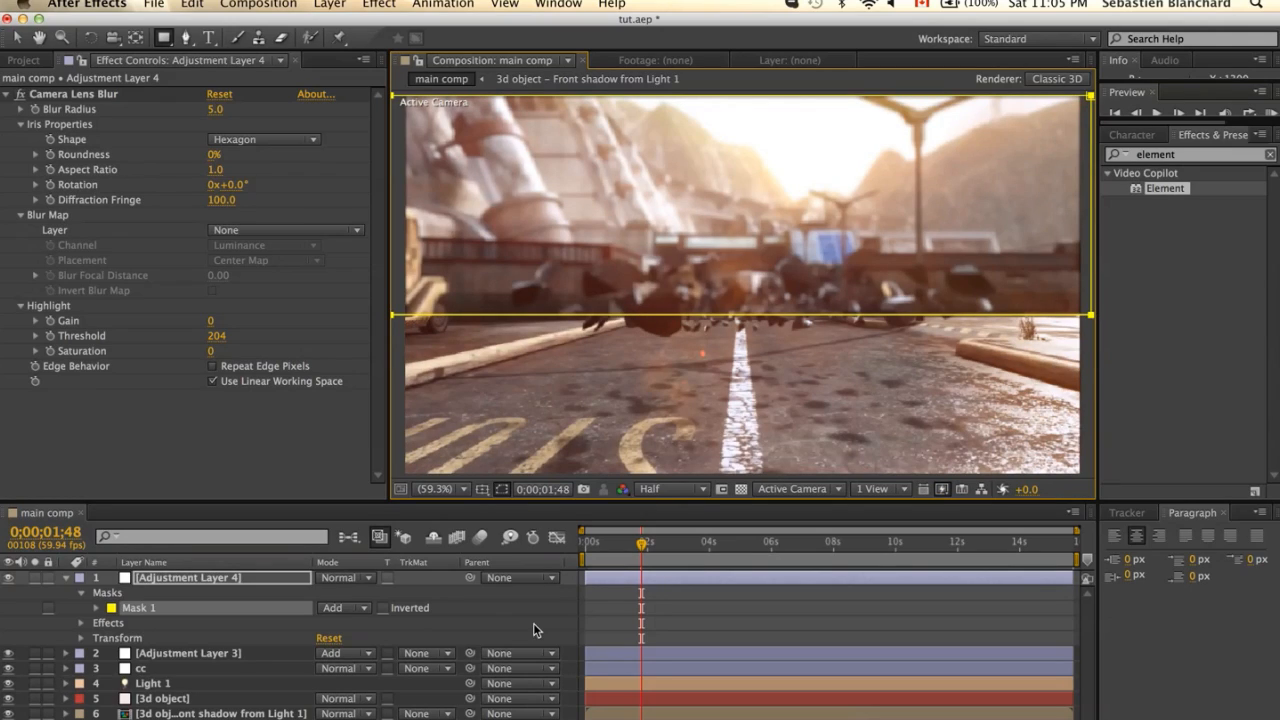
Set Mask 1 feather to 300 and blur radius to 3, and preview at Full resolution
{"action": "left_click", "coordinate": [82, 608]}
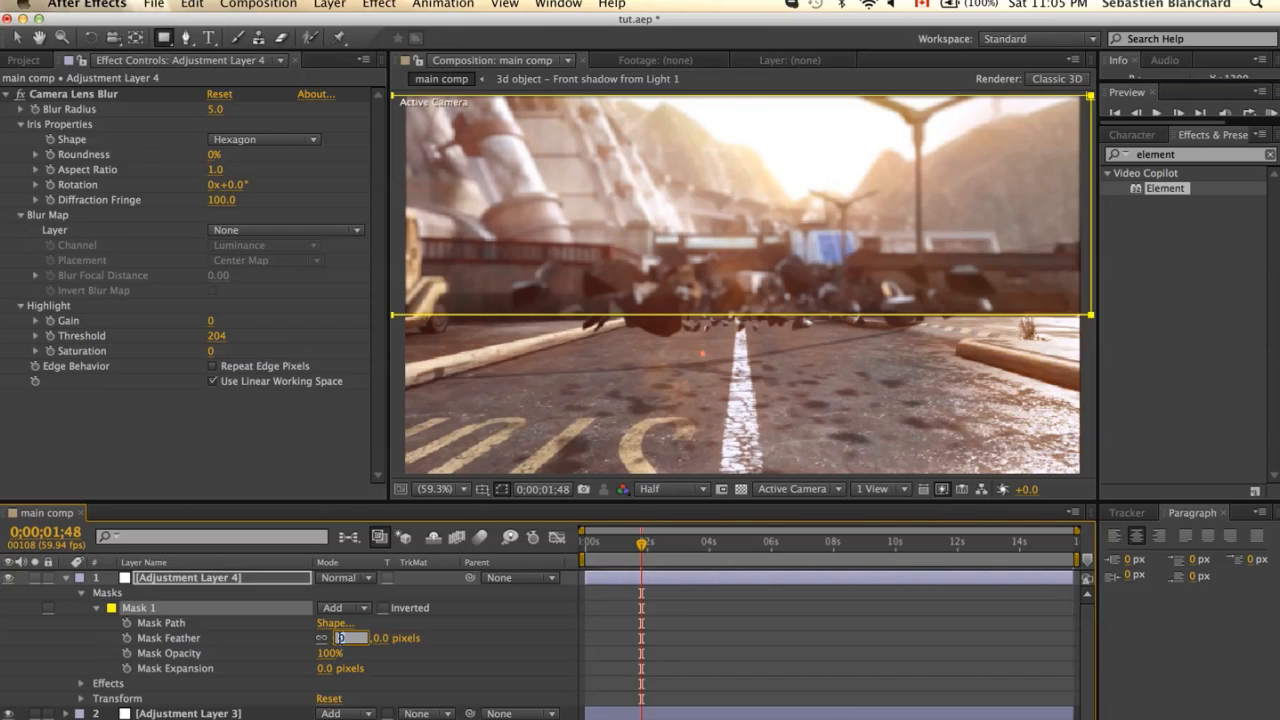
{"action": "type", "text": "3000"}
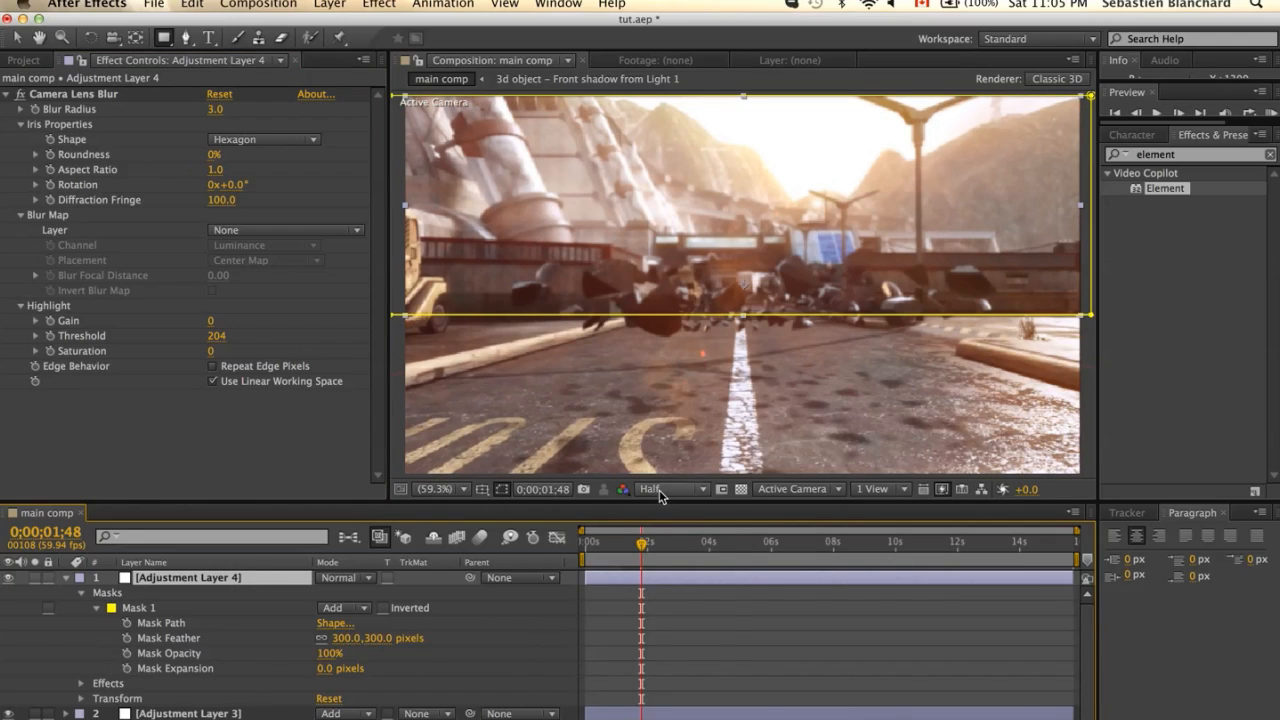
{"action": "left_click", "coordinate": [665, 489]}
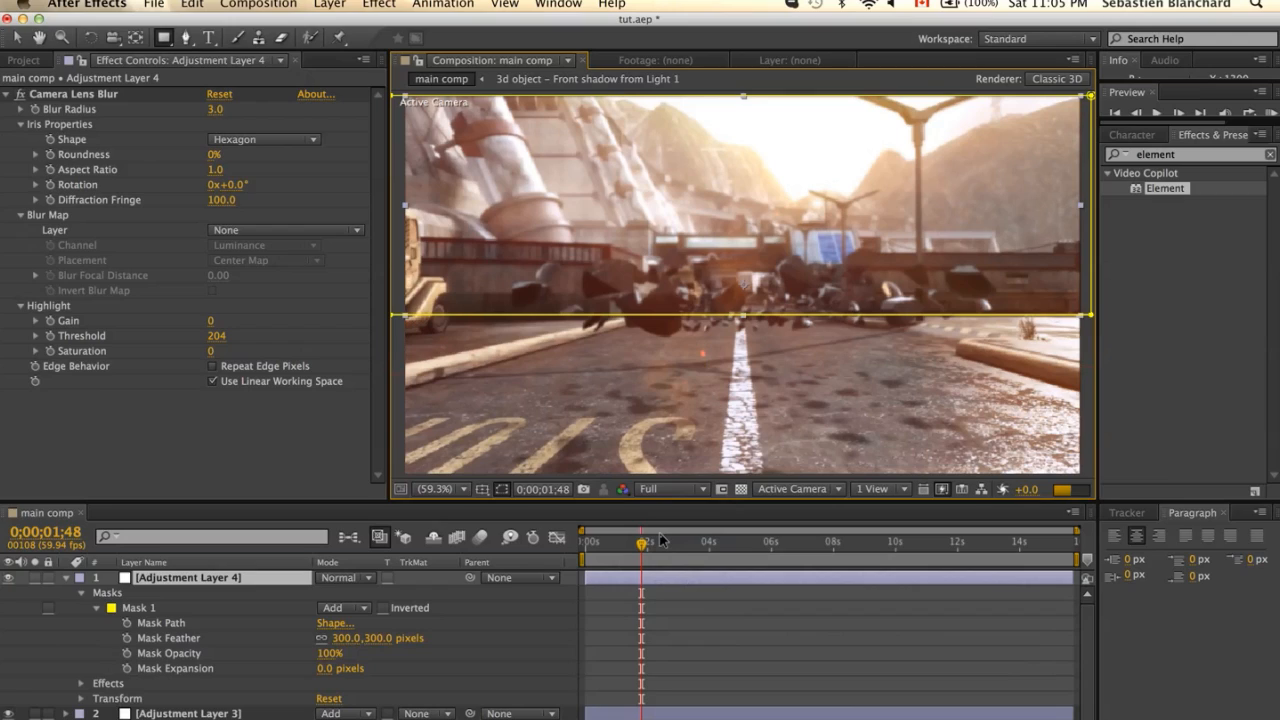